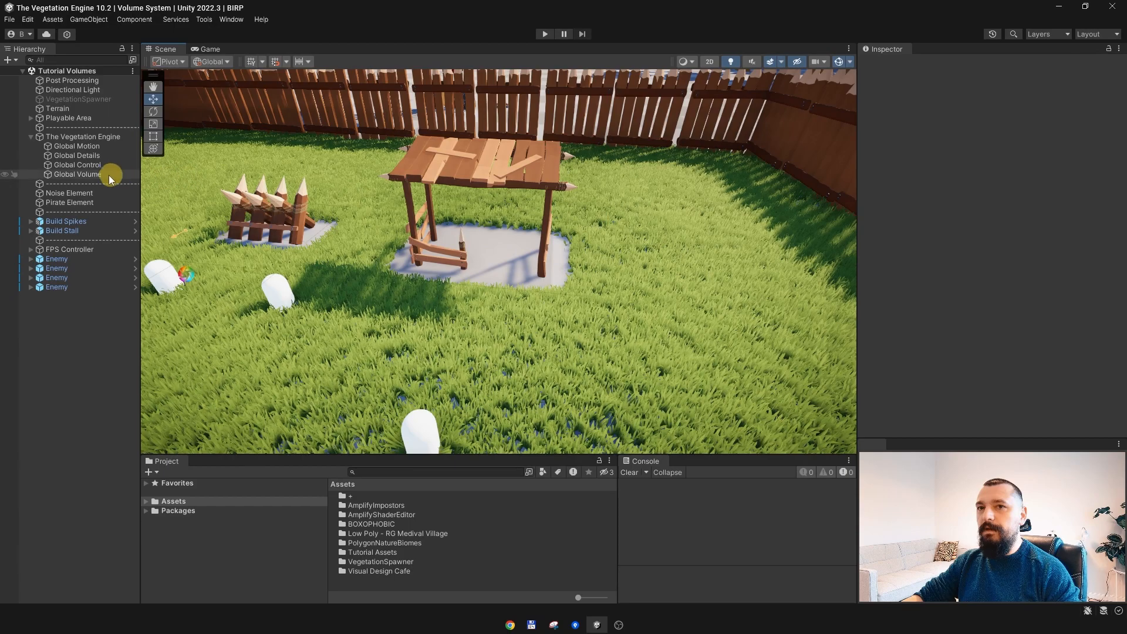
Review the Global Volume settings, then check an enemy capsule's Element Interaction component.
click(76, 173)
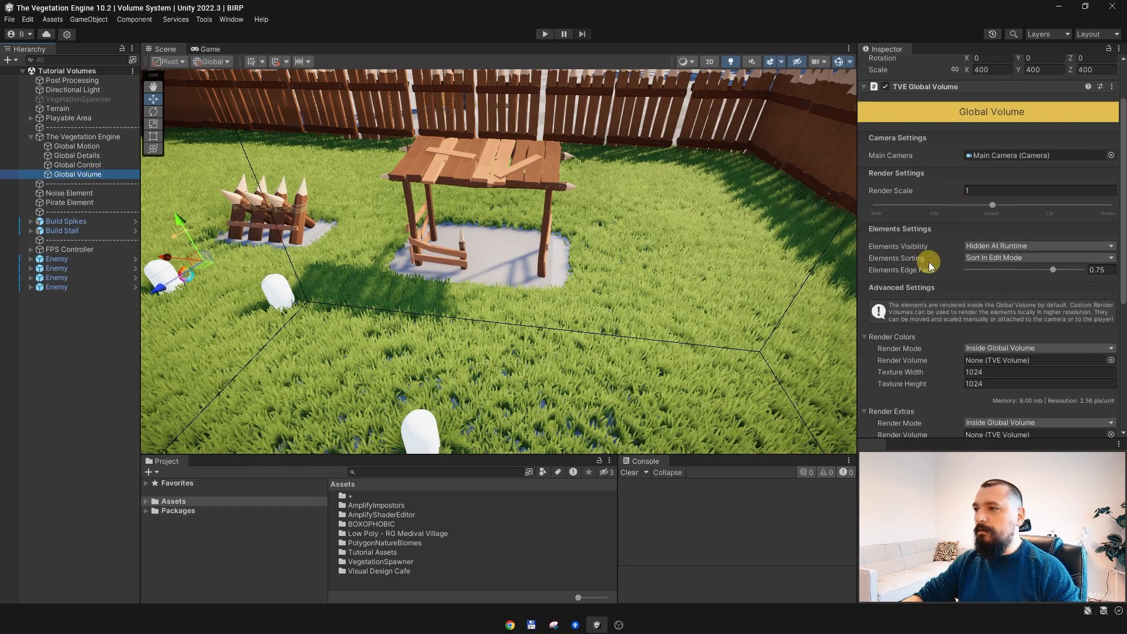
scroll(down, 3)
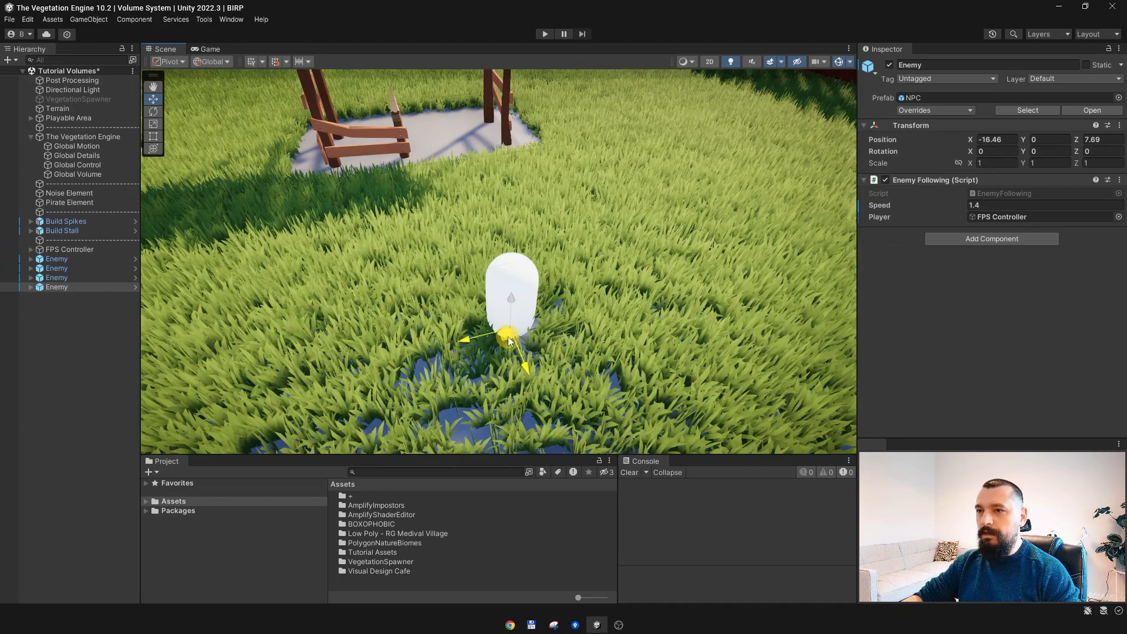
click(57, 287)
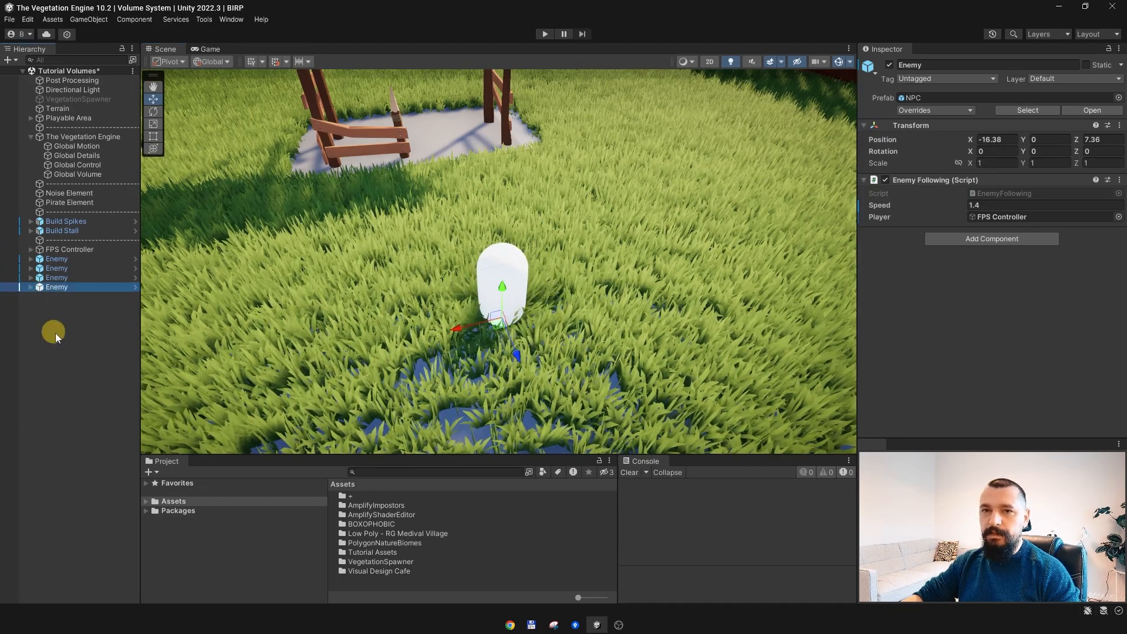
click(31, 286)
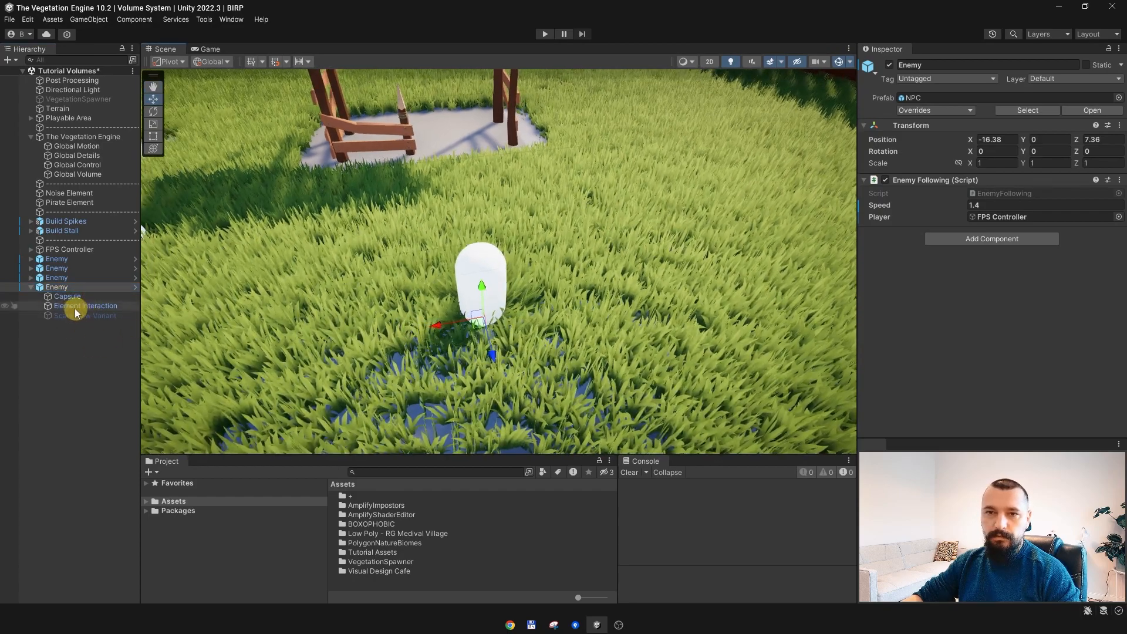
click(85, 305)
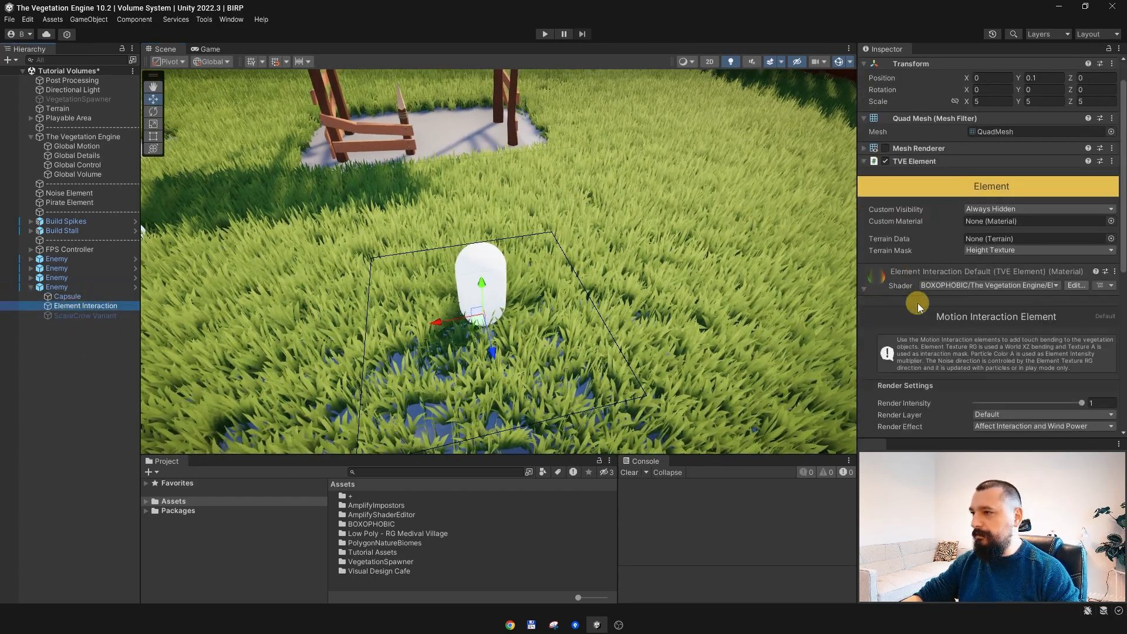
scroll(down, 3)
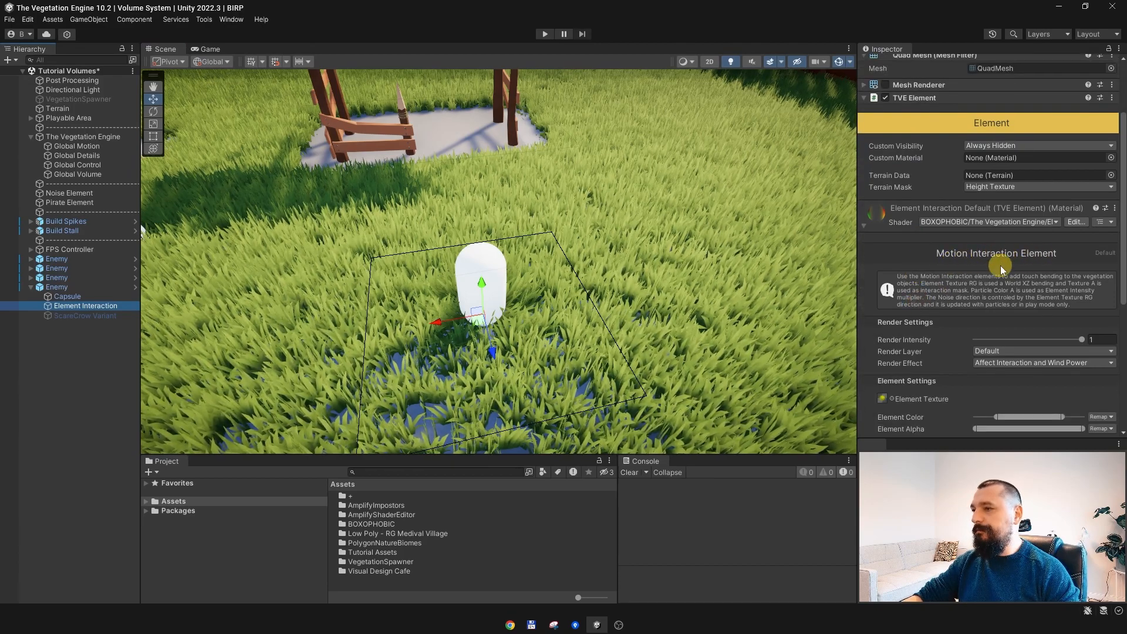
Return to the Global Volume and scroll through its camera, render and element settings.
click(76, 174)
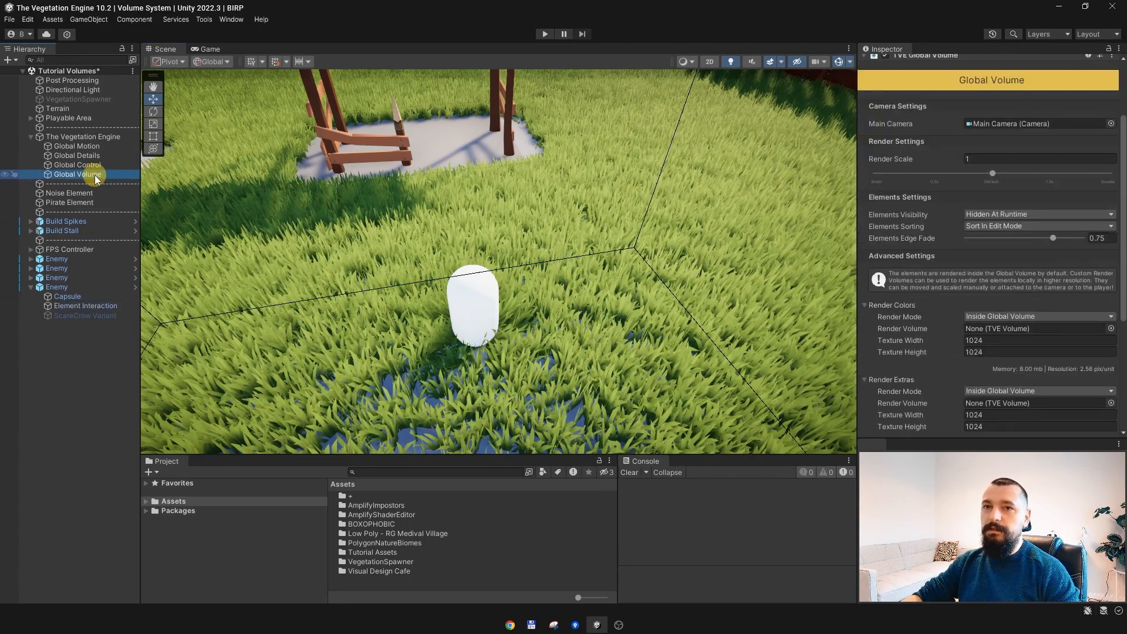
scroll(down, 3)
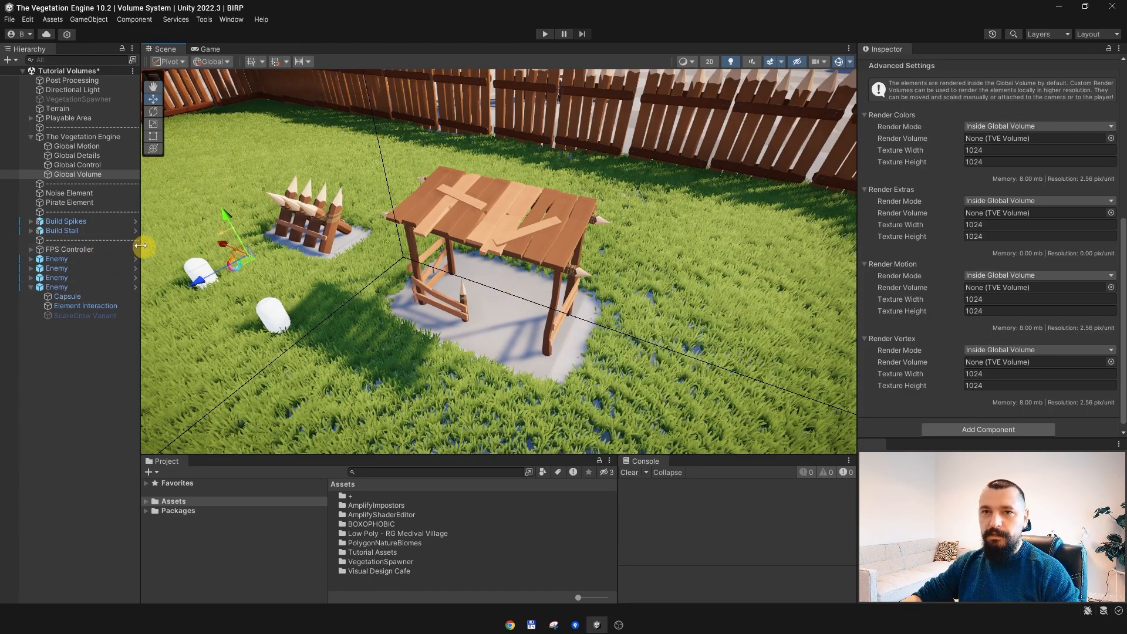
Slide the spike fence along X to about -3.83, left of the stall.
click(65, 225)
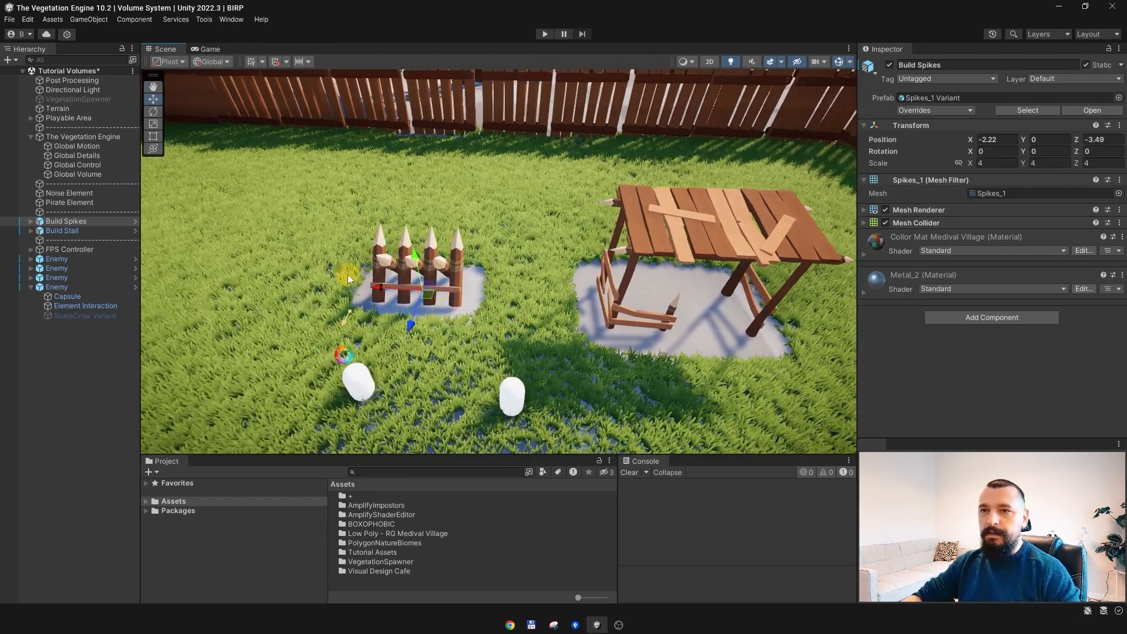
drag(410, 286, 316, 280)
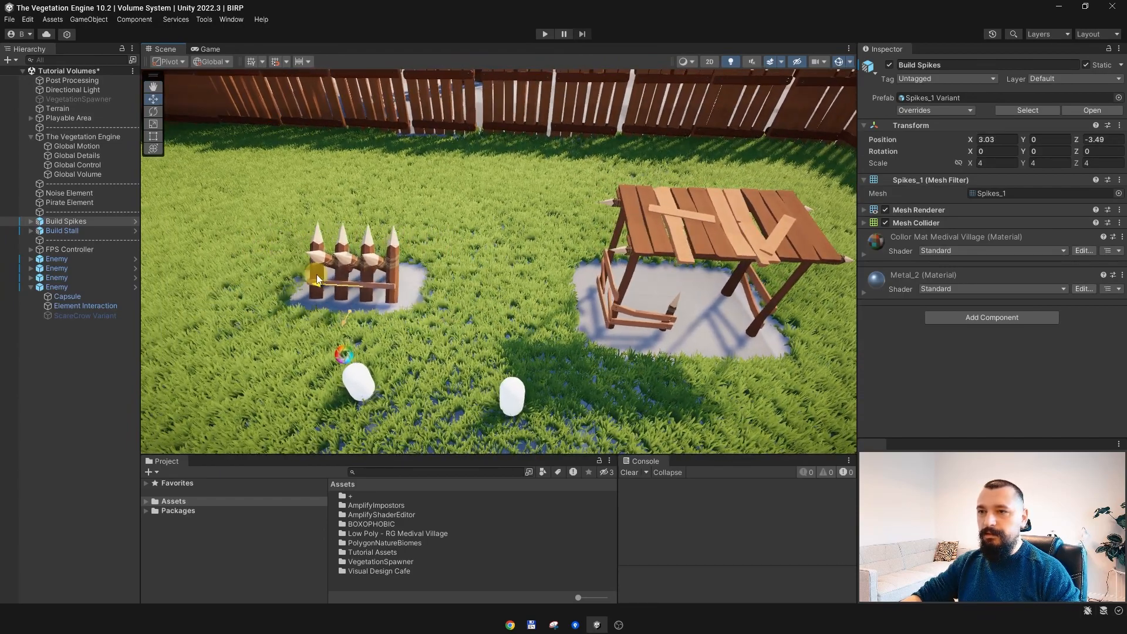
drag(319, 279, 385, 283)
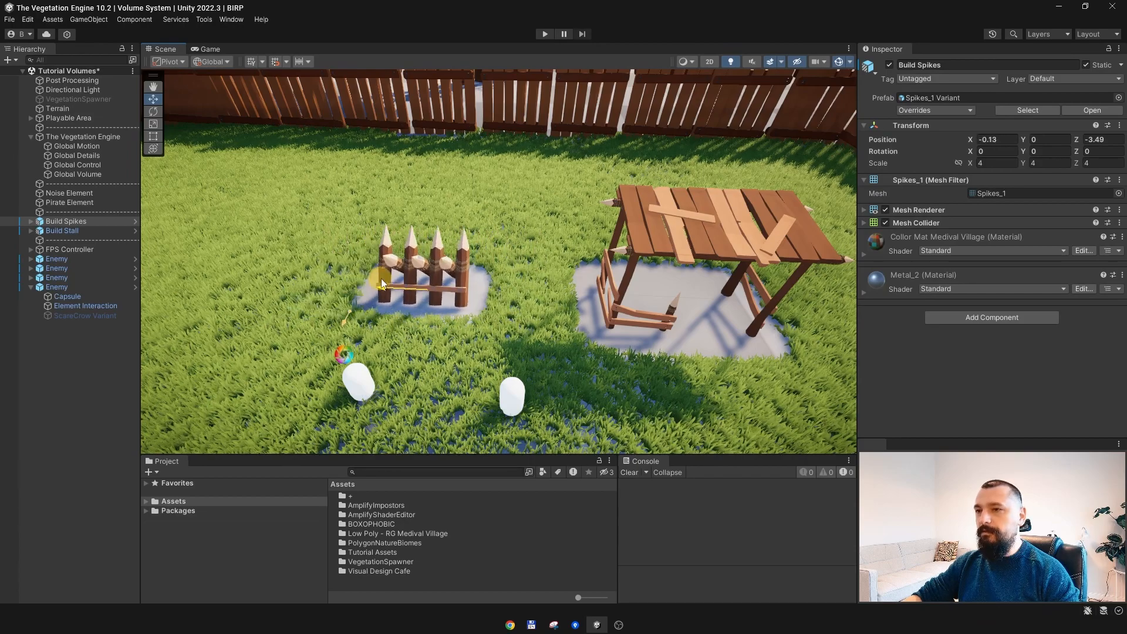
drag(380, 280, 397, 284)
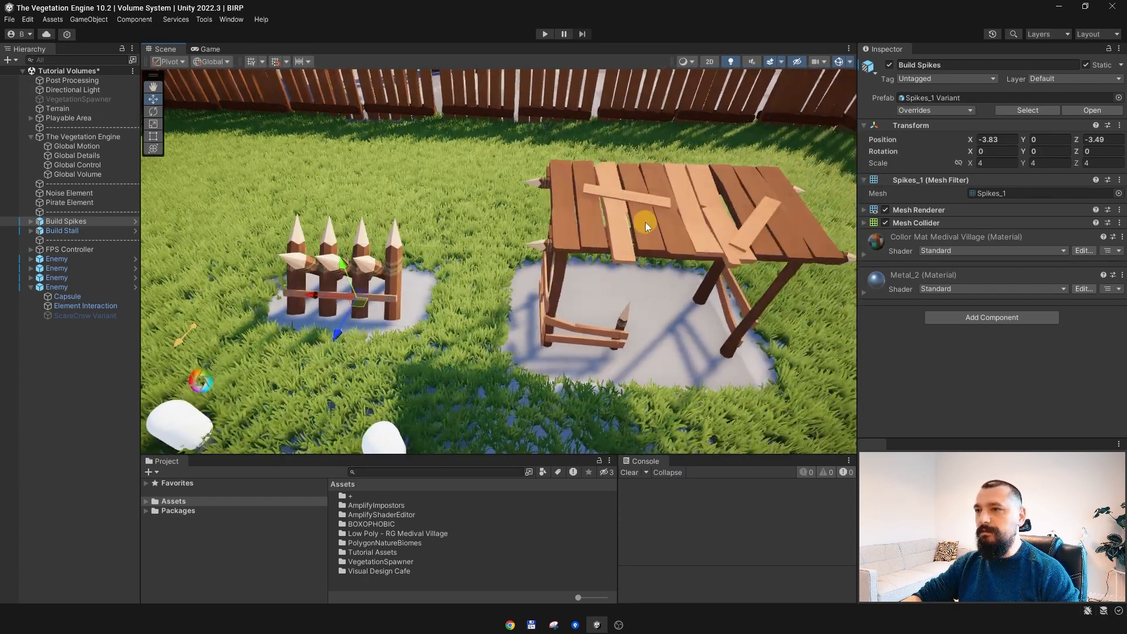
Inspect the stall's EL_SizeFade element and nudge the stall slightly along X.
click(62, 230)
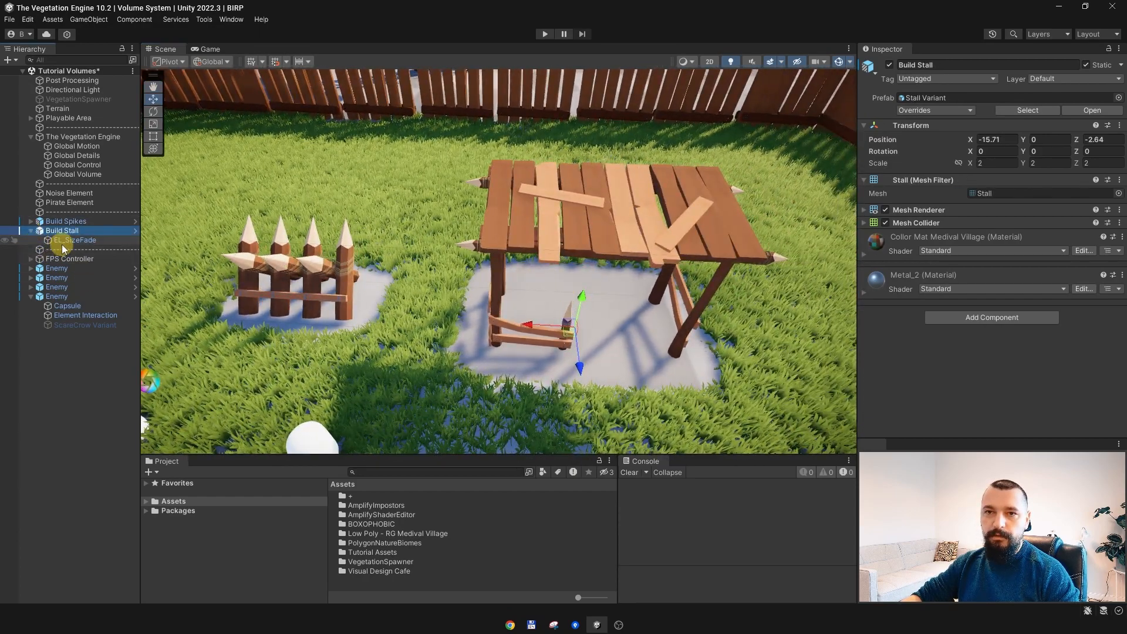
click(73, 239)
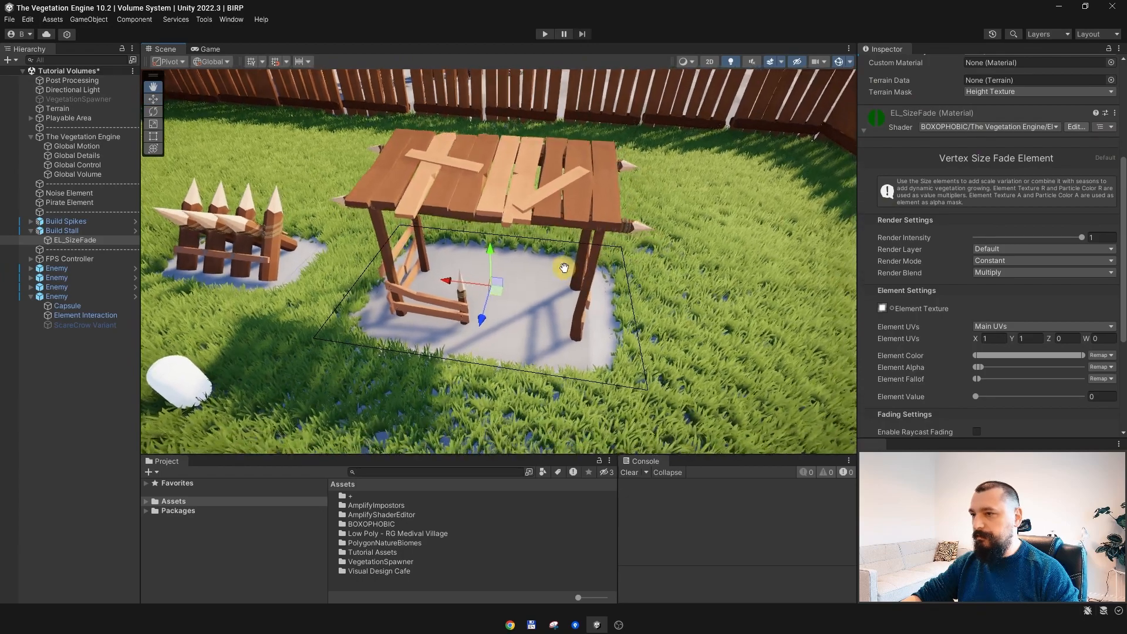
click(882, 308)
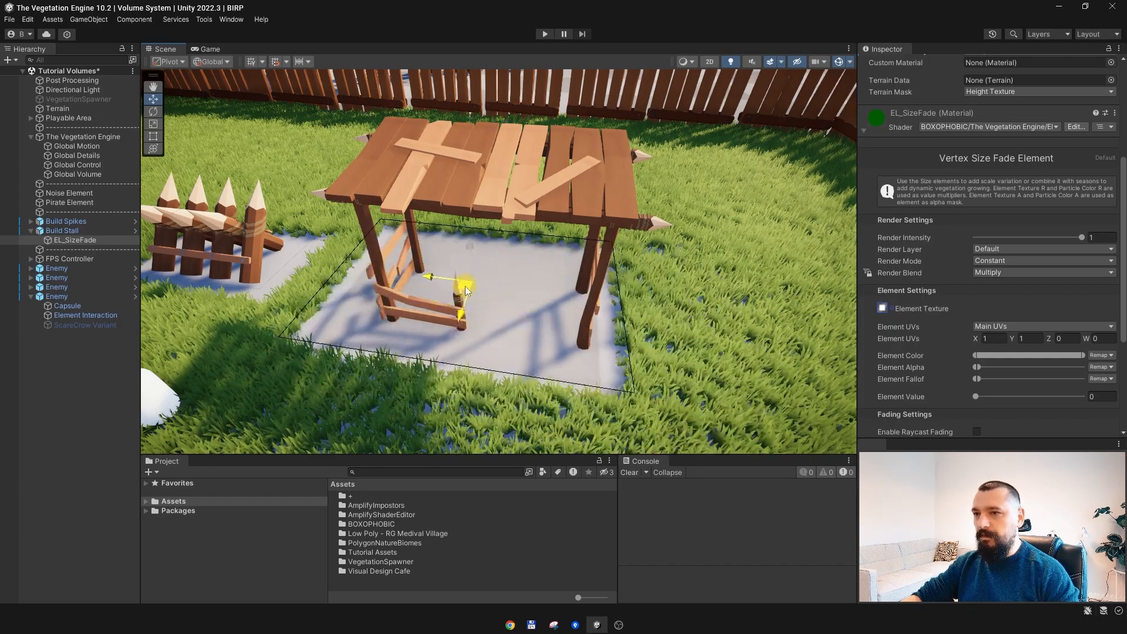
drag(467, 291, 620, 344)
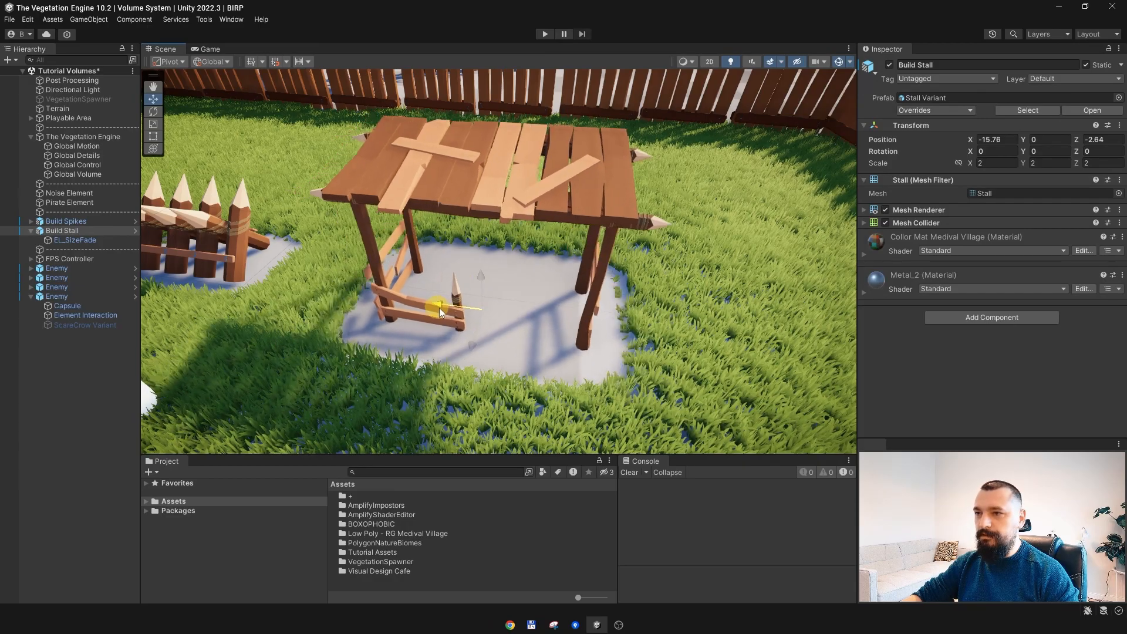
drag(438, 305, 471, 305)
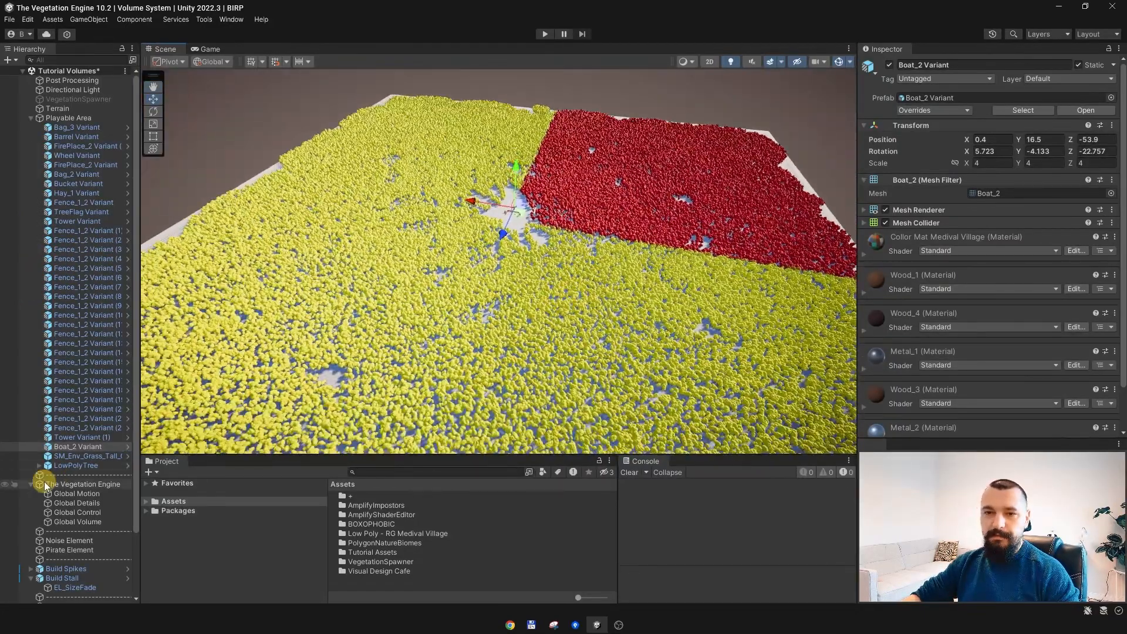
Frame the whole playable area and select the Global Volume and Pirate Element.
click(70, 475)
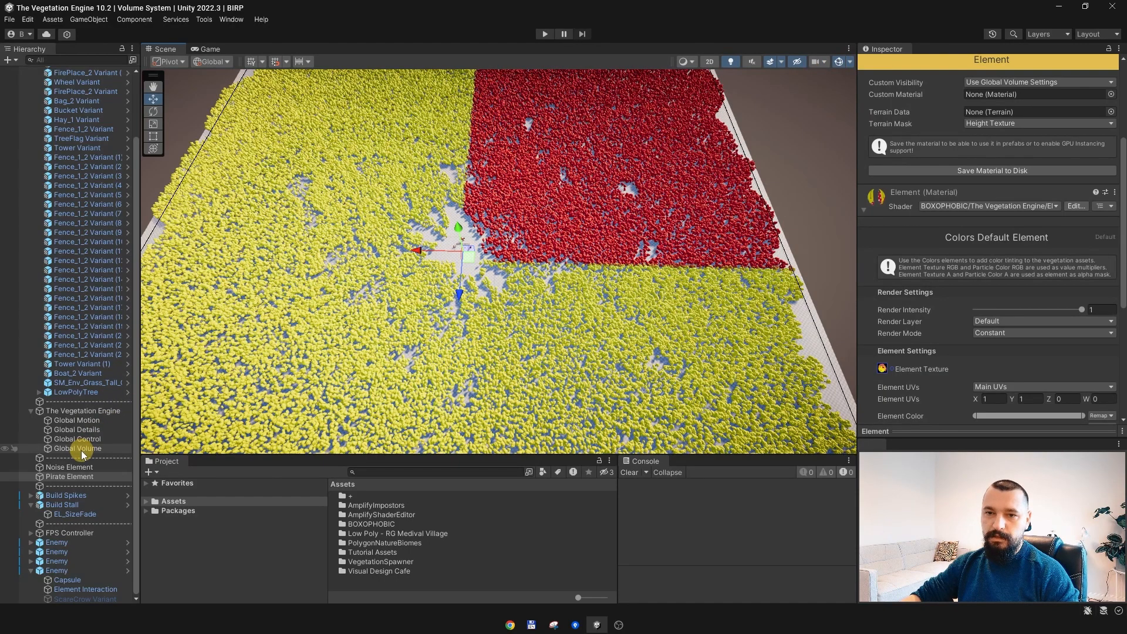
click(78, 447)
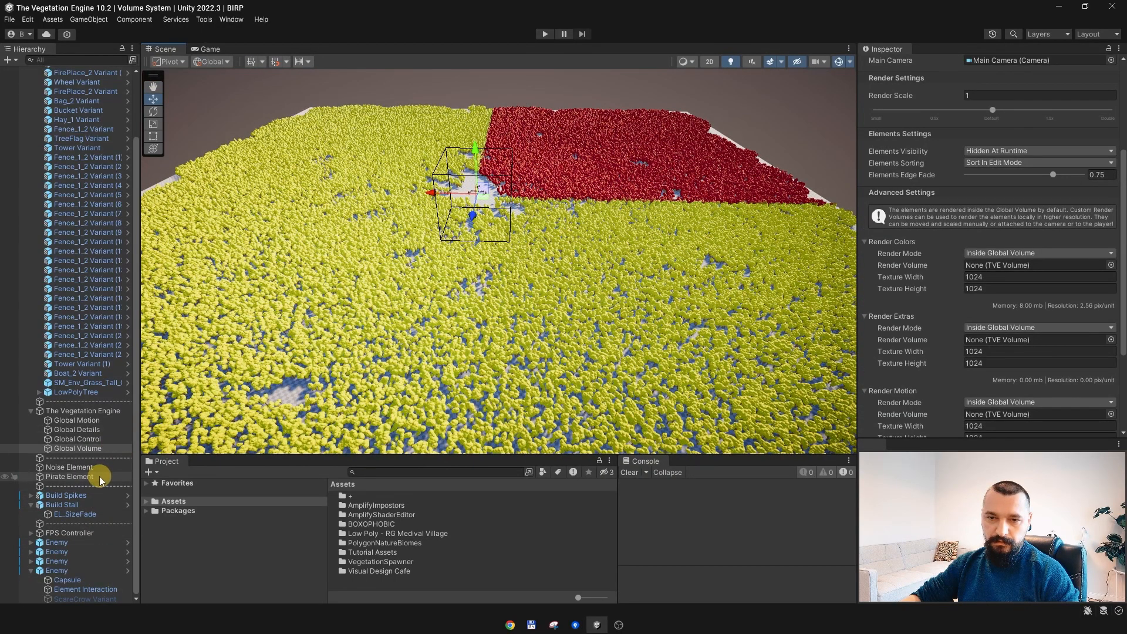
click(70, 477)
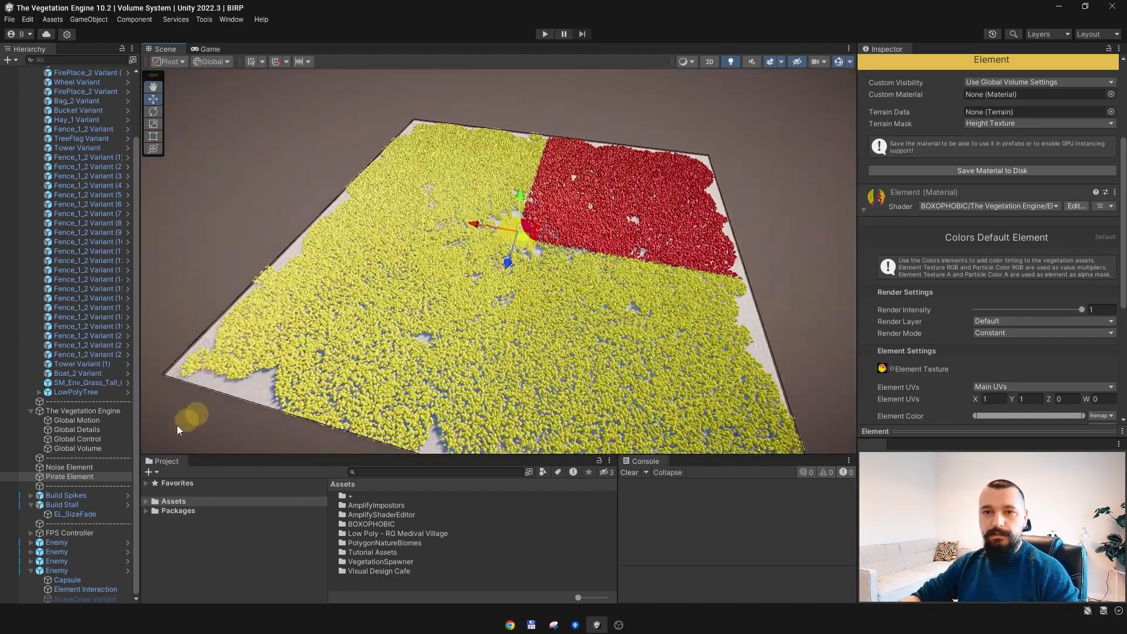
Scale the Global Volume to 4000 × 400 × 4000 by setting X and Z to 4000.
click(76, 448)
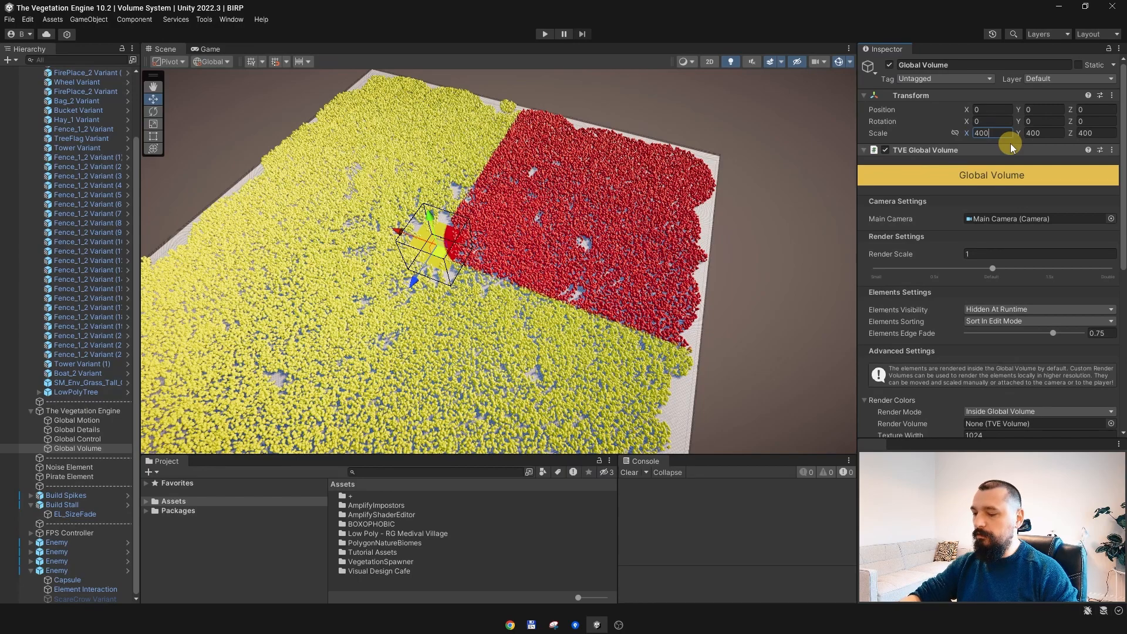
text(4000)
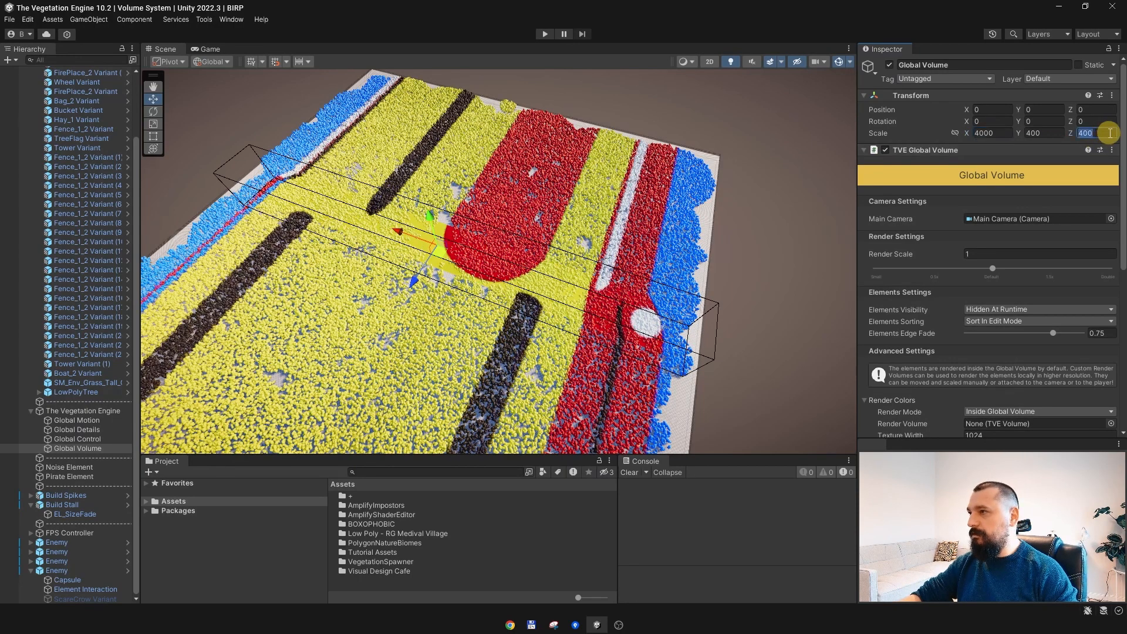
text(4000)
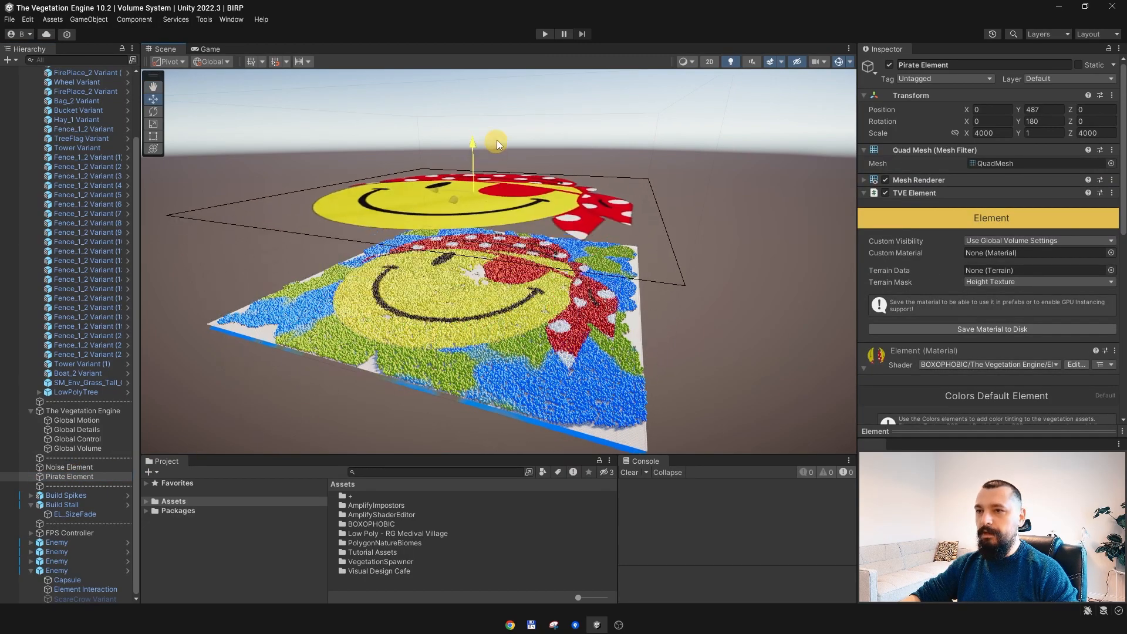
Shift the Pirate Element vertically over the terrain to test it, then select the Noise Element.
drag(472, 144, 474, 274)
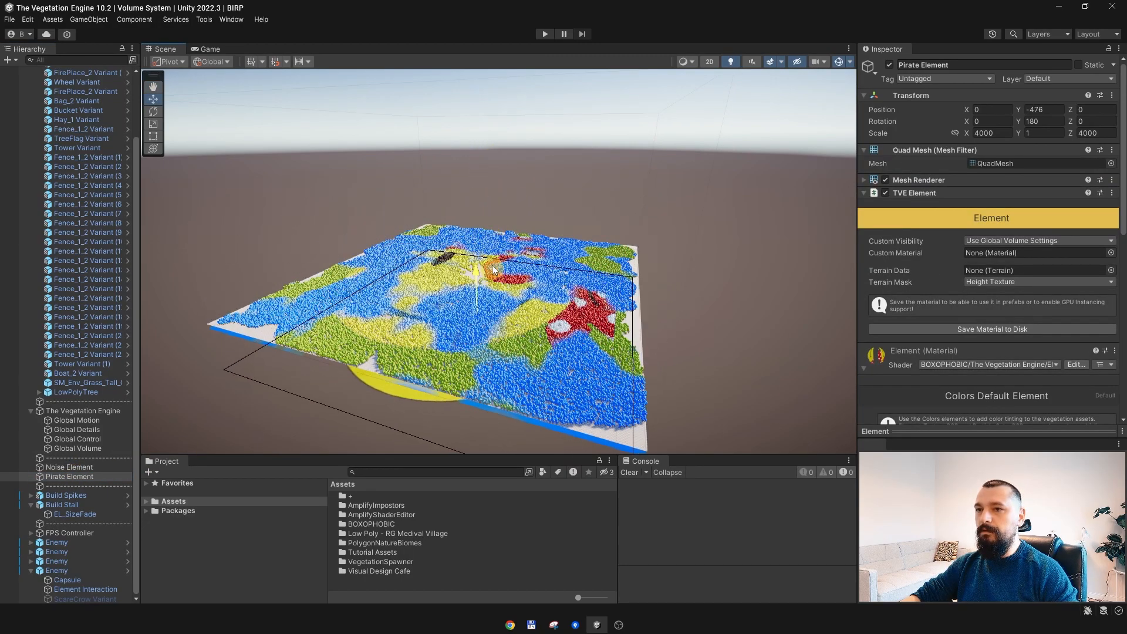
drag(474, 270, 474, 209)
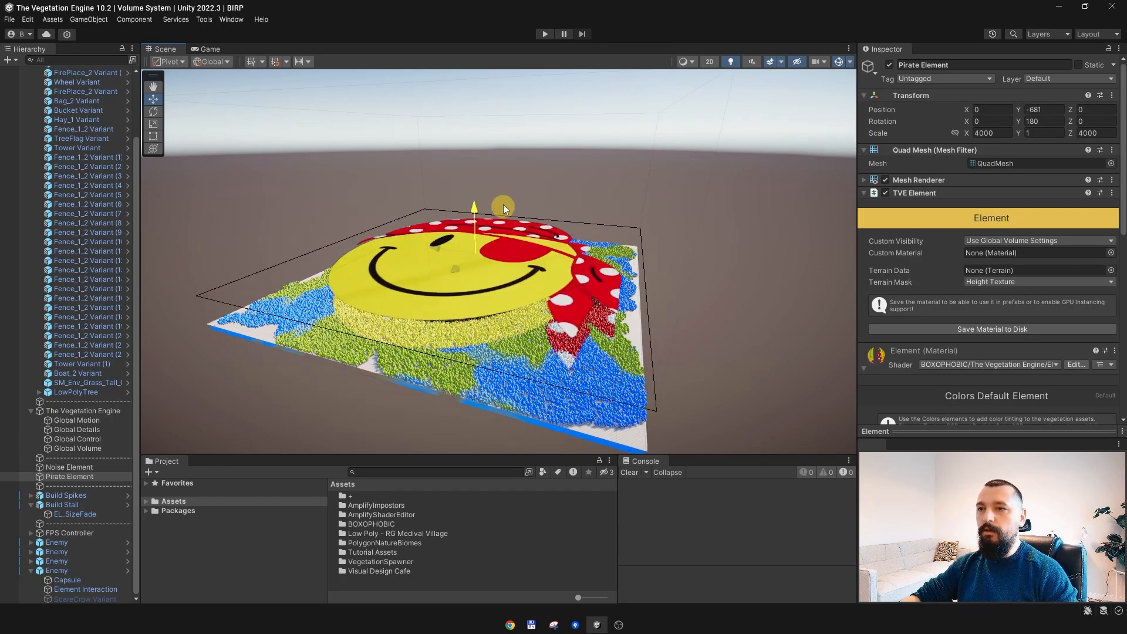
drag(504, 209, 509, 198)
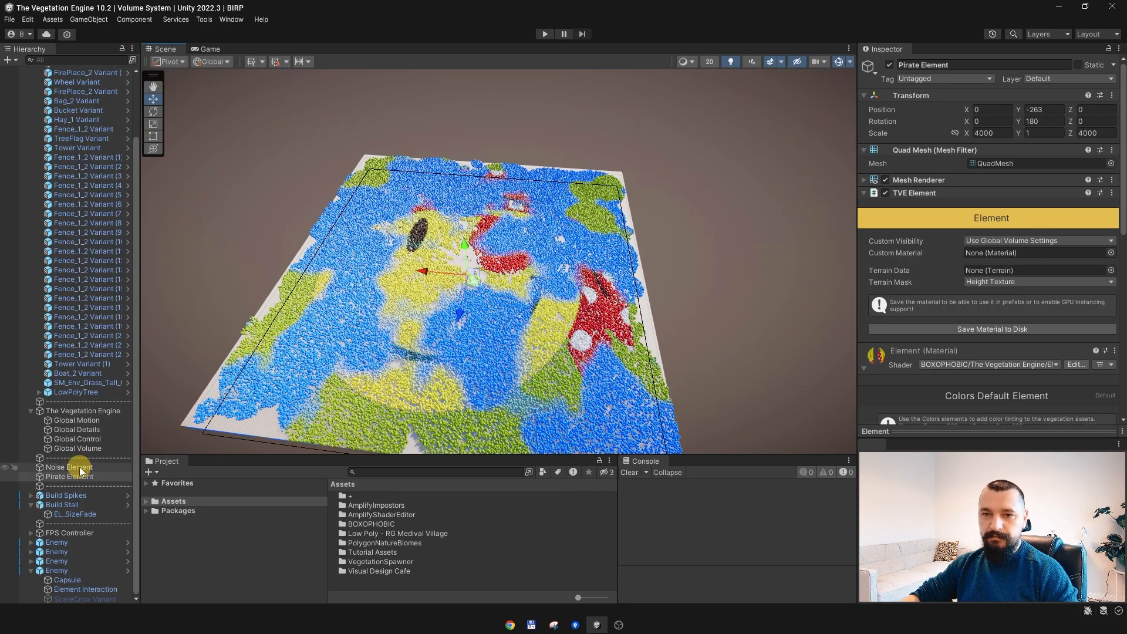
click(69, 466)
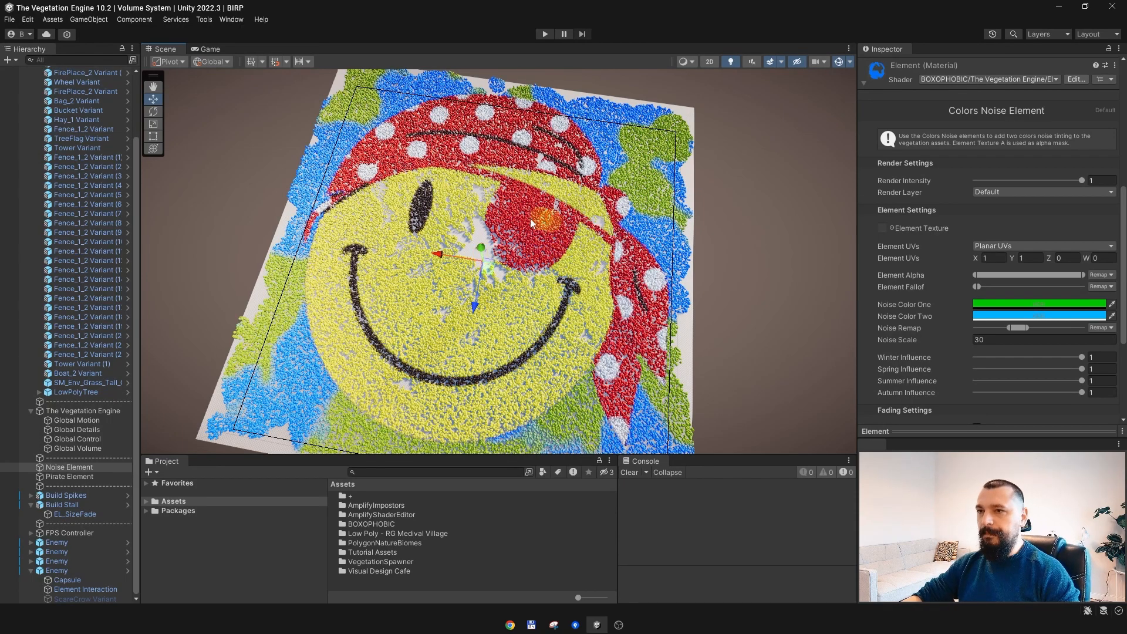
Move the spike fence along X to about -0.47, closer to the white capsules.
drag(532, 223, 280, 320)
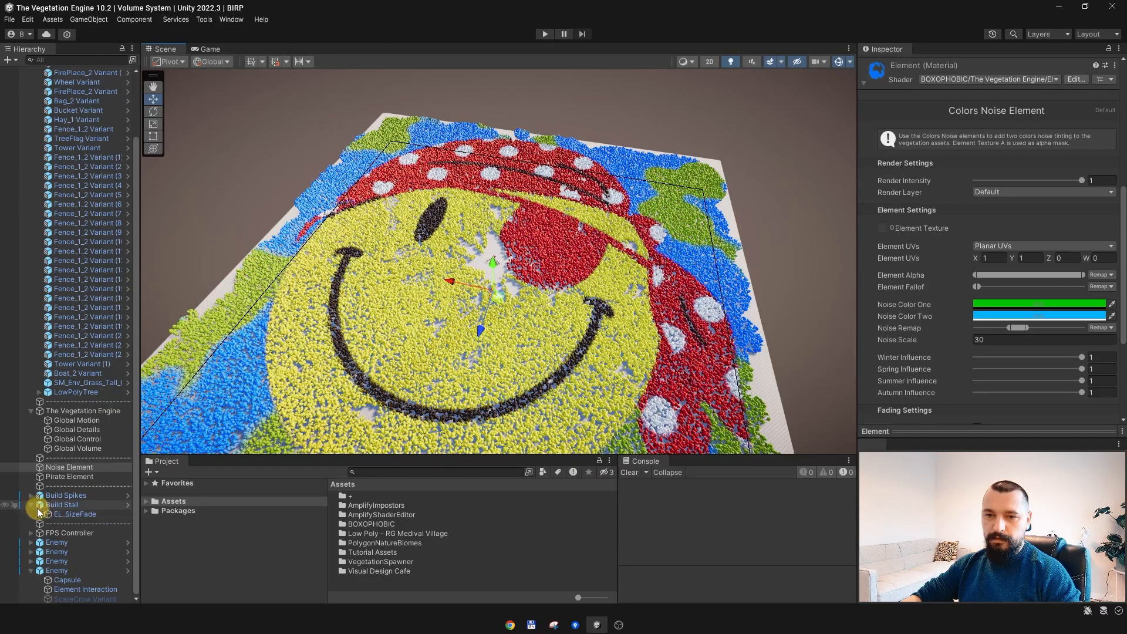
click(66, 505)
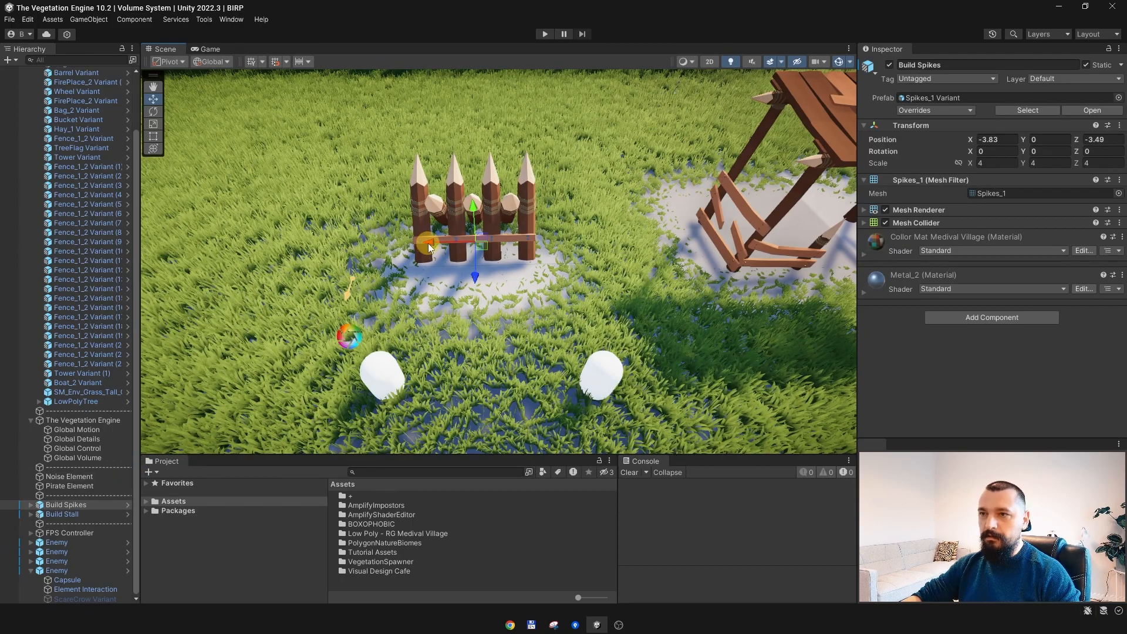
drag(430, 243, 313, 242)
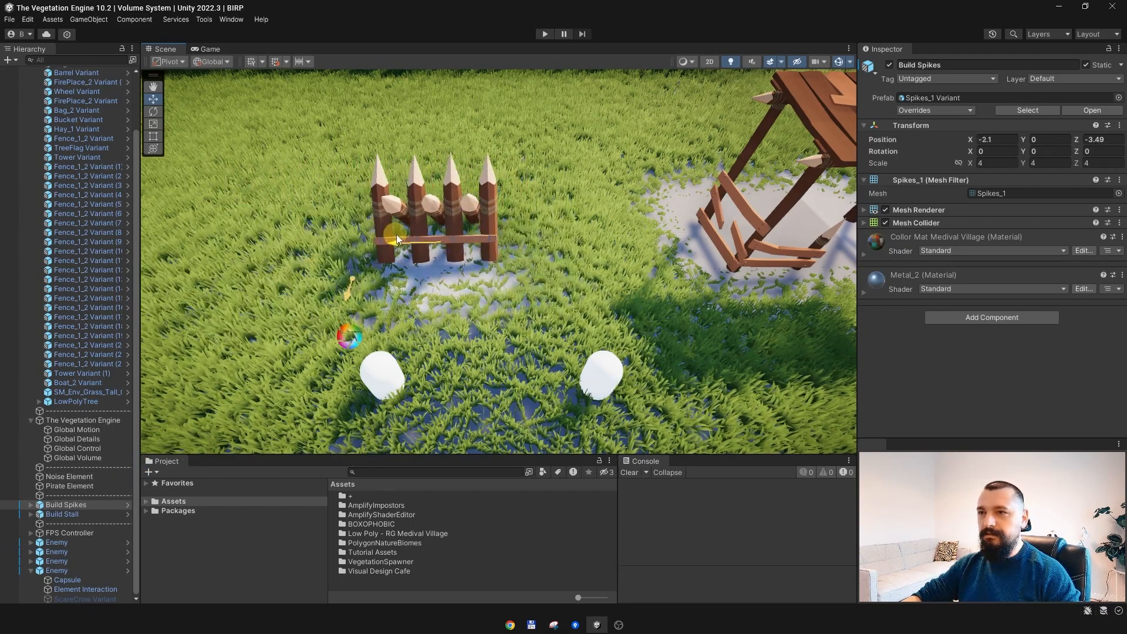
drag(395, 241, 366, 245)
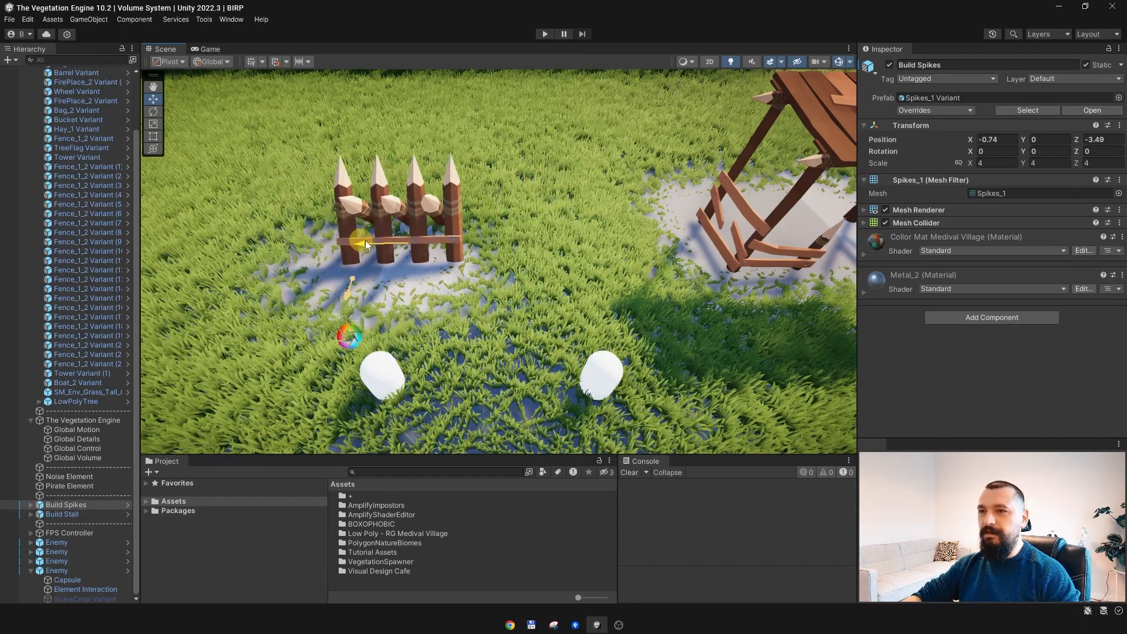
drag(363, 245, 374, 248)
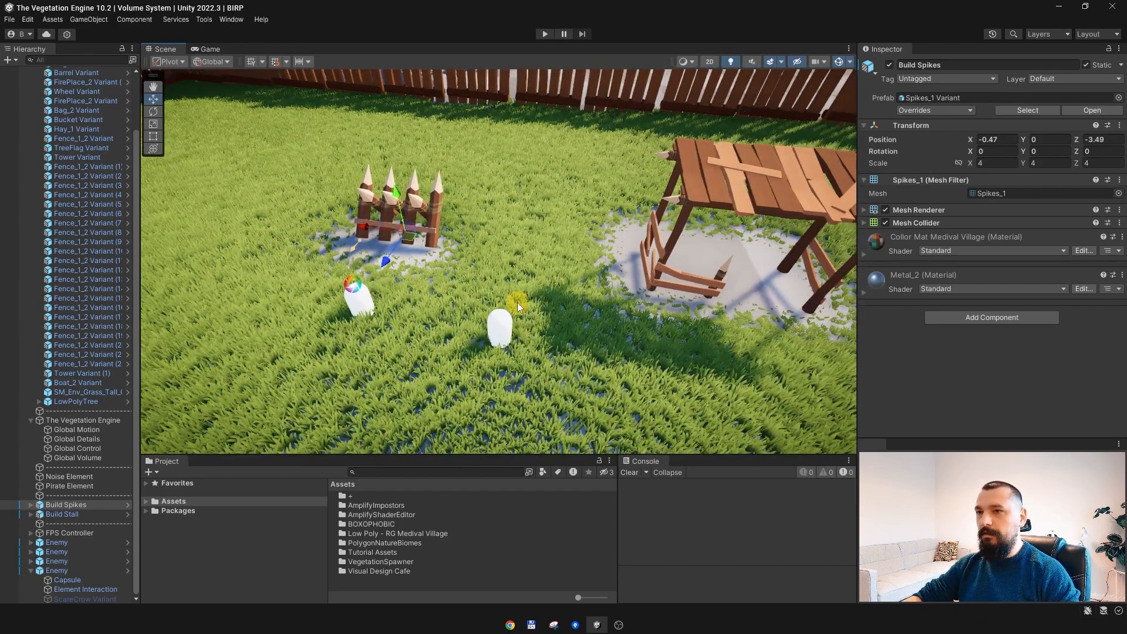
Bring up the Vegetation Engine Scene Debugger showing Global Textures, Vertex Size (A).
click(231, 20)
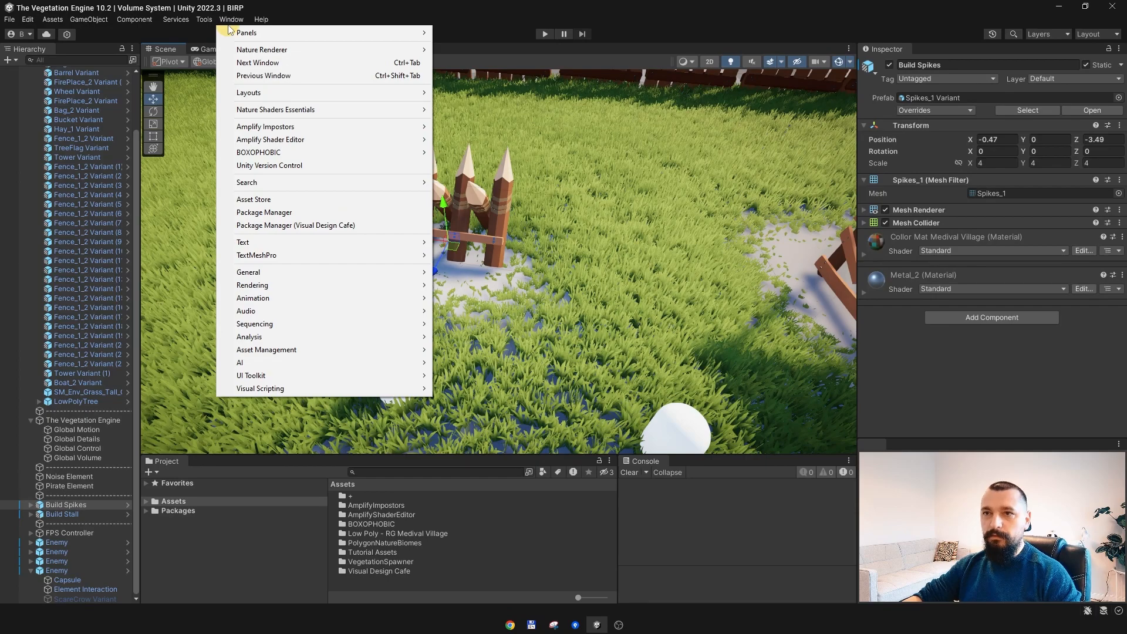
mouse_move(494, 151)
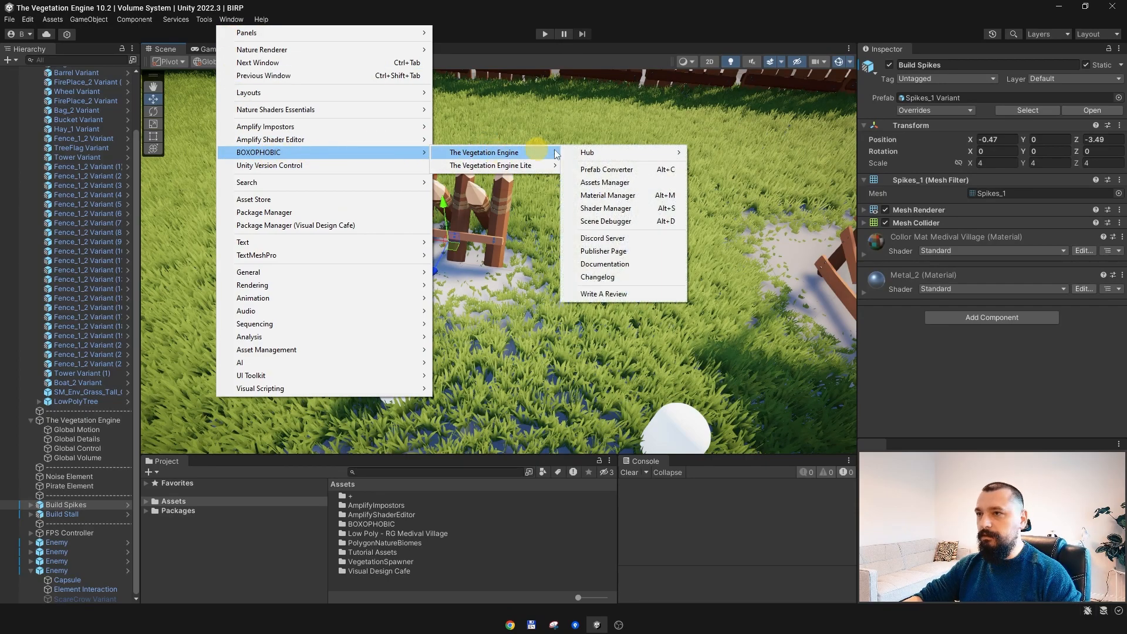
click(606, 222)
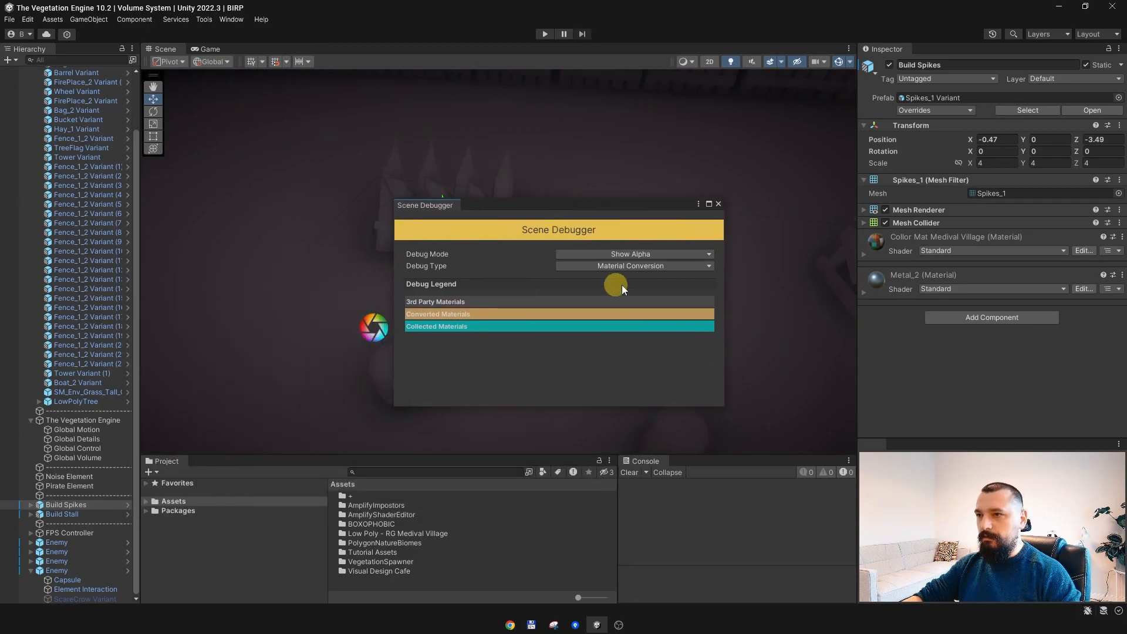
click(632, 266)
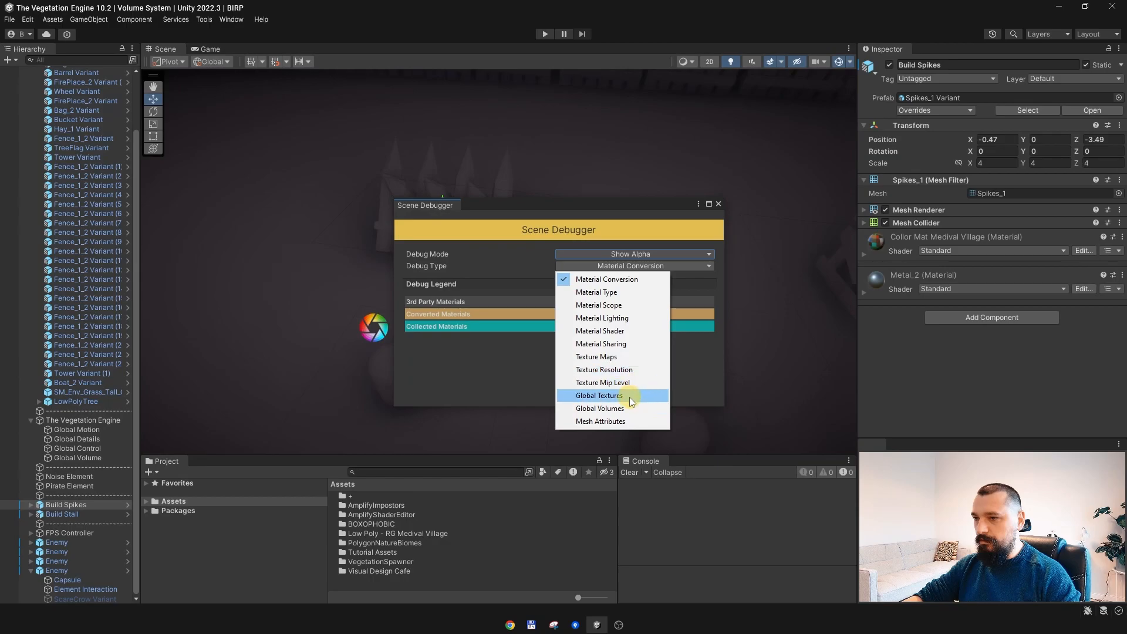
click(597, 395)
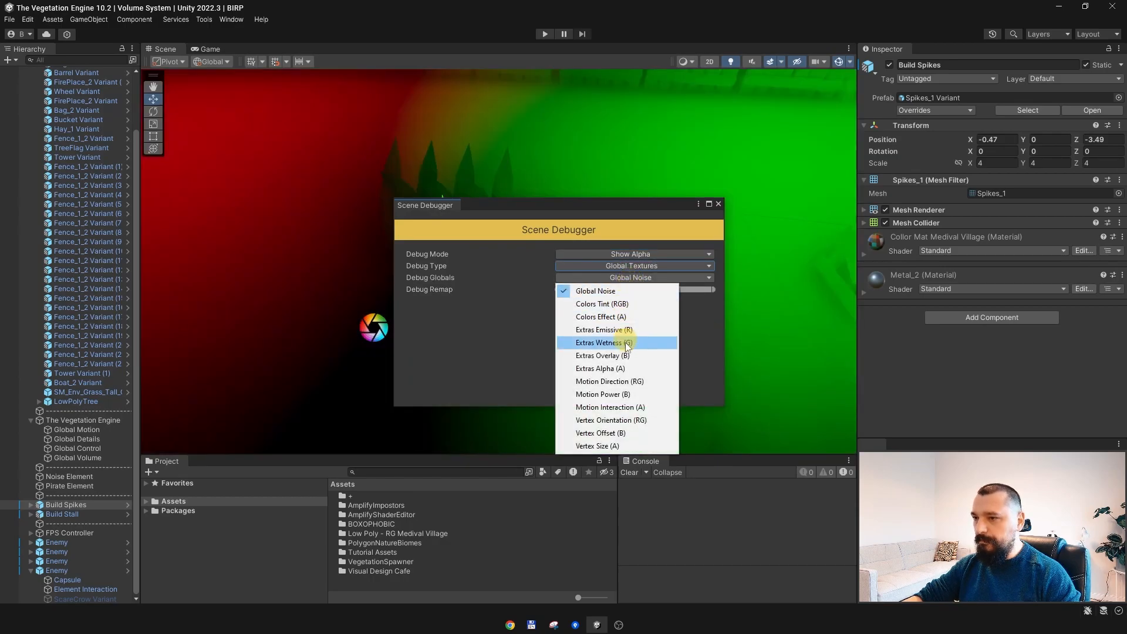
mouse_move(596, 446)
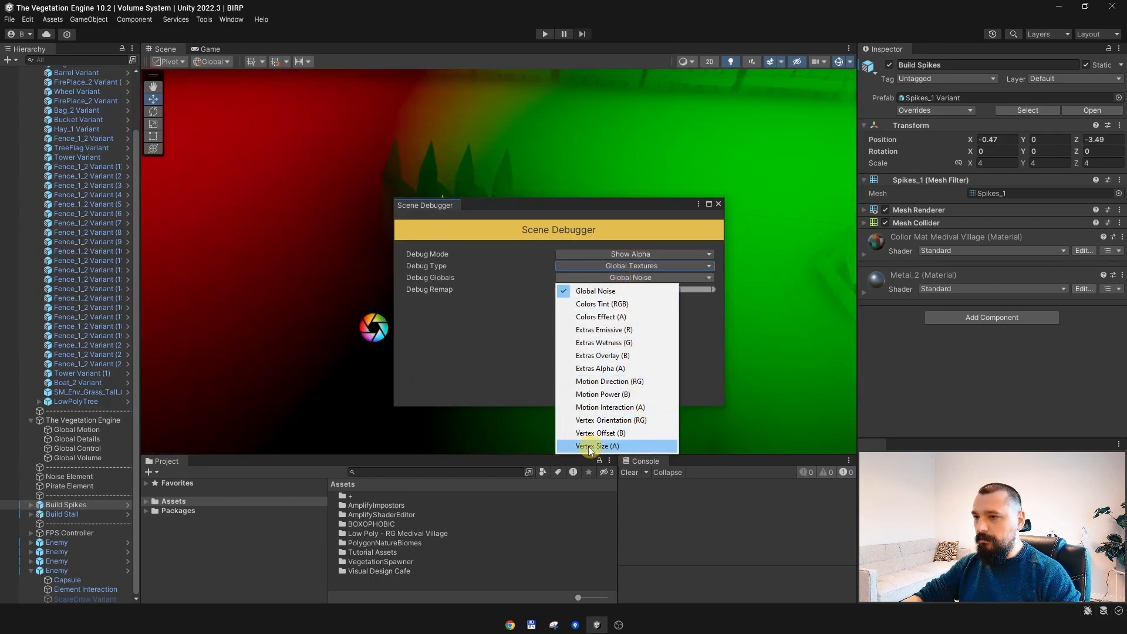
click(596, 446)
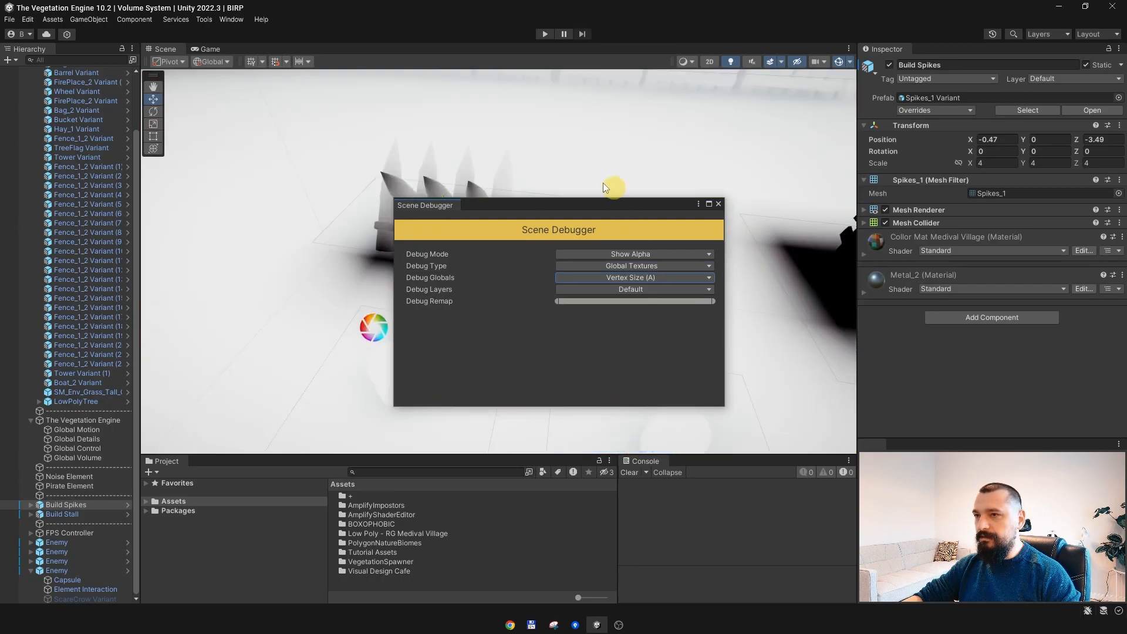
drag(425, 204, 277, 334)
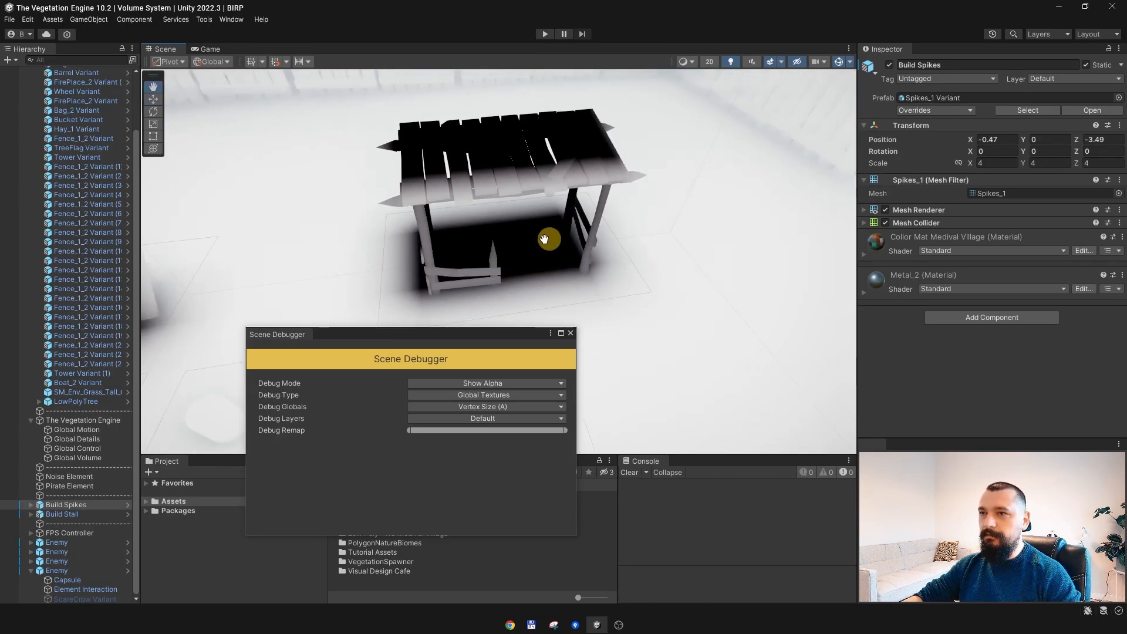
Move the stall along X to about -18.21 and set the debug mode to None.
click(63, 515)
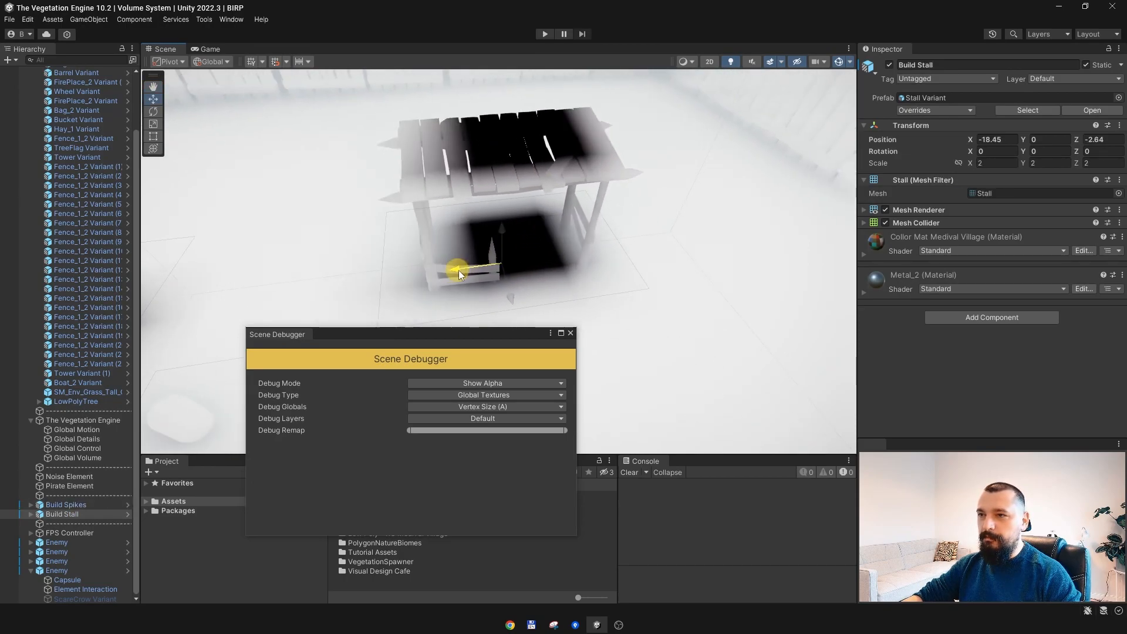
drag(460, 271, 478, 261)
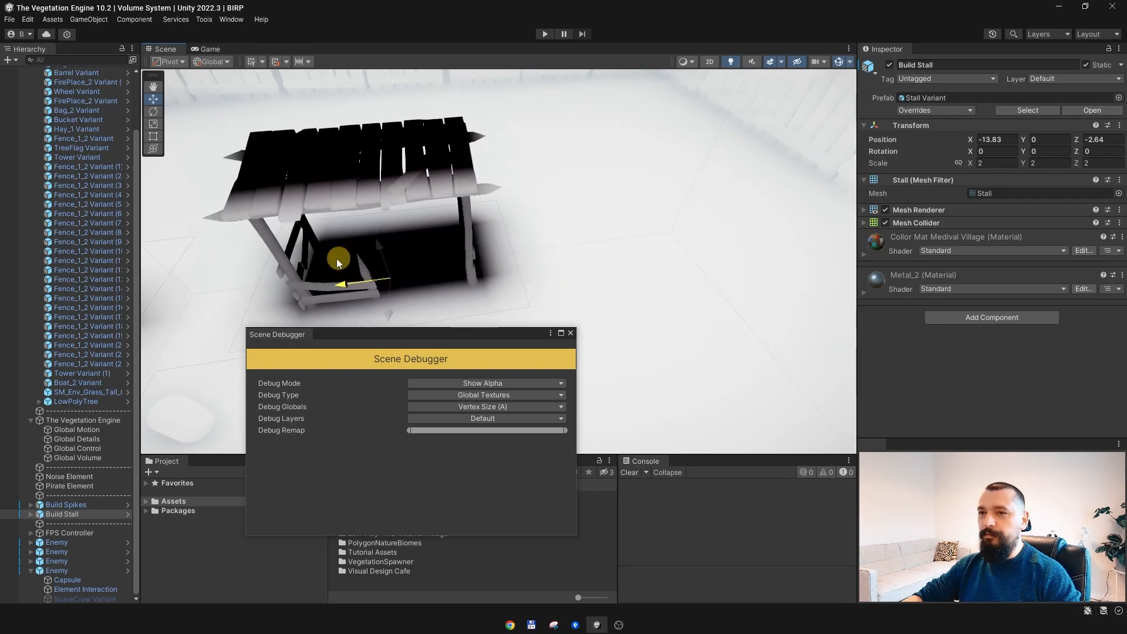
drag(339, 259, 458, 239)
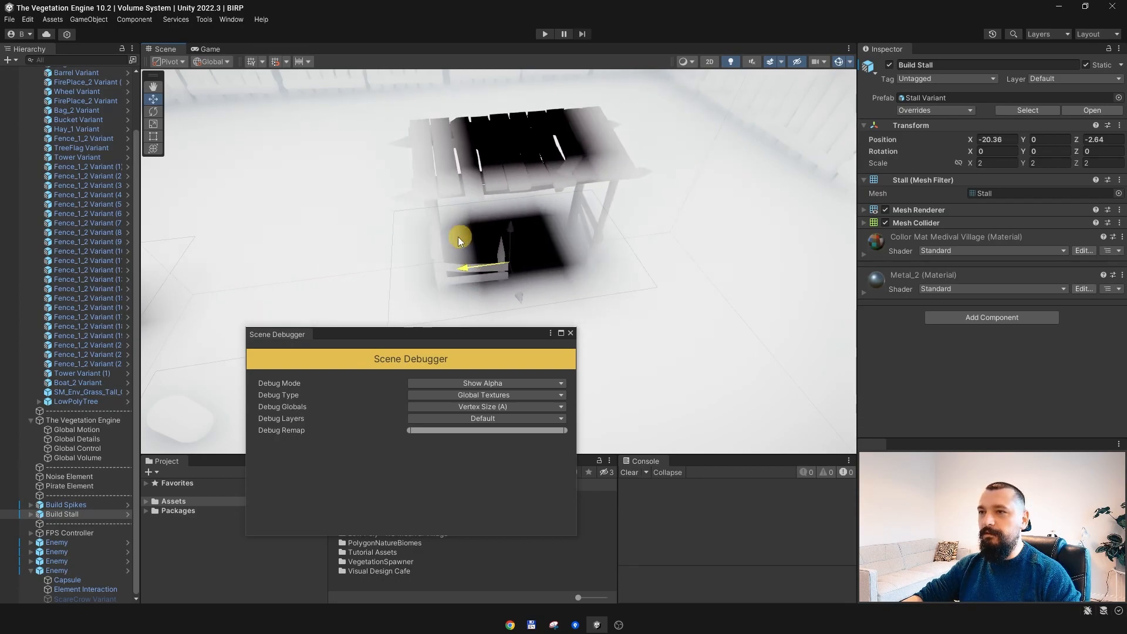
click(483, 395)
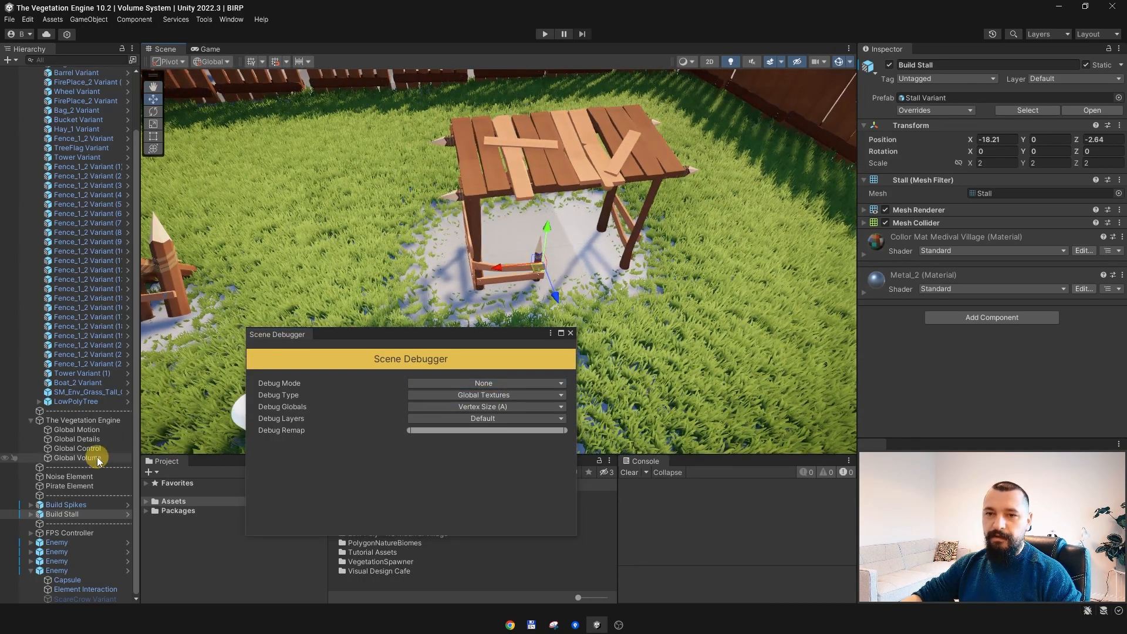
With Global Volume selected, view the Show Alpha debug mask around the scene.
click(76, 458)
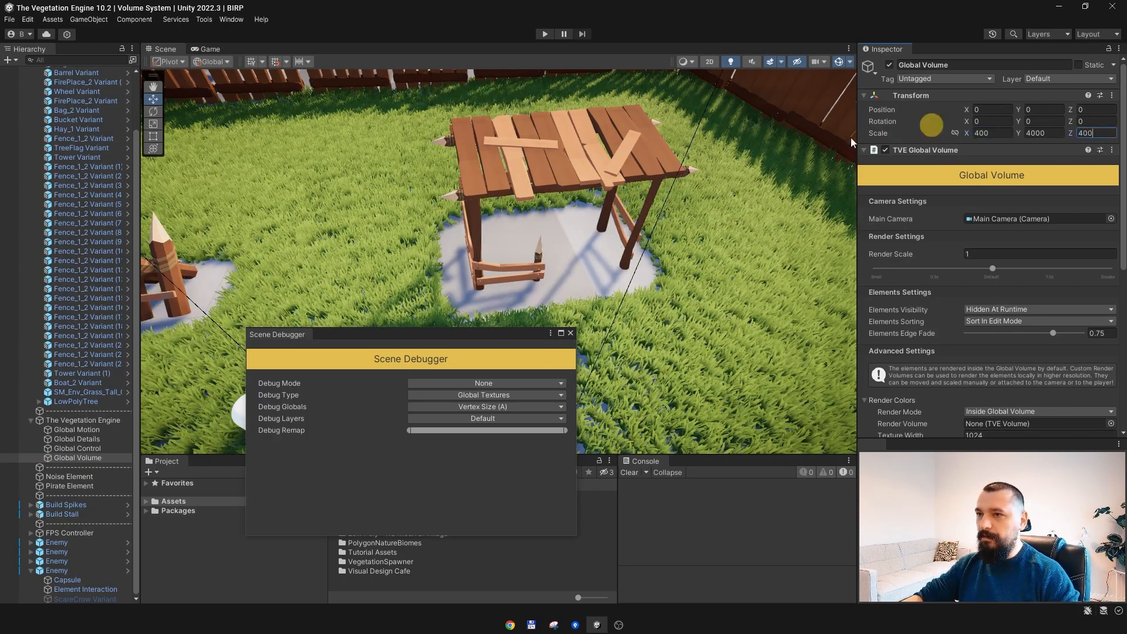
click(486, 383)
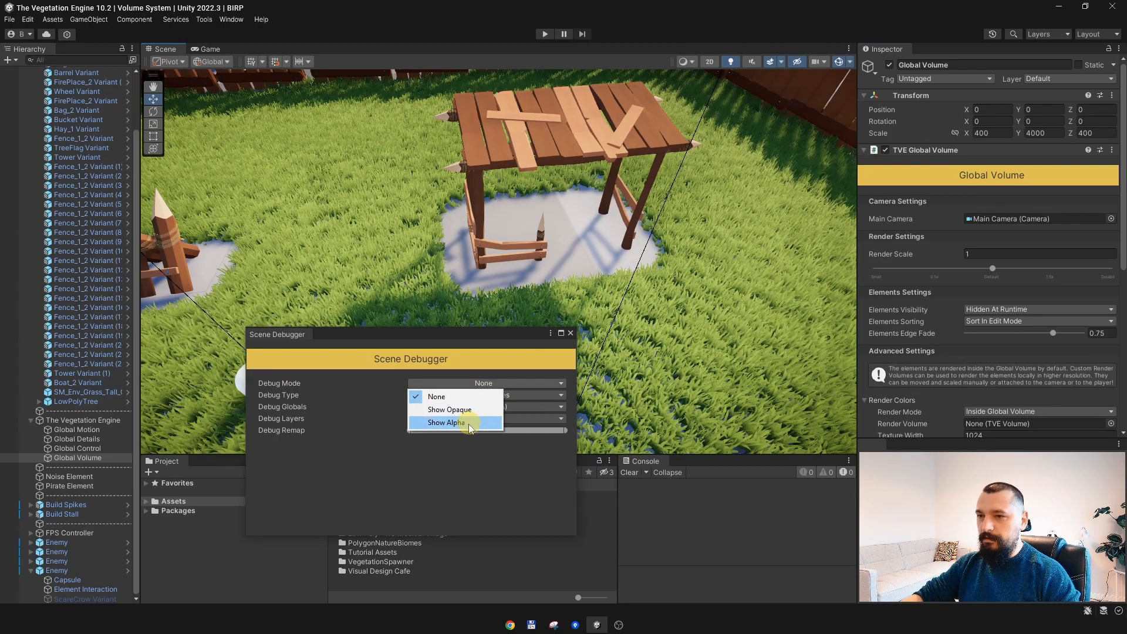
click(443, 423)
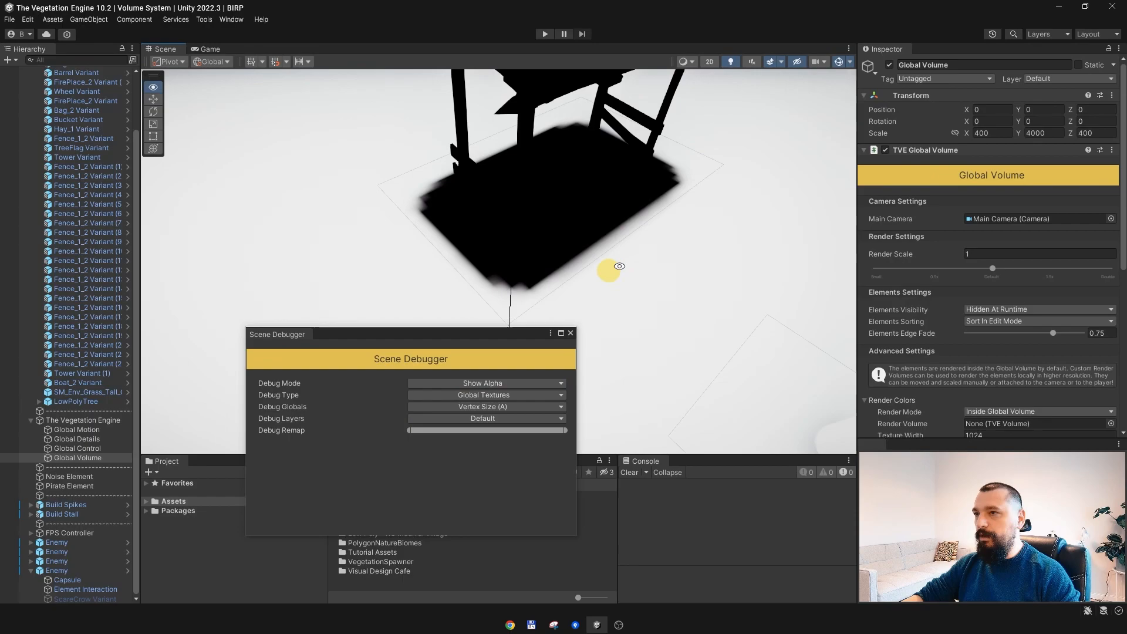
drag(603, 216, 553, 281)
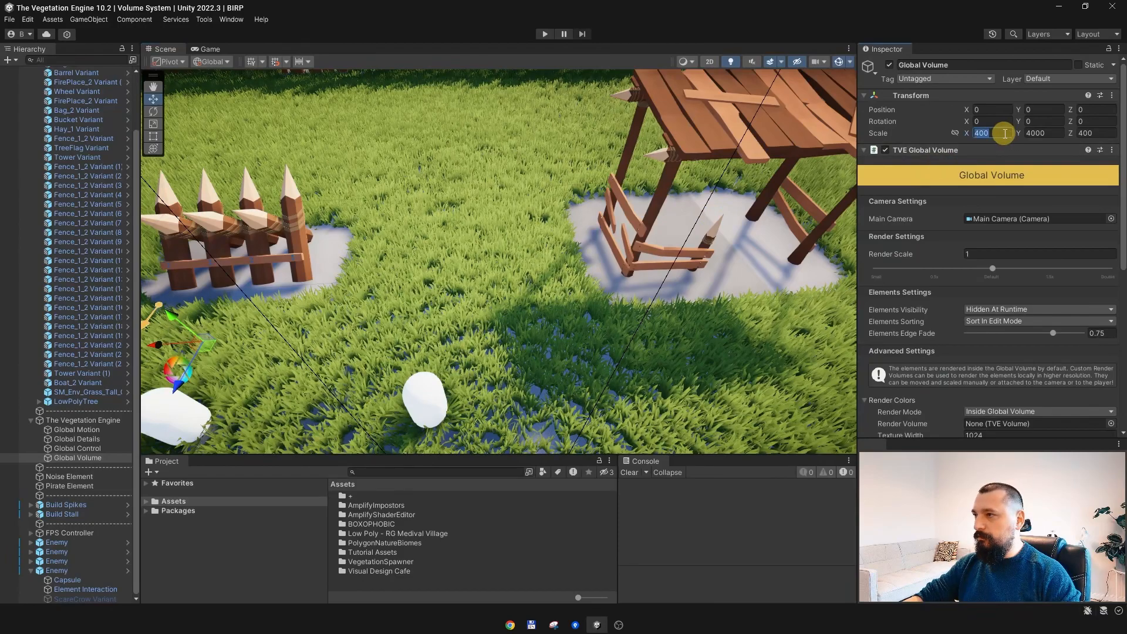
Set Global Volume Scale X to 4000 and review its Colors, Extras, Motion and Vertex render settings at 1024.
text(4000)
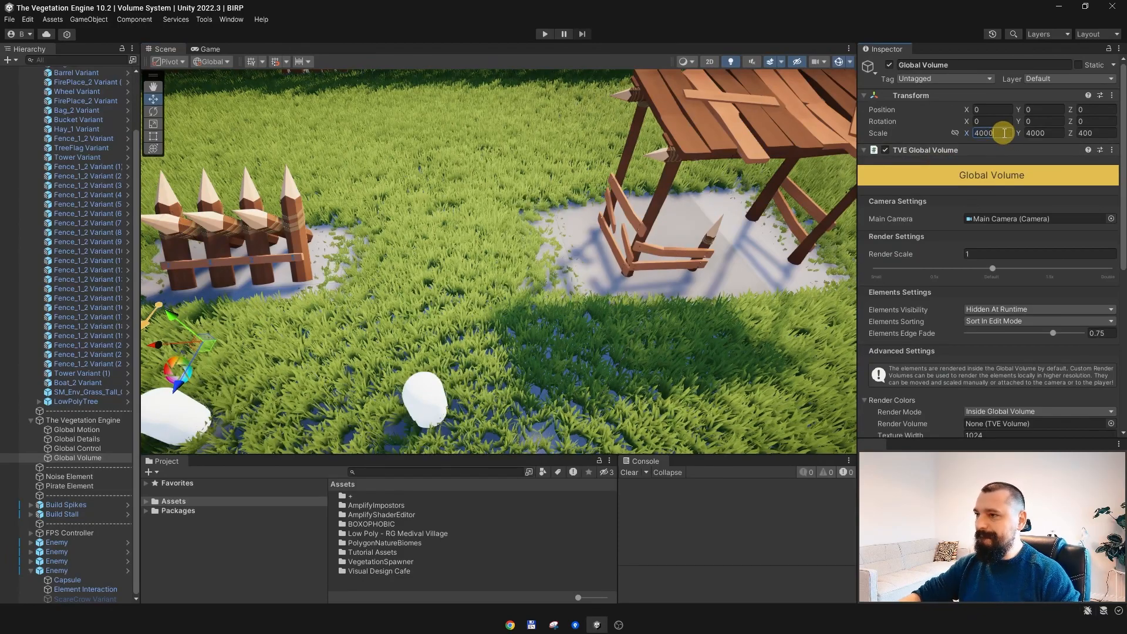
click(1094, 132)
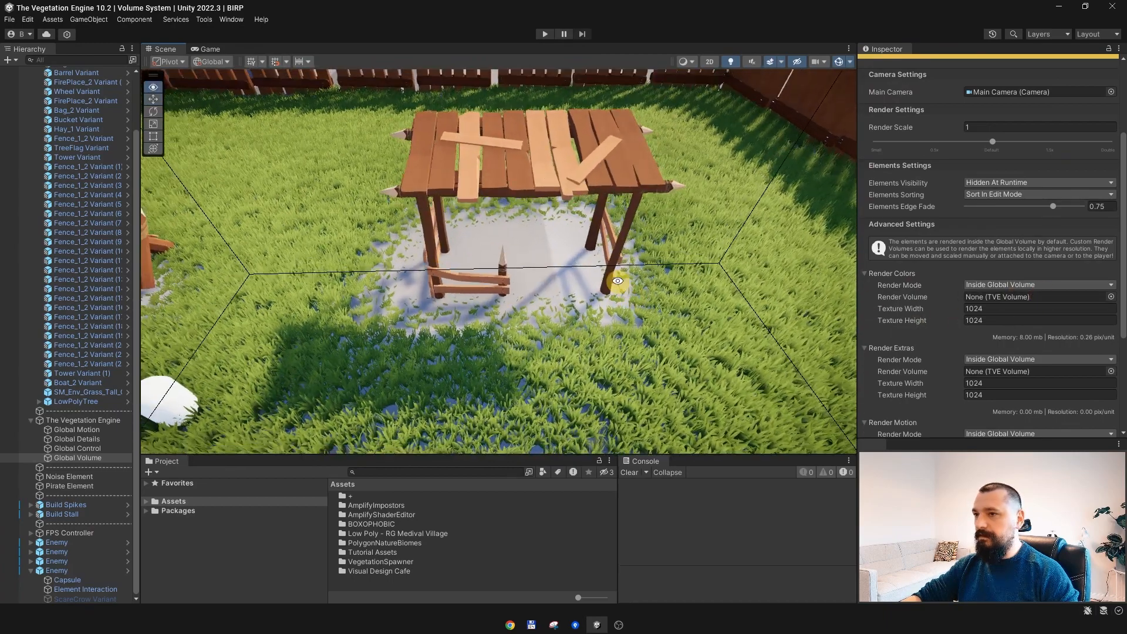
scroll(down, 3)
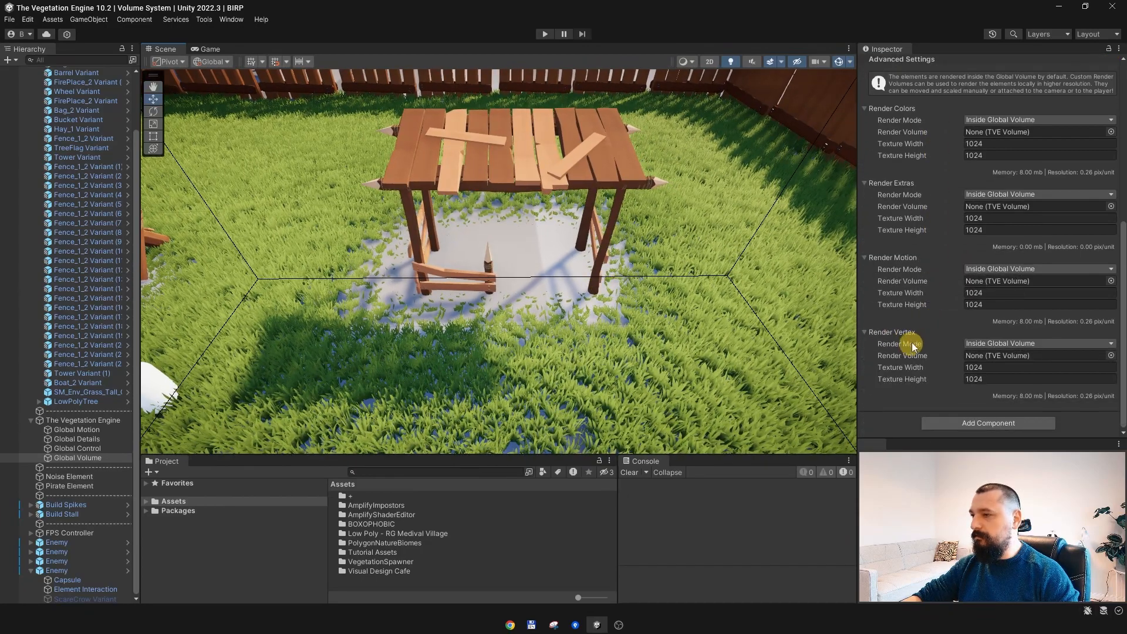
mouse_move(918, 379)
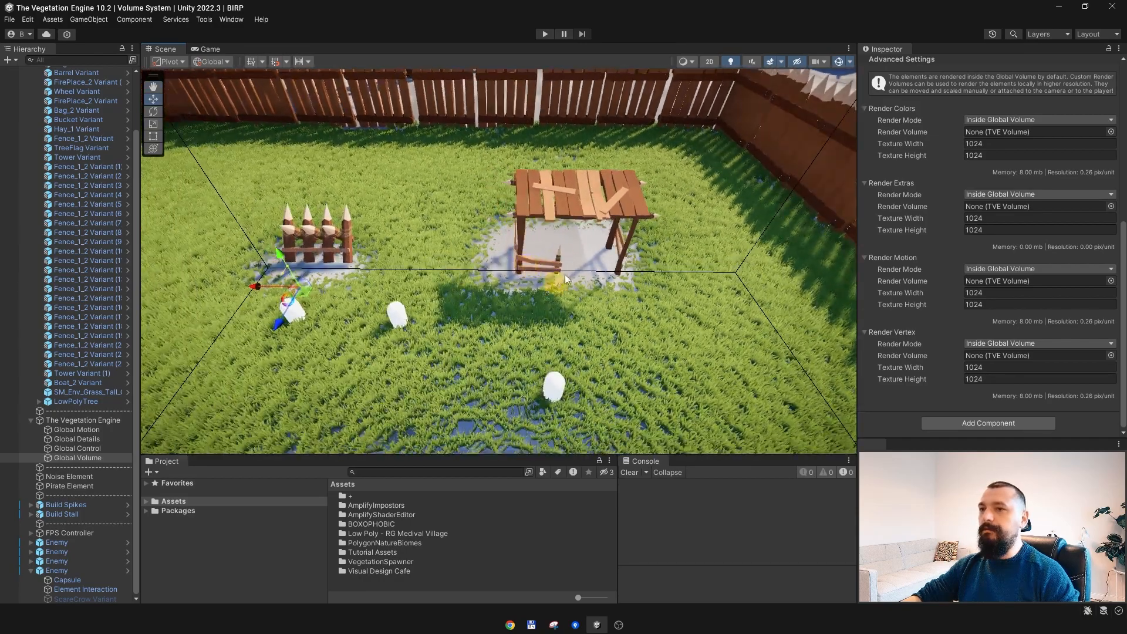
drag(564, 279, 532, 300)
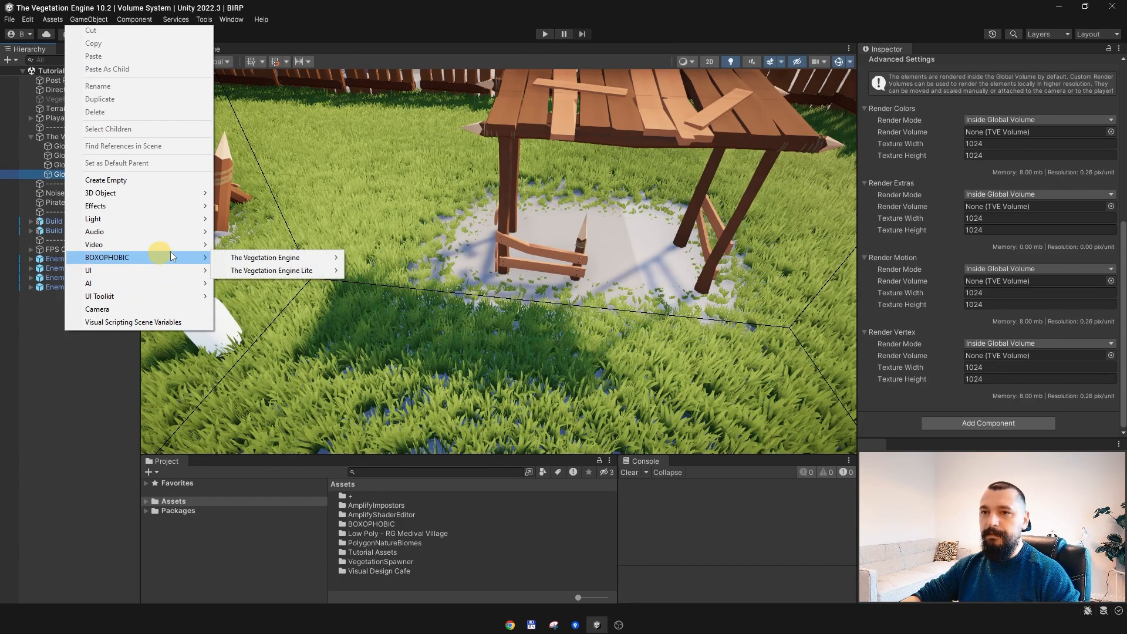
mouse_move(271, 257)
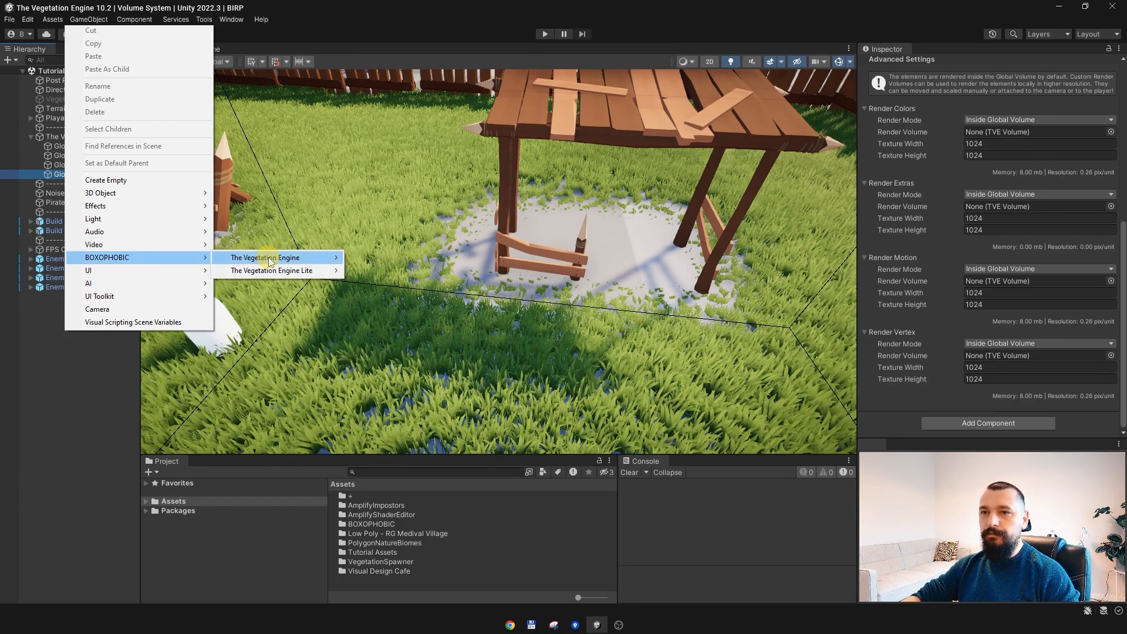
mouse_move(264, 257)
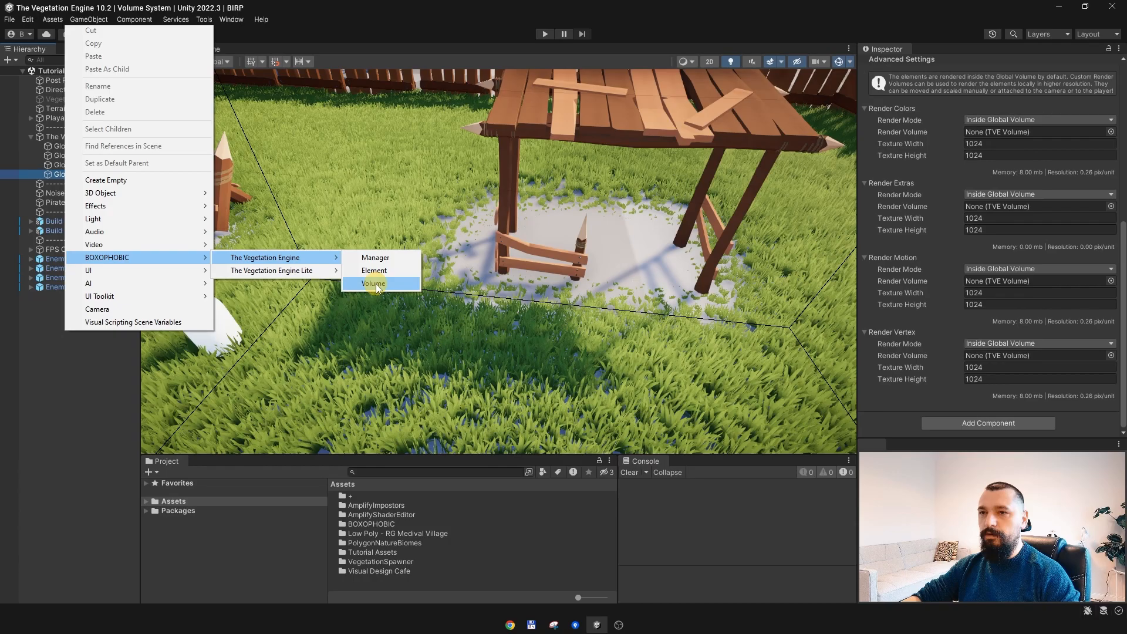
Add a new Vegetation Engine Volume object with a TVE Volume component to the scene.
click(372, 283)
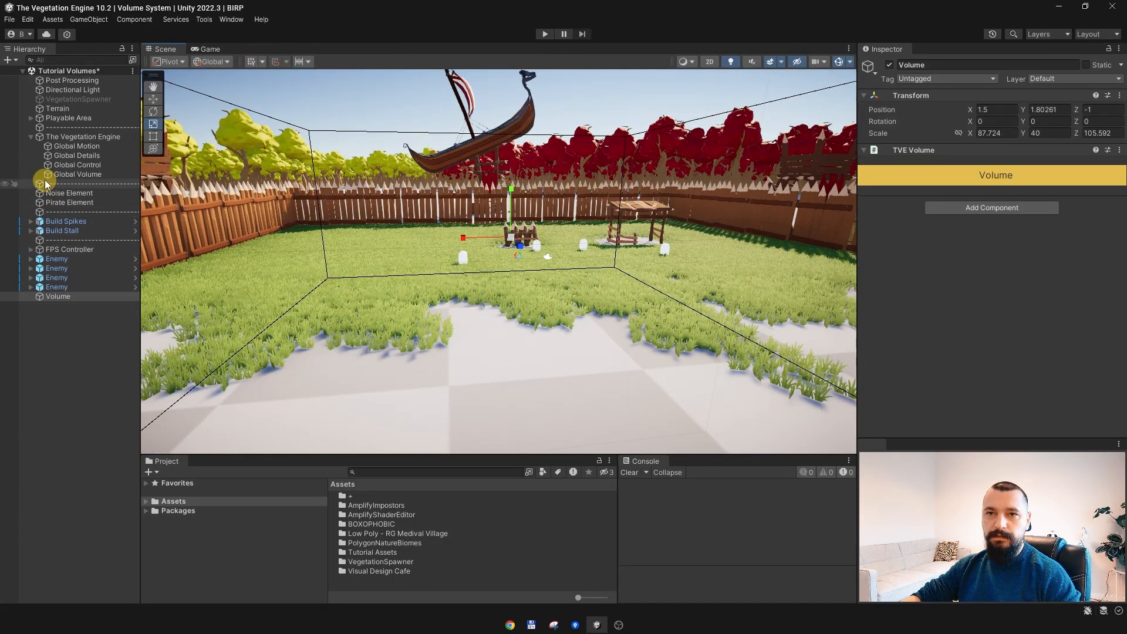
Assign Volume as the Global Volume's vertex render volume, then revert the mode to Inside Global Volume.
click(78, 174)
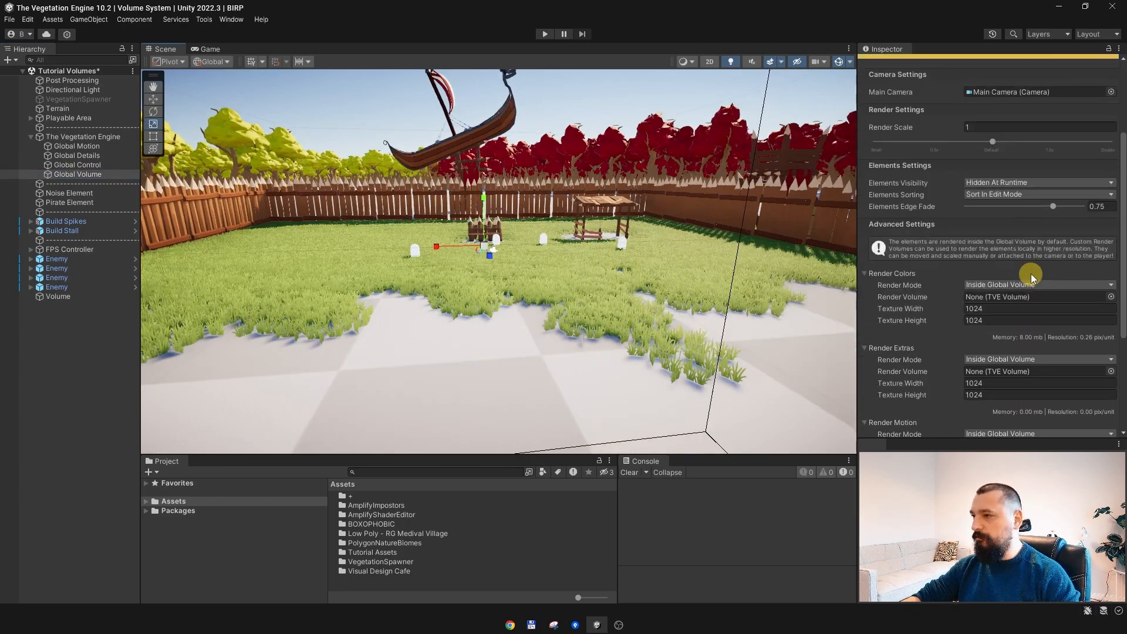
scroll(down, 3)
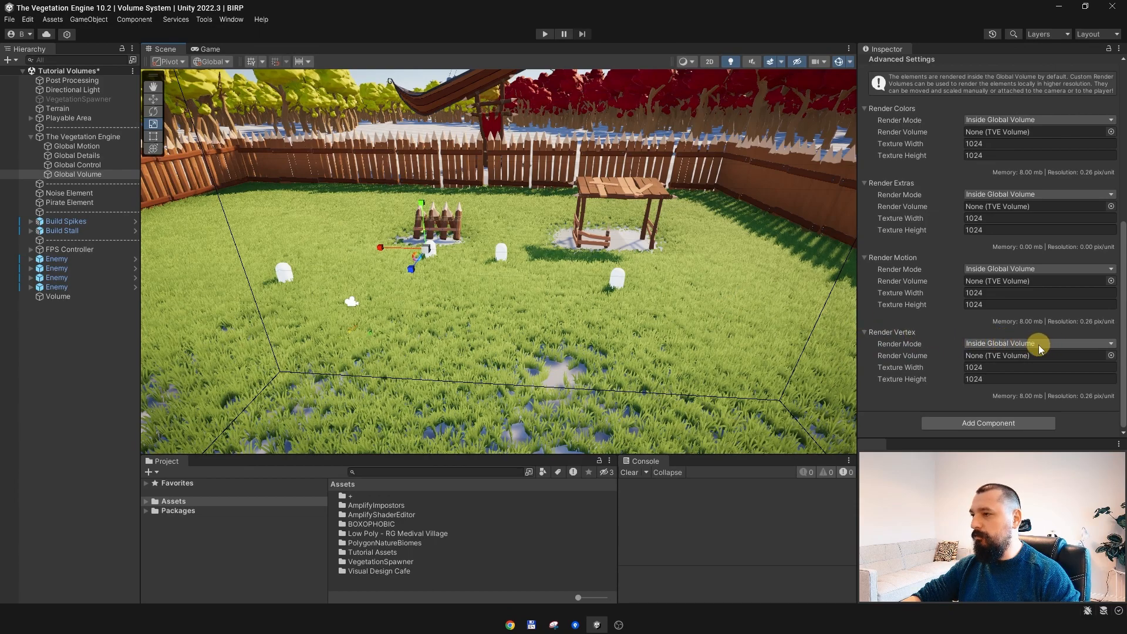
click(1037, 342)
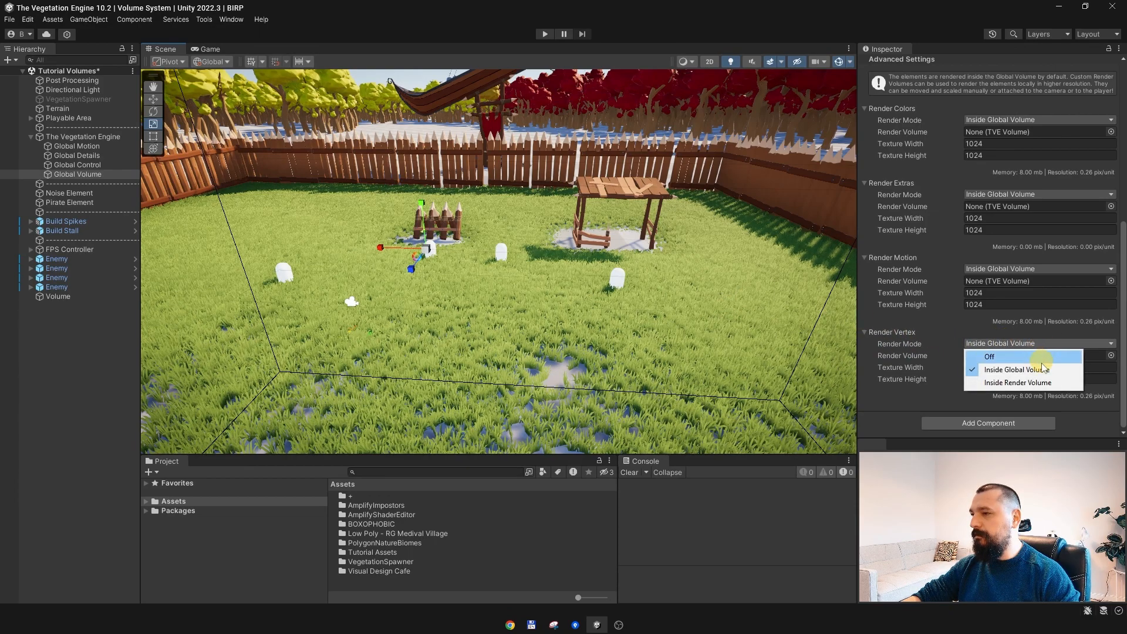
mouse_move(1017, 382)
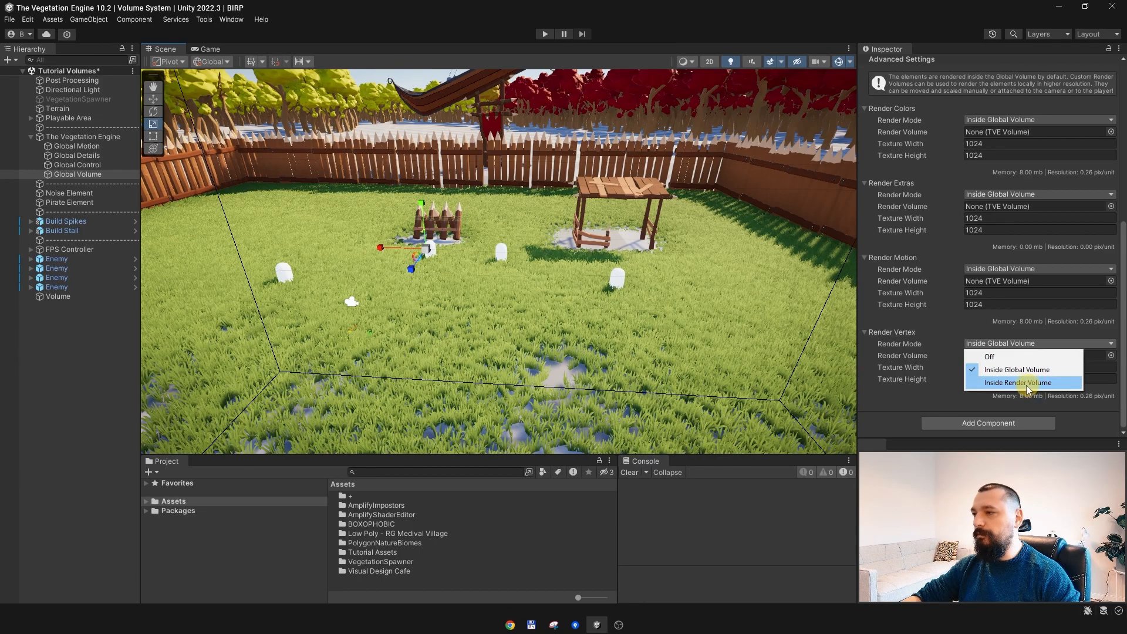
click(1019, 381)
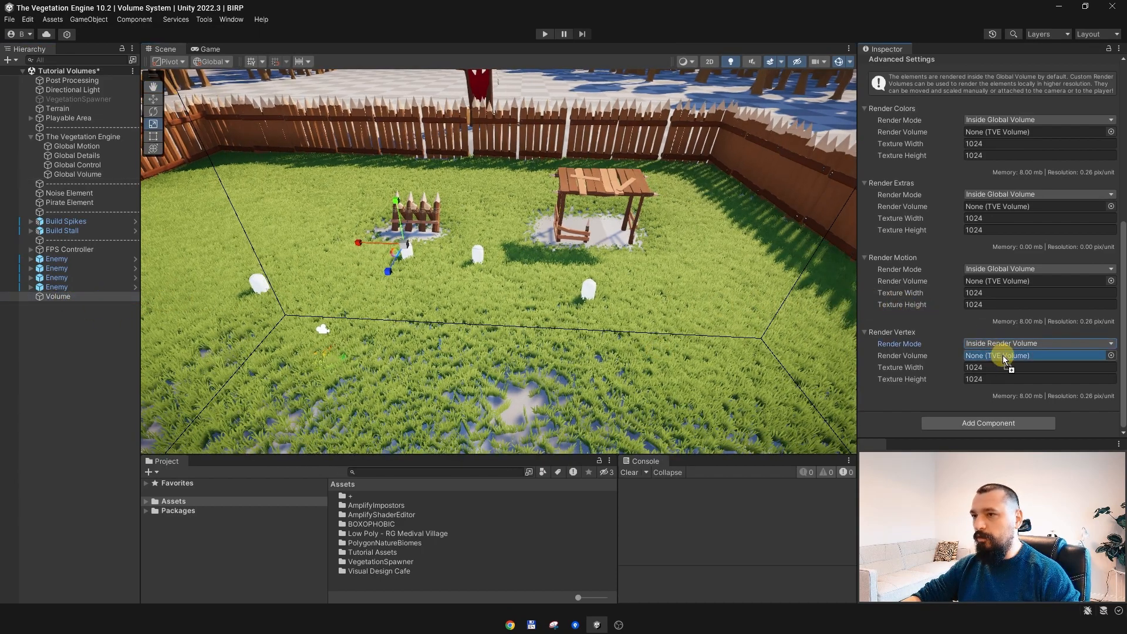
click(1036, 354)
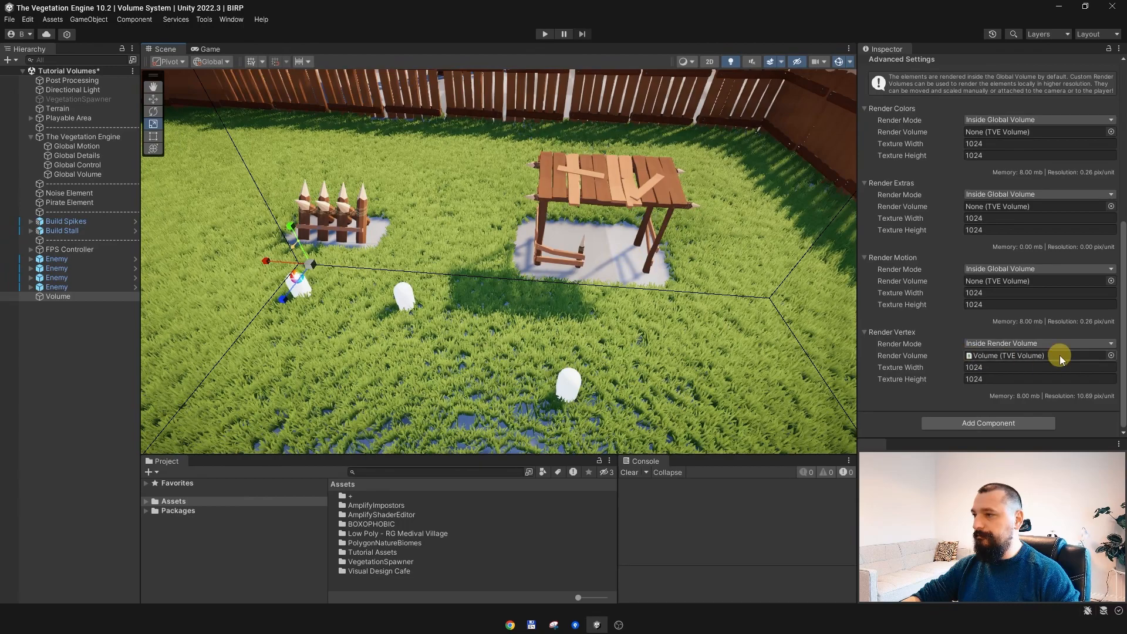
click(1040, 343)
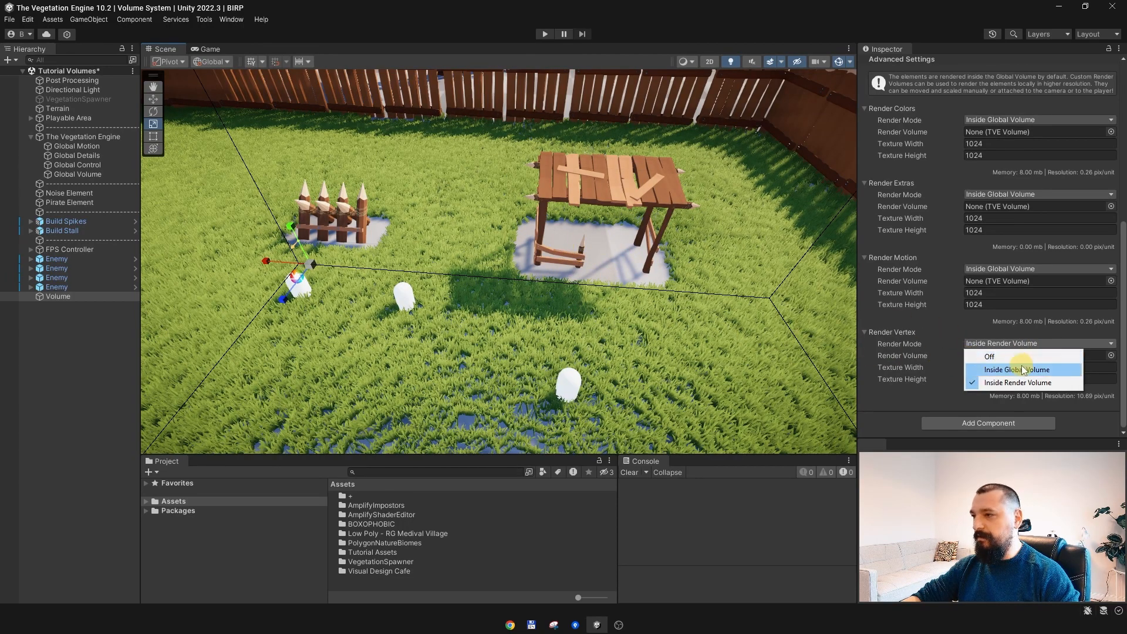
click(1017, 370)
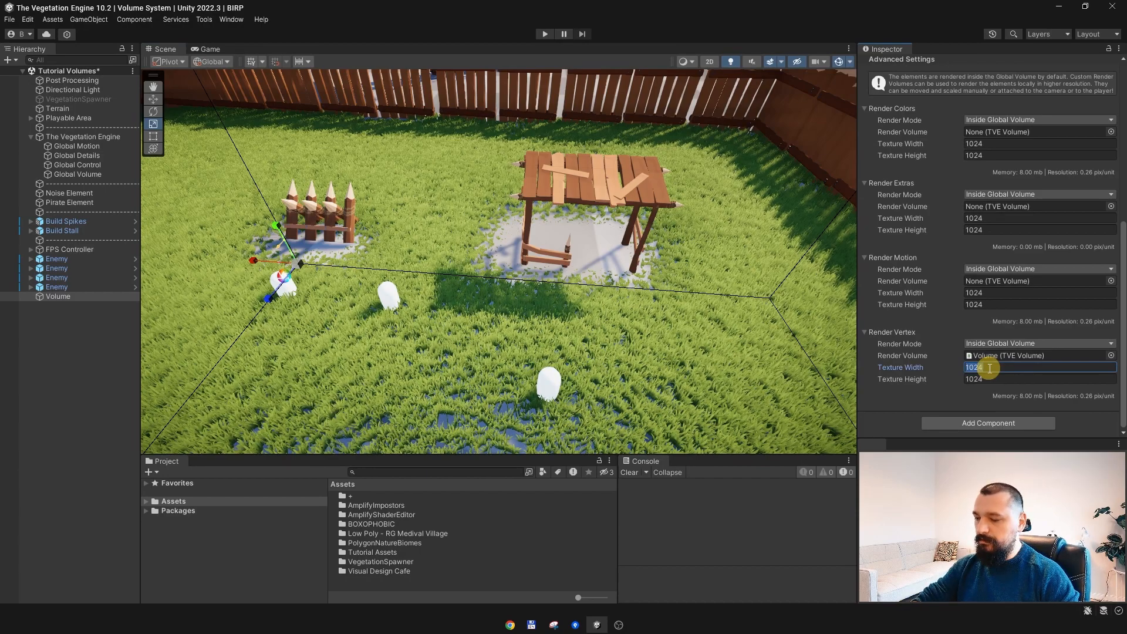
Set the Render Vertex texture width and height to 4000 × 4000 on the Global Volume.
text(4000)
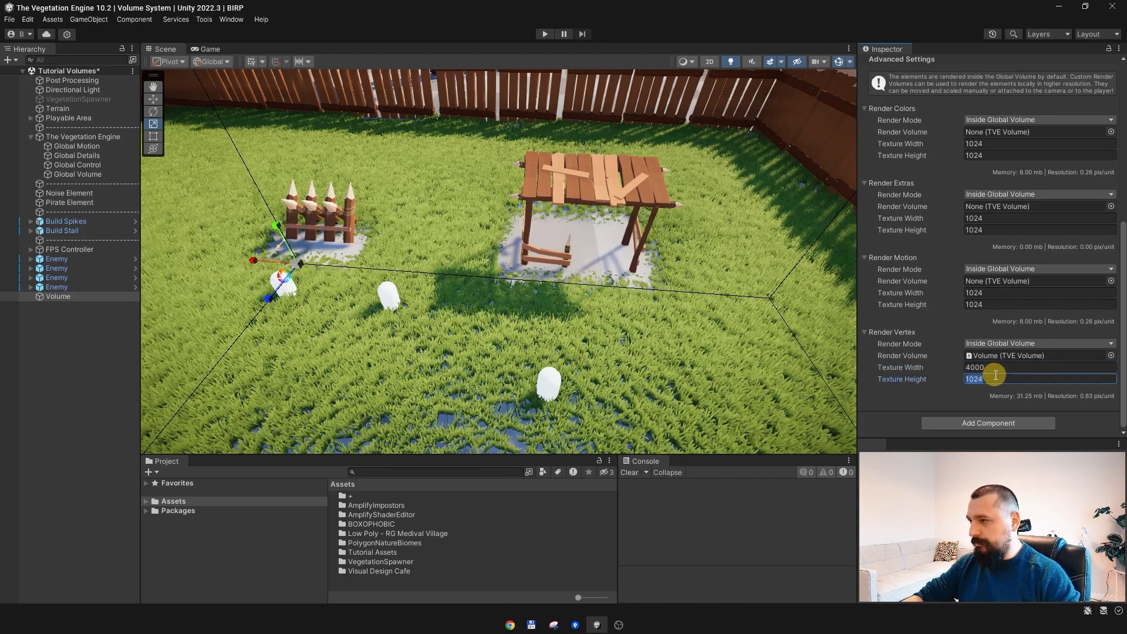
text(4000)
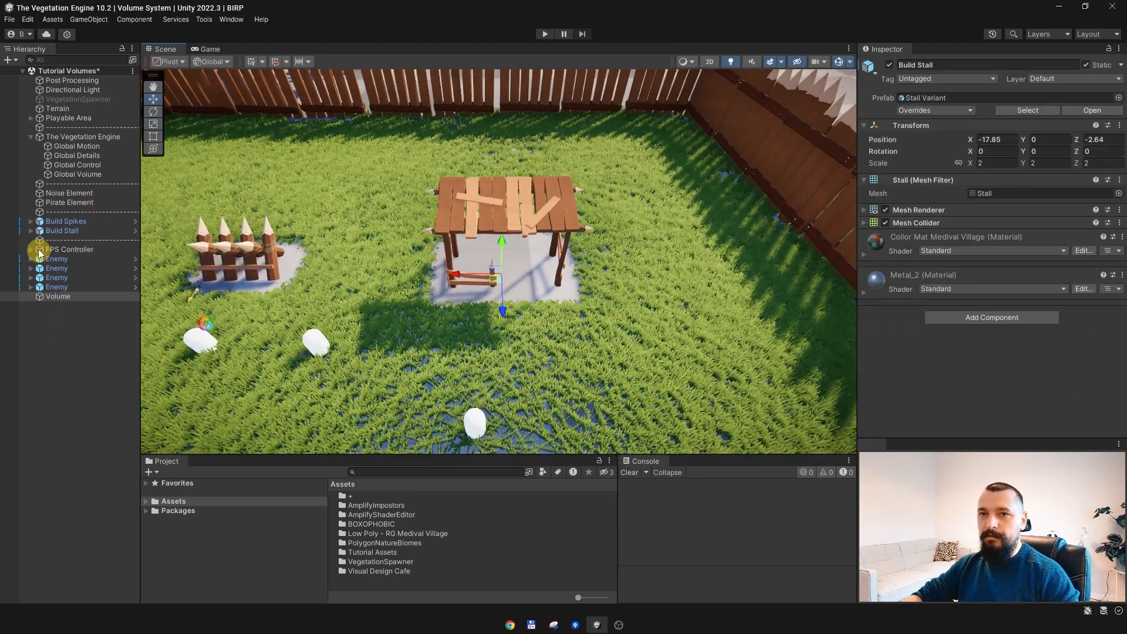
click(77, 174)
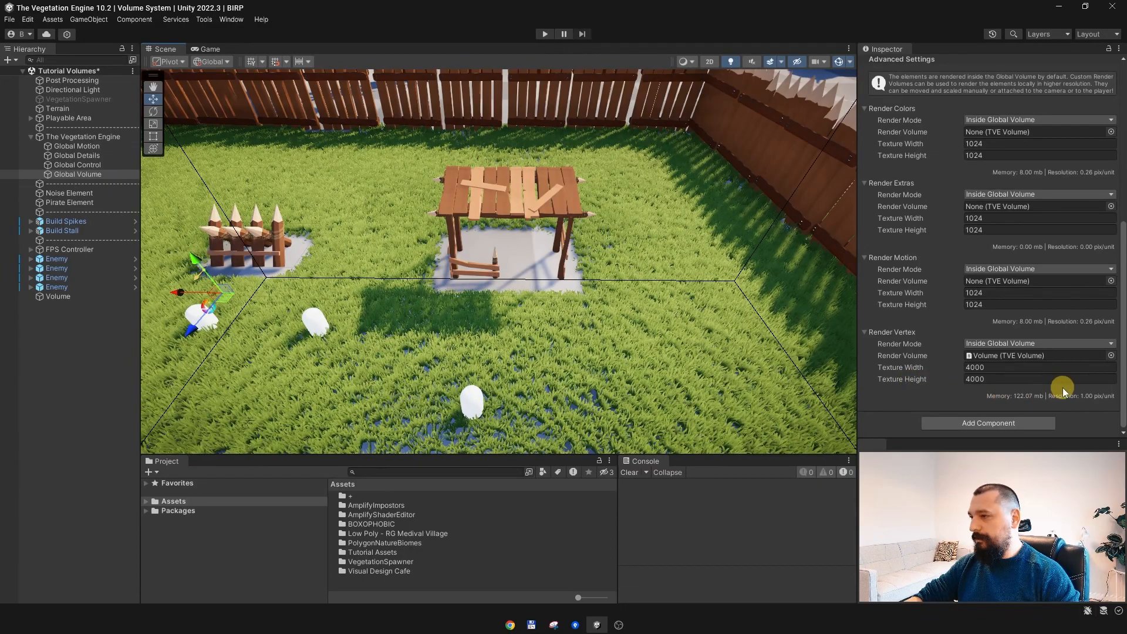
mouse_move(796, 348)
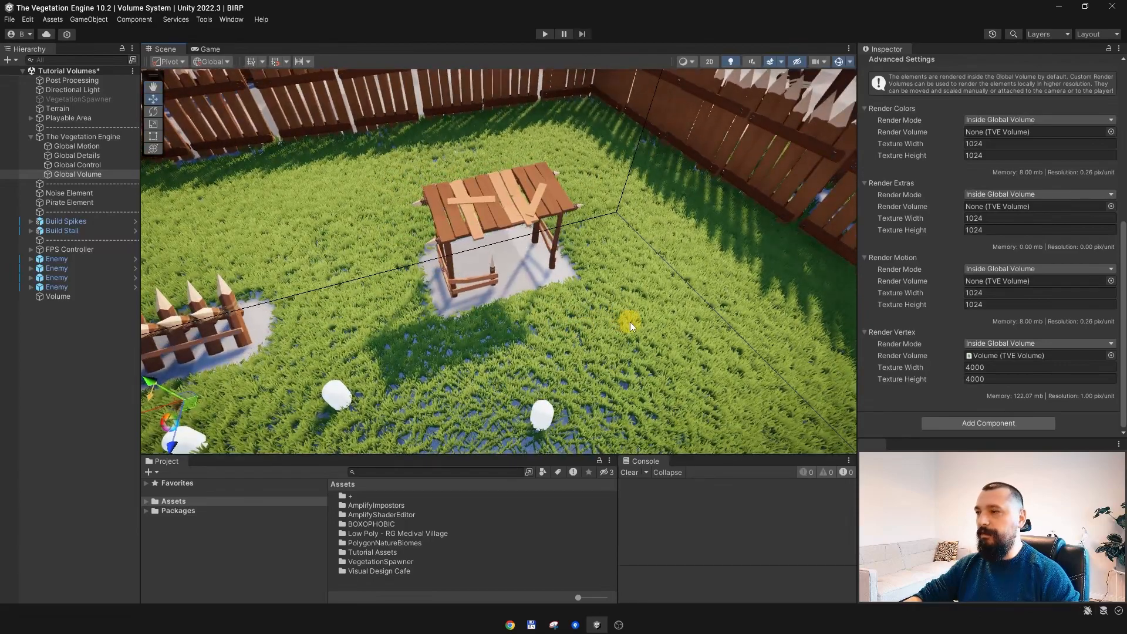
Switch the vertex layer's Render Mode to Inside Render Volume.
click(1037, 343)
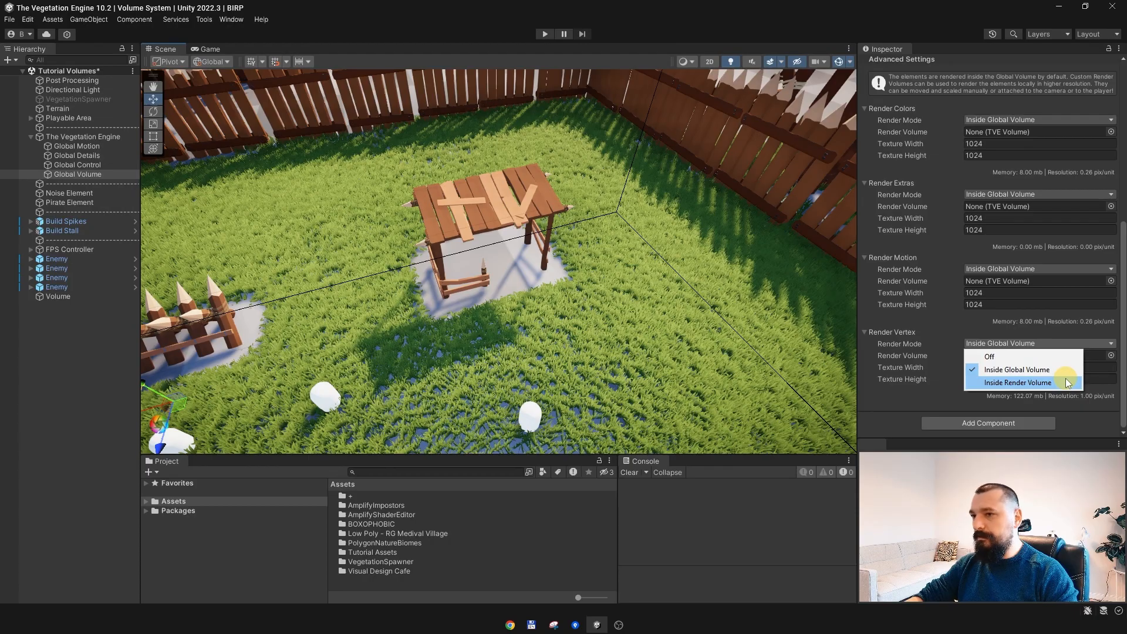
click(1017, 382)
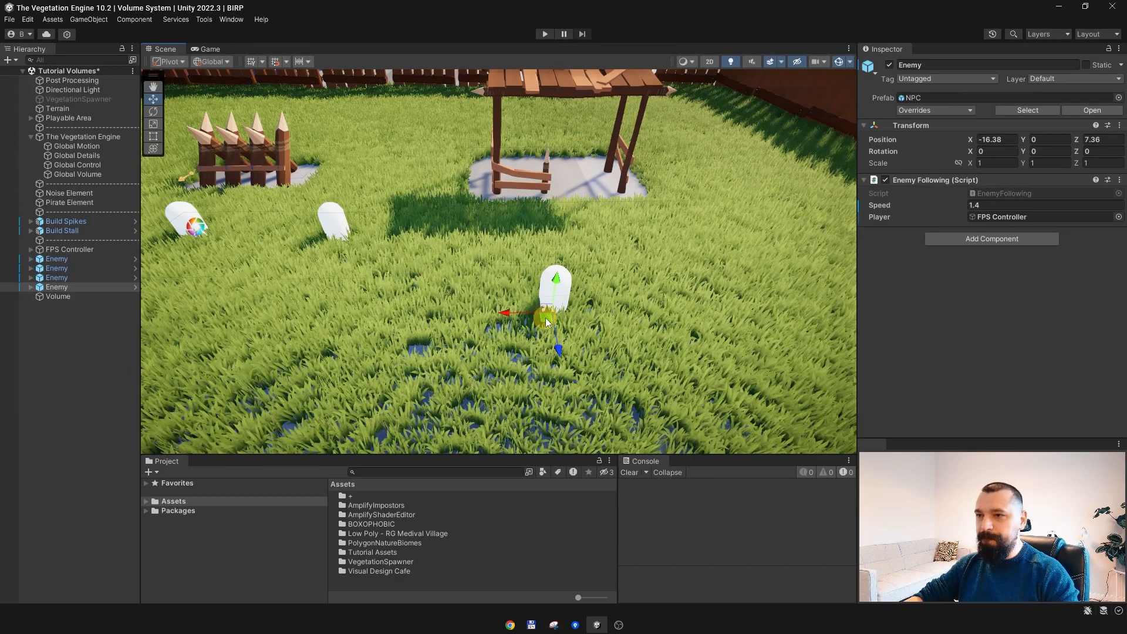
Move the Enemy through the grass and back, then bring up the BOXOPHOBIC Scene Debugger.
drag(550, 312, 614, 302)
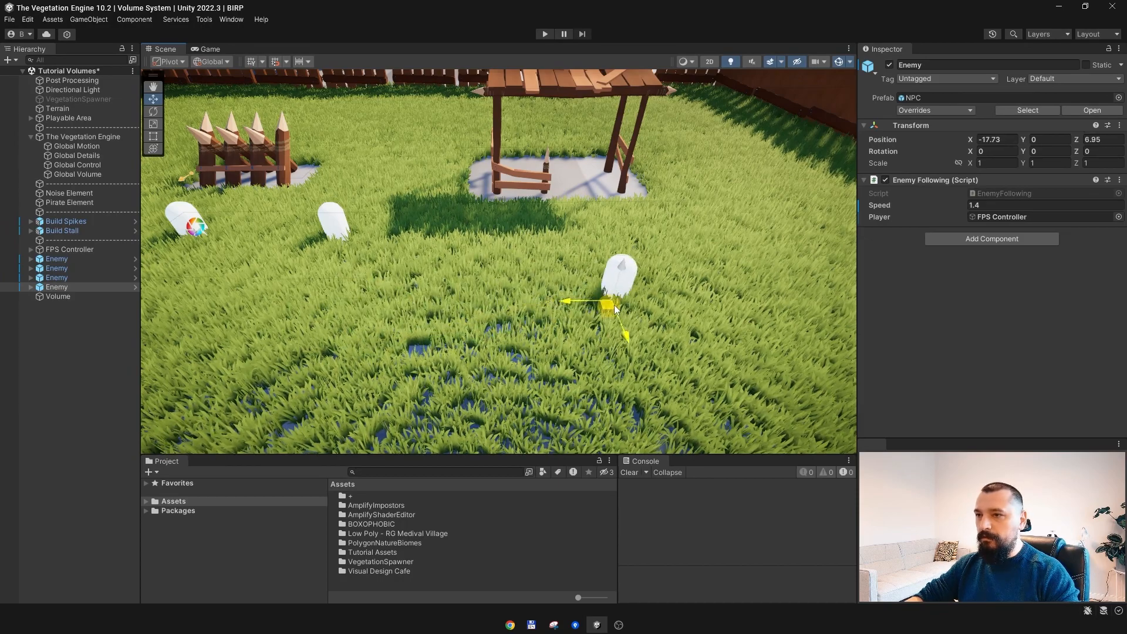
drag(607, 306, 748, 302)
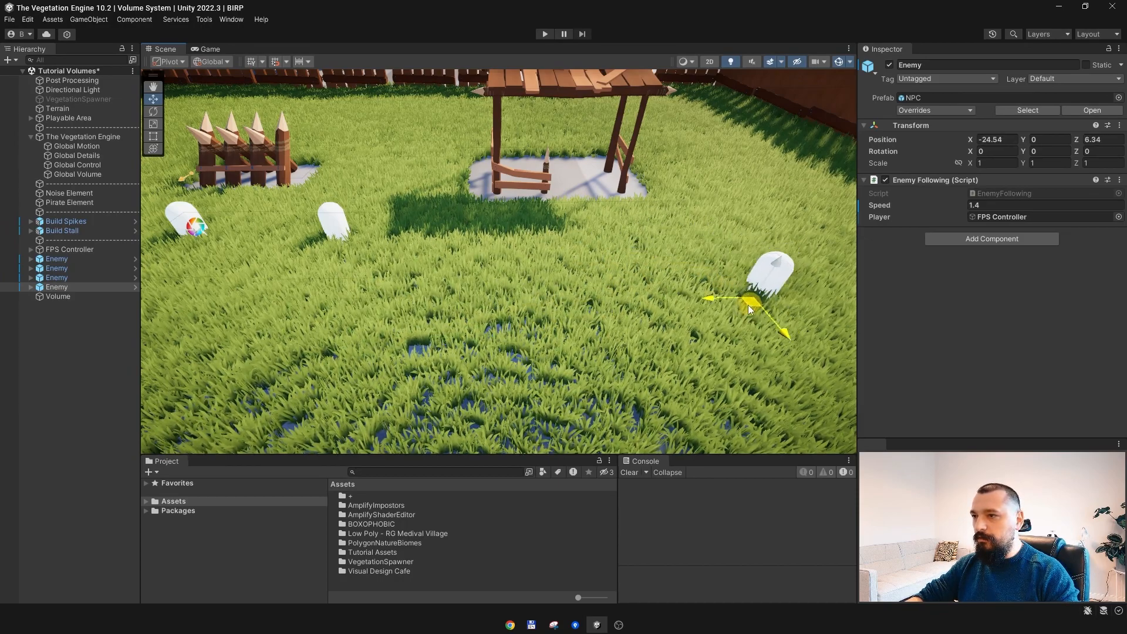
drag(748, 301, 381, 299)
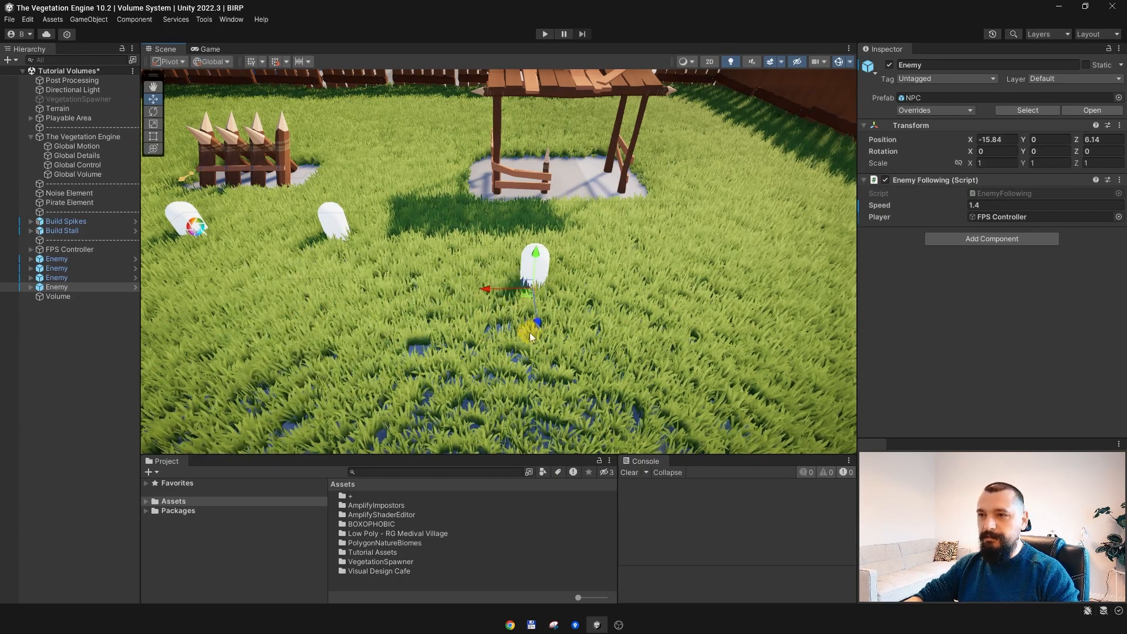
click(485, 395)
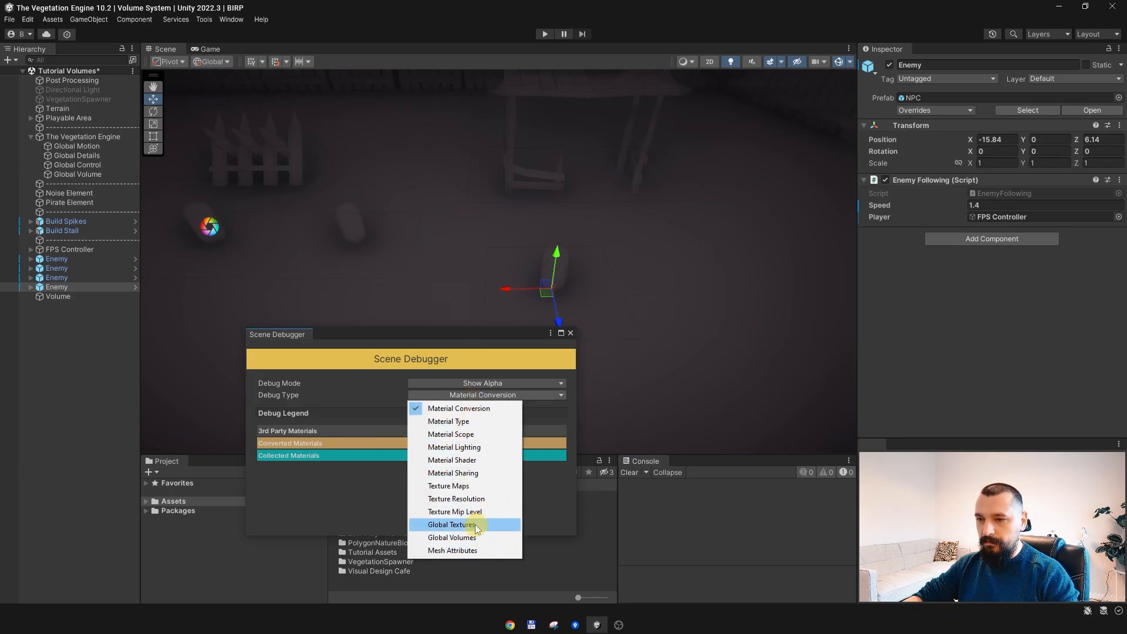
Dock the Scene Debugger beside the Console showing the Motion Interaction (A) global texture.
click(449, 524)
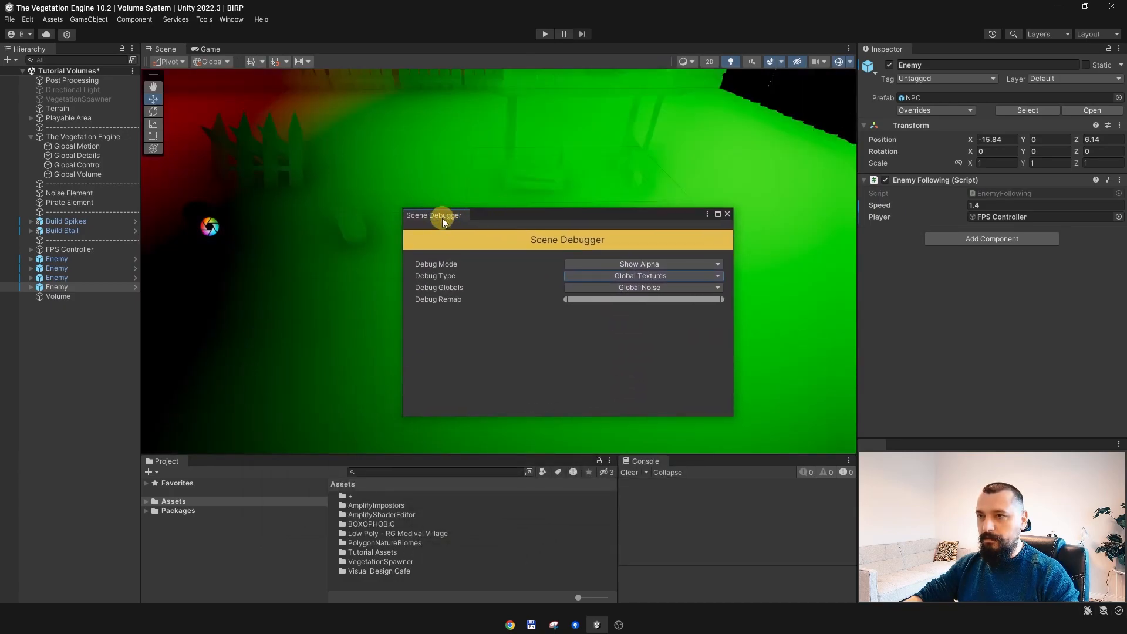
drag(434, 215, 701, 460)
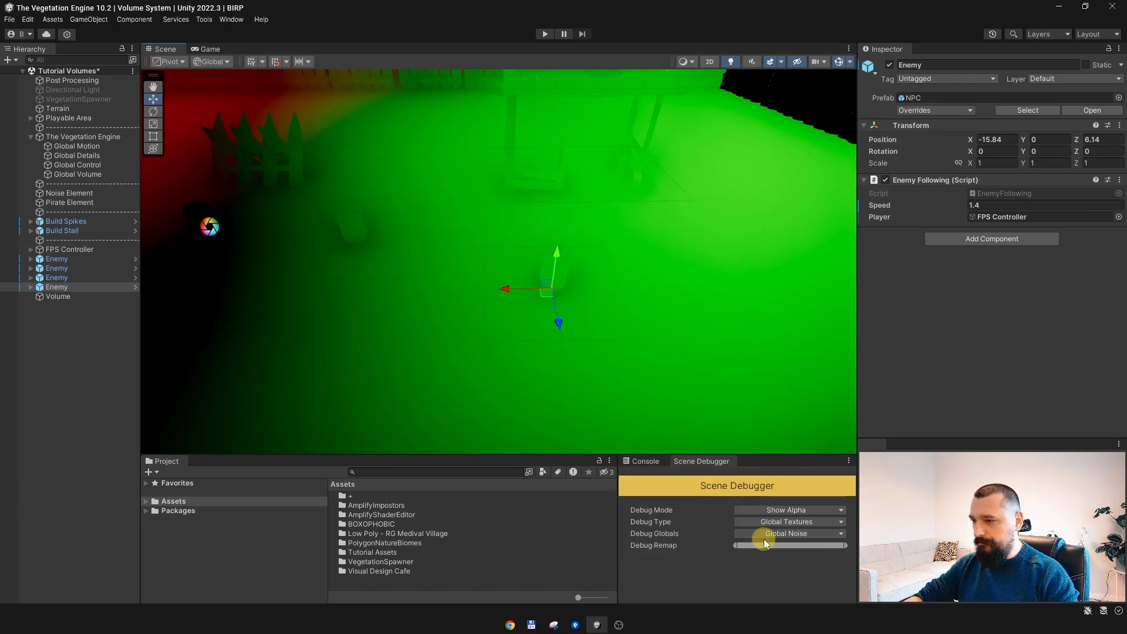
click(787, 533)
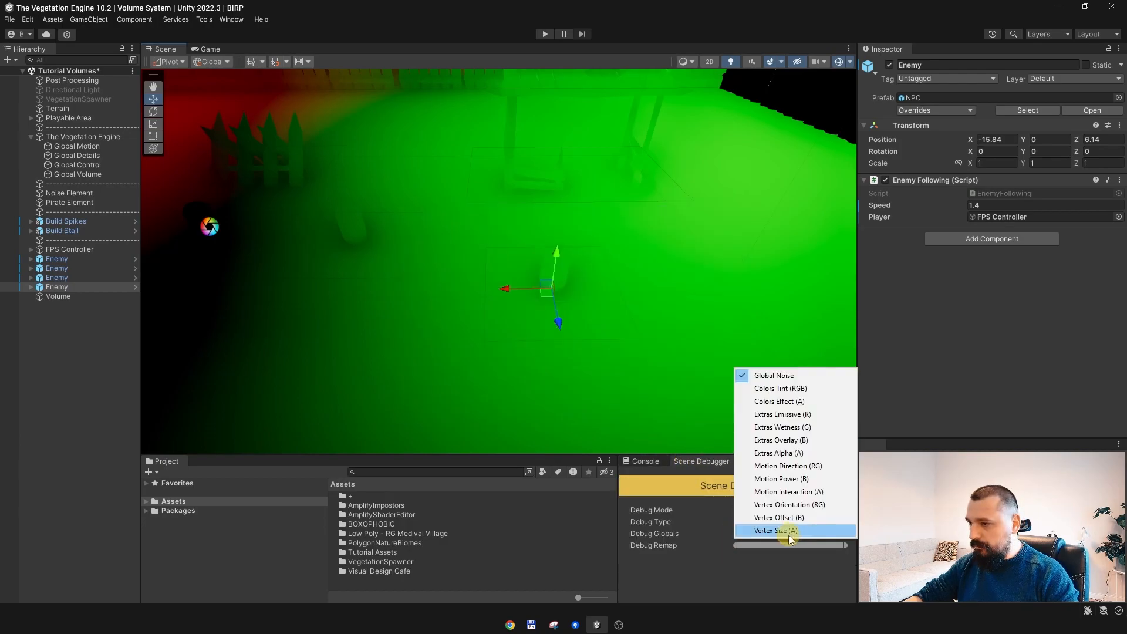
mouse_move(789, 492)
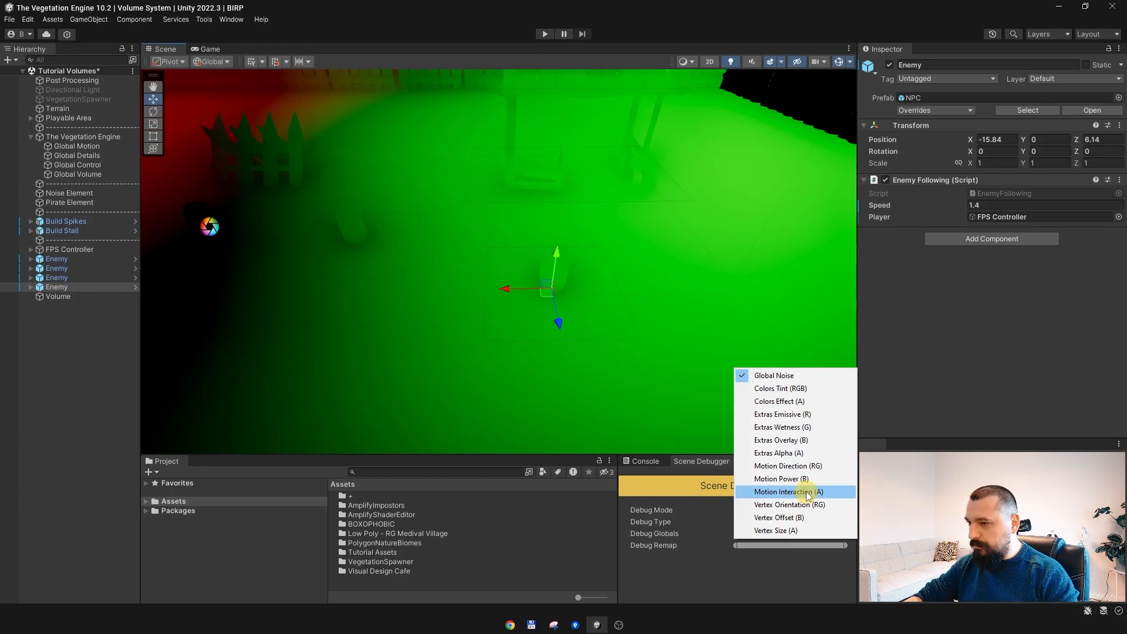
click(785, 491)
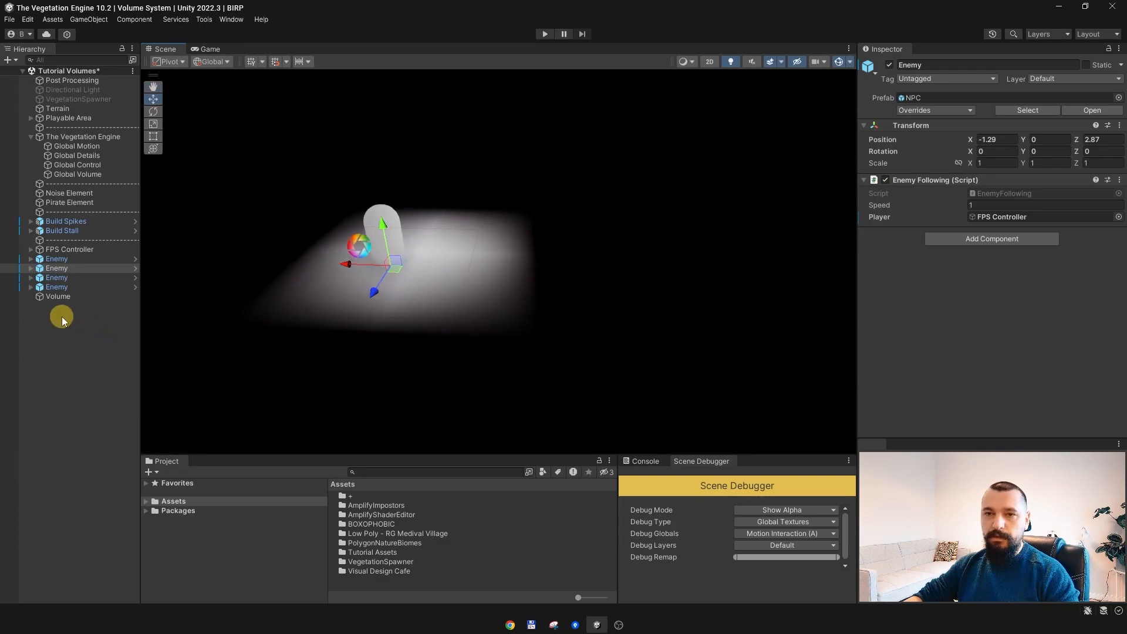
click(58, 296)
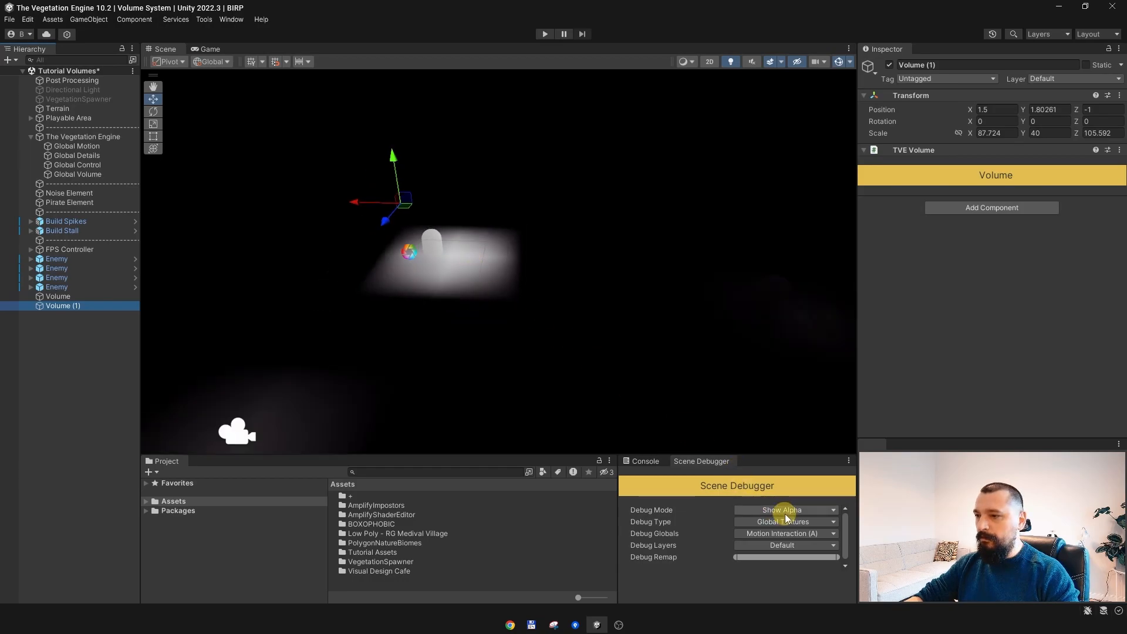
Turn debug view off and zero Volume (1)'s position under the FPS Controller.
click(783, 509)
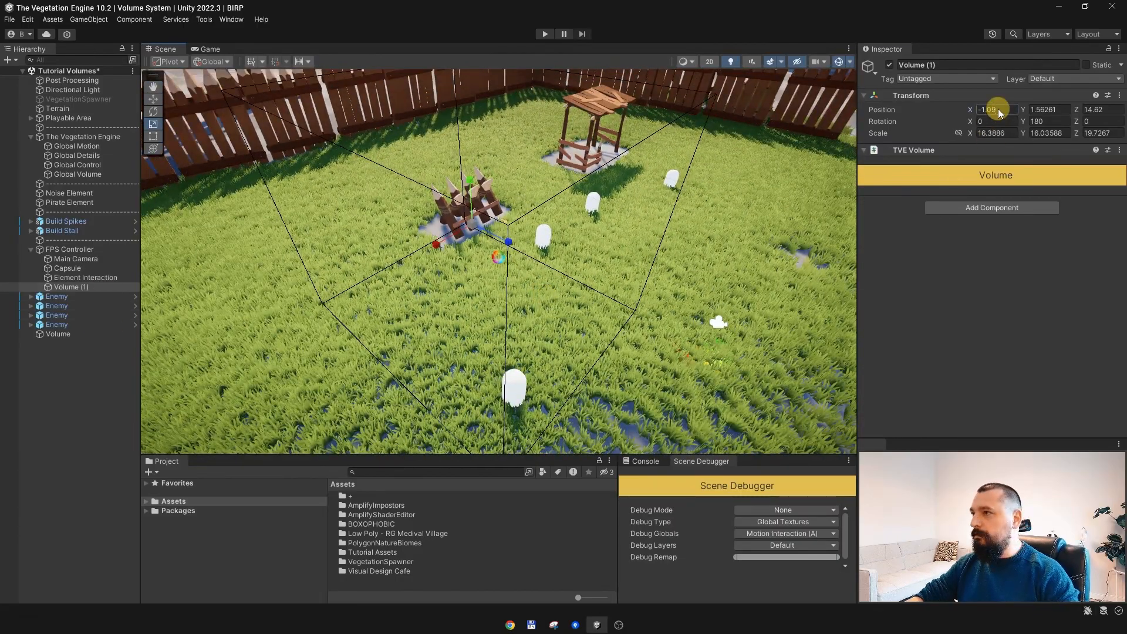
click(1045, 109)
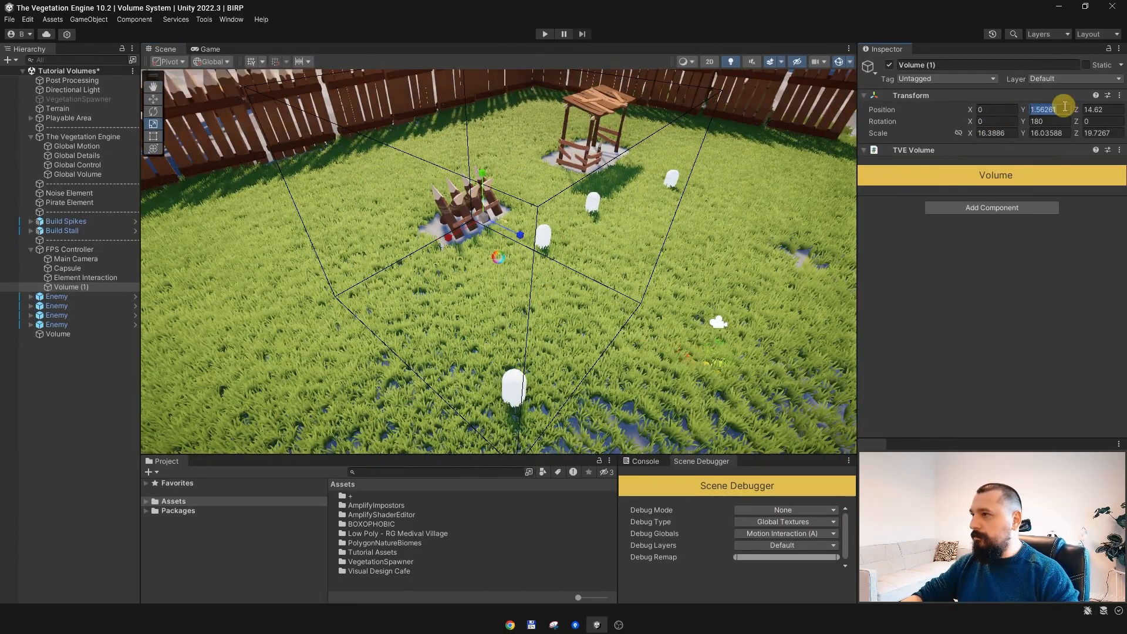
text(0)
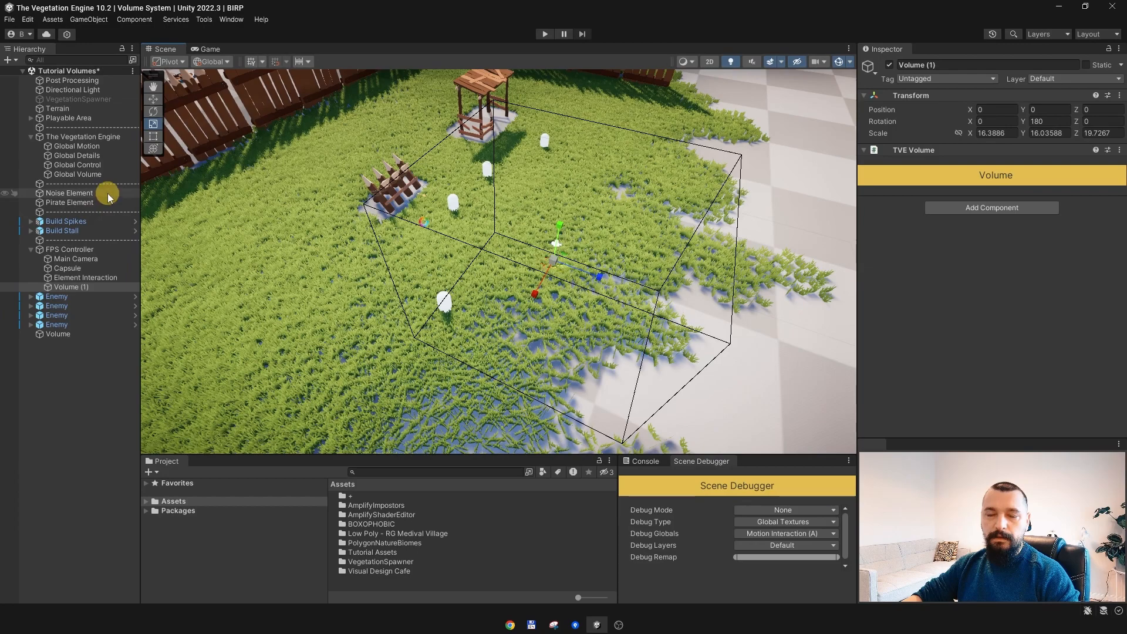
Set the Global Volume's Render Motion mode to Inside Render Volume.
click(78, 174)
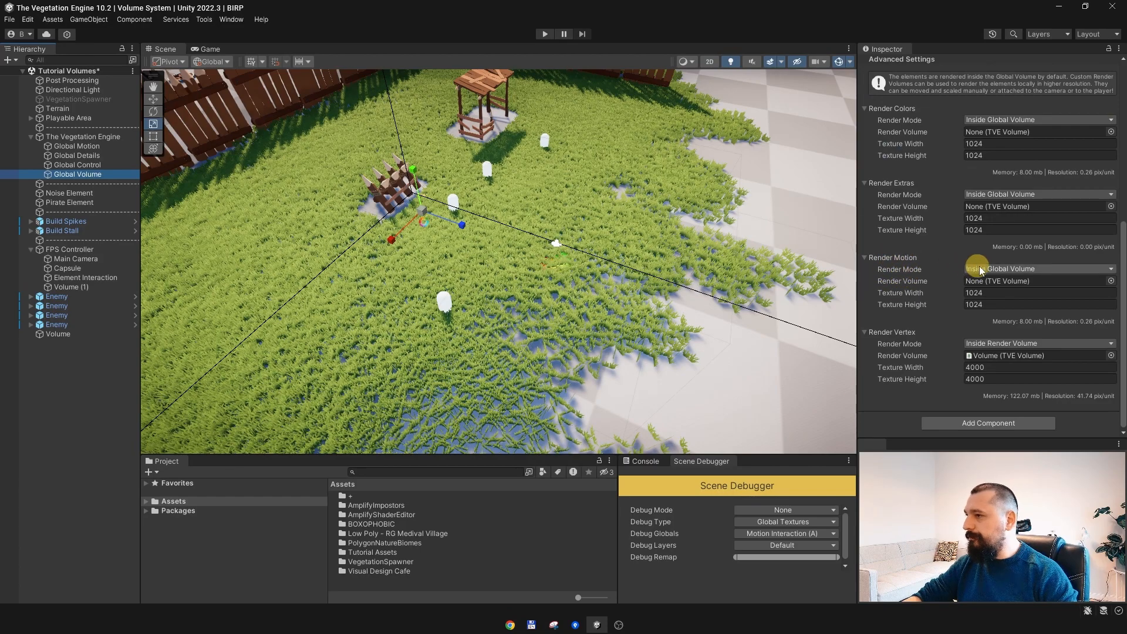
click(1037, 268)
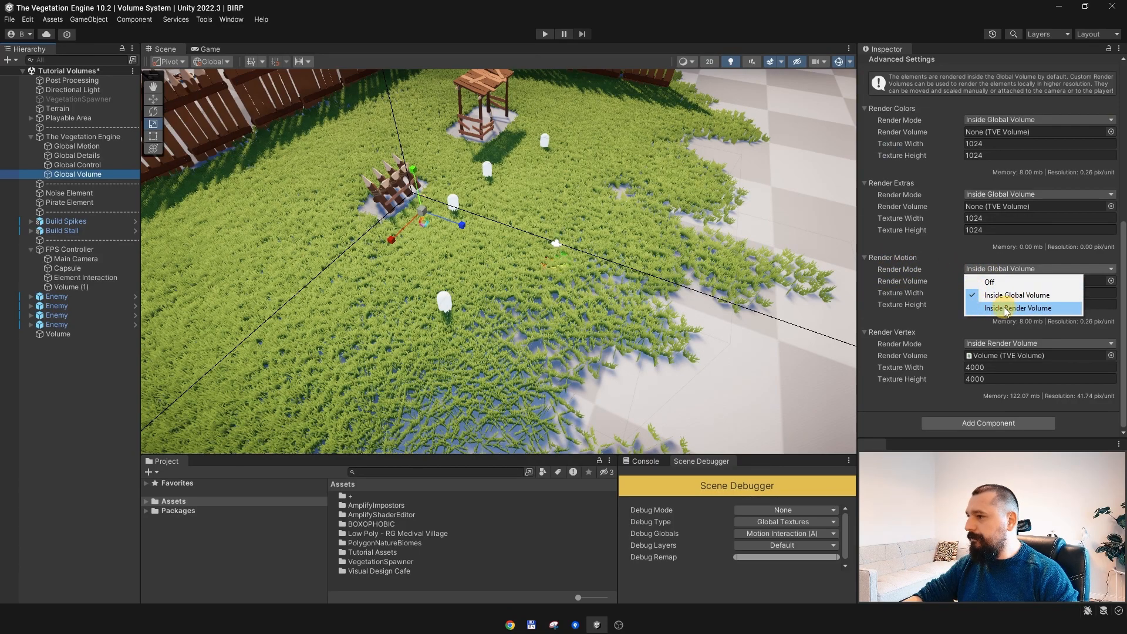
click(1019, 308)
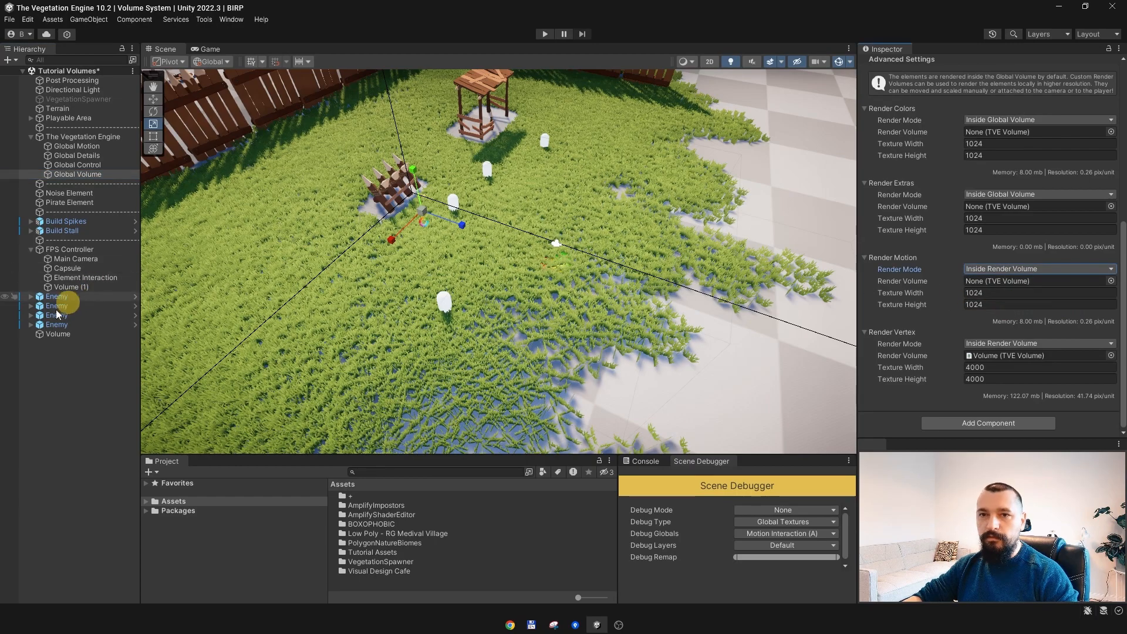
Assign the camera-attached Volume (1) as the motion render volume.
click(69, 287)
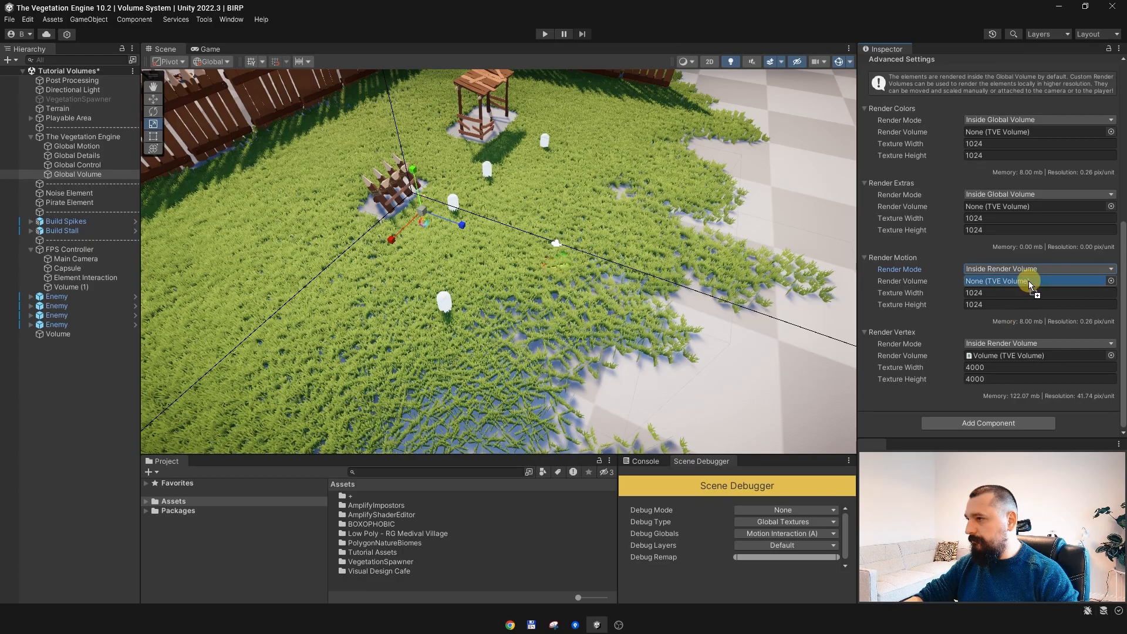
click(1036, 281)
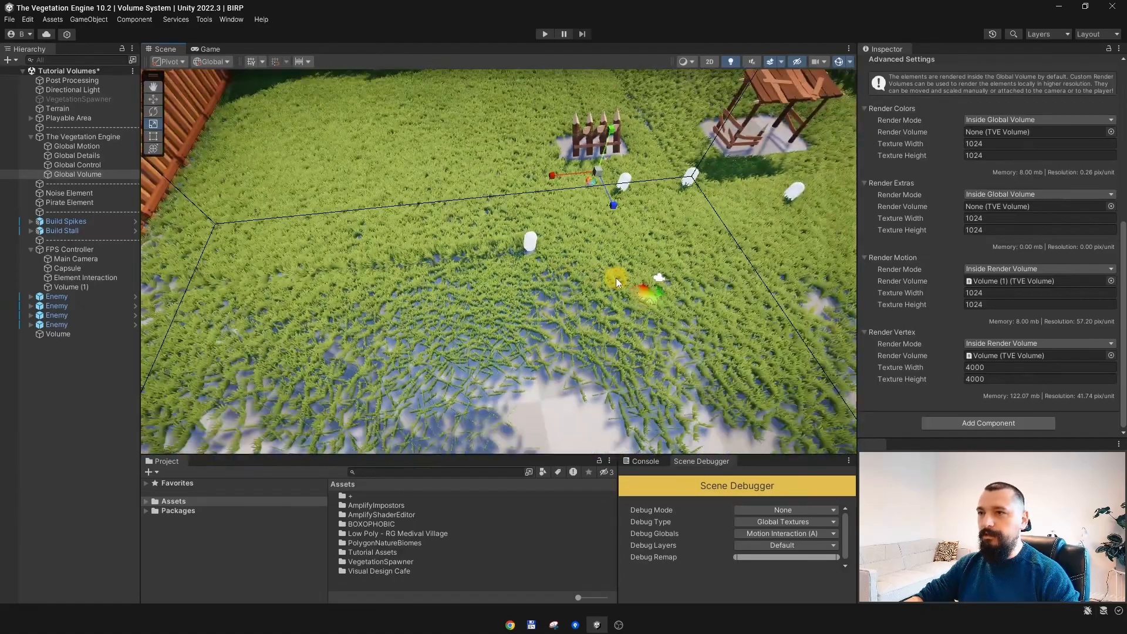
click(71, 287)
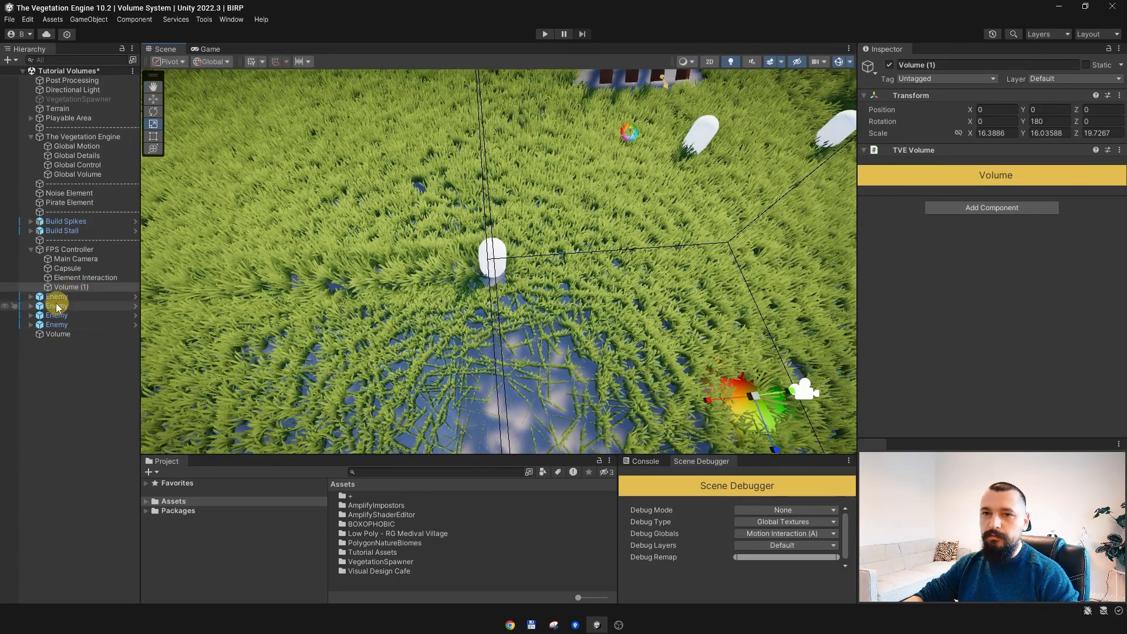
Enable Volume Edge Fading on the enemy's interaction element and preview it in Show Alpha near the edge.
click(84, 315)
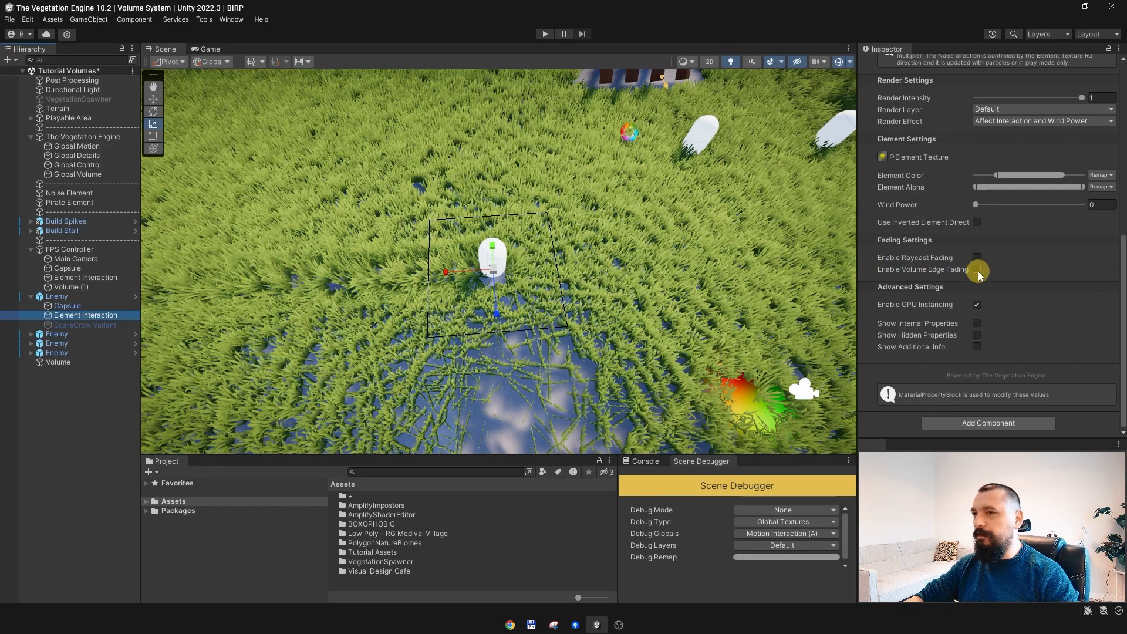
click(976, 269)
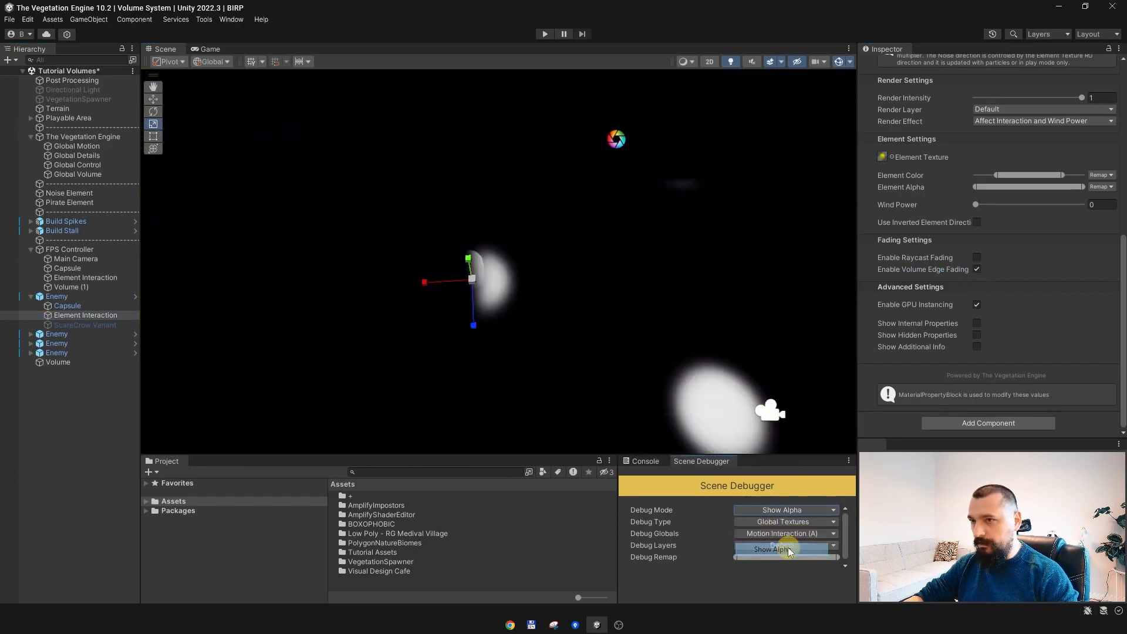
click(786, 550)
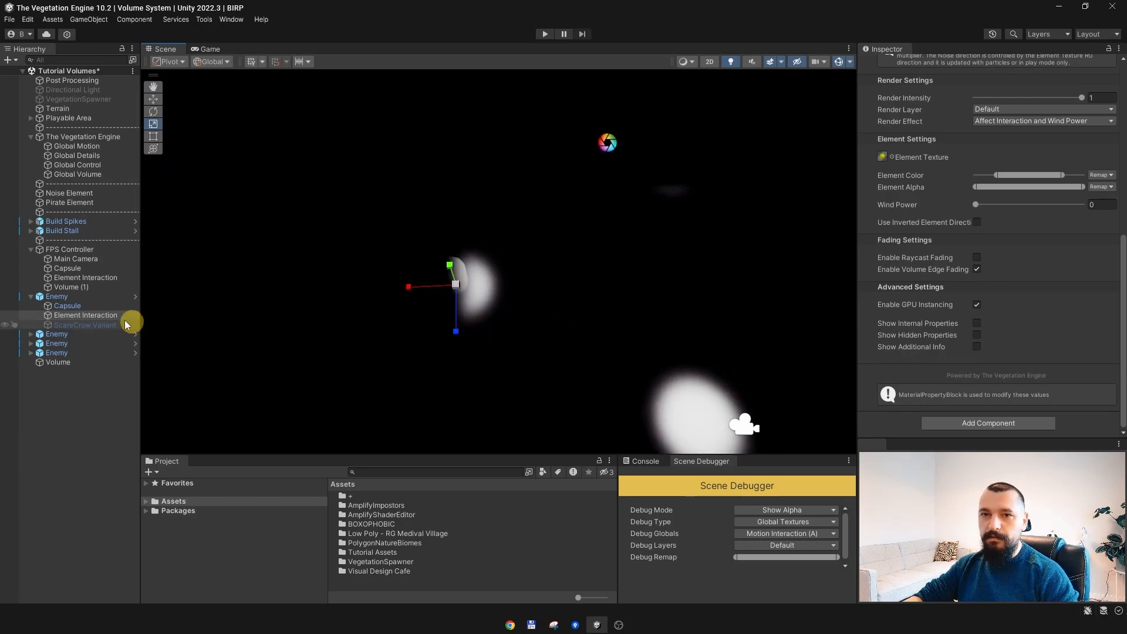
click(57, 296)
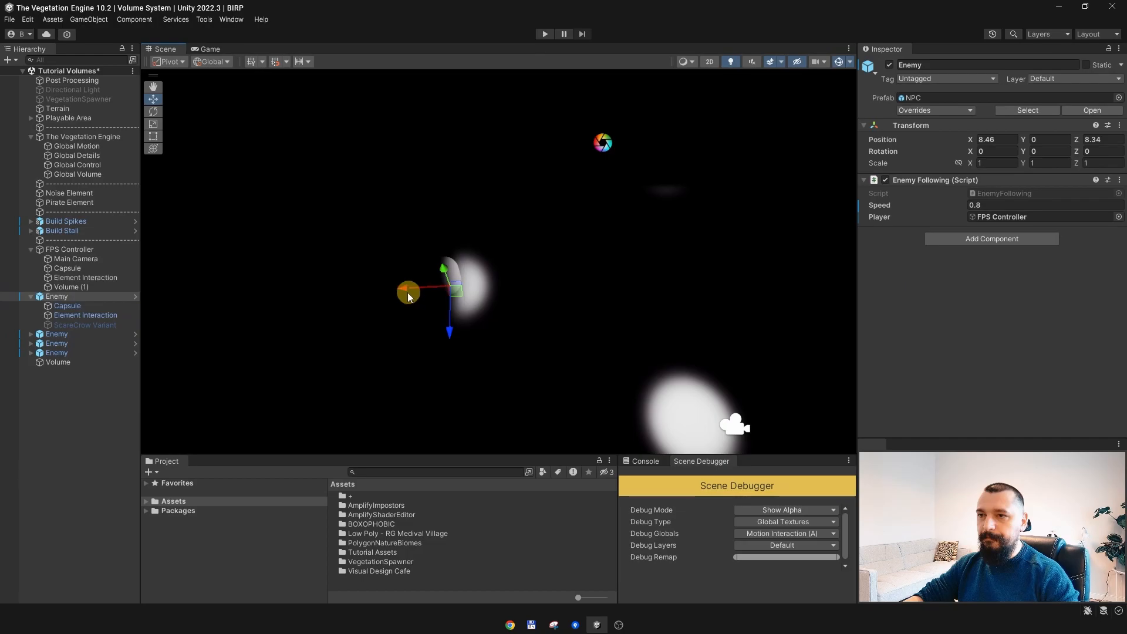
drag(410, 294, 467, 291)
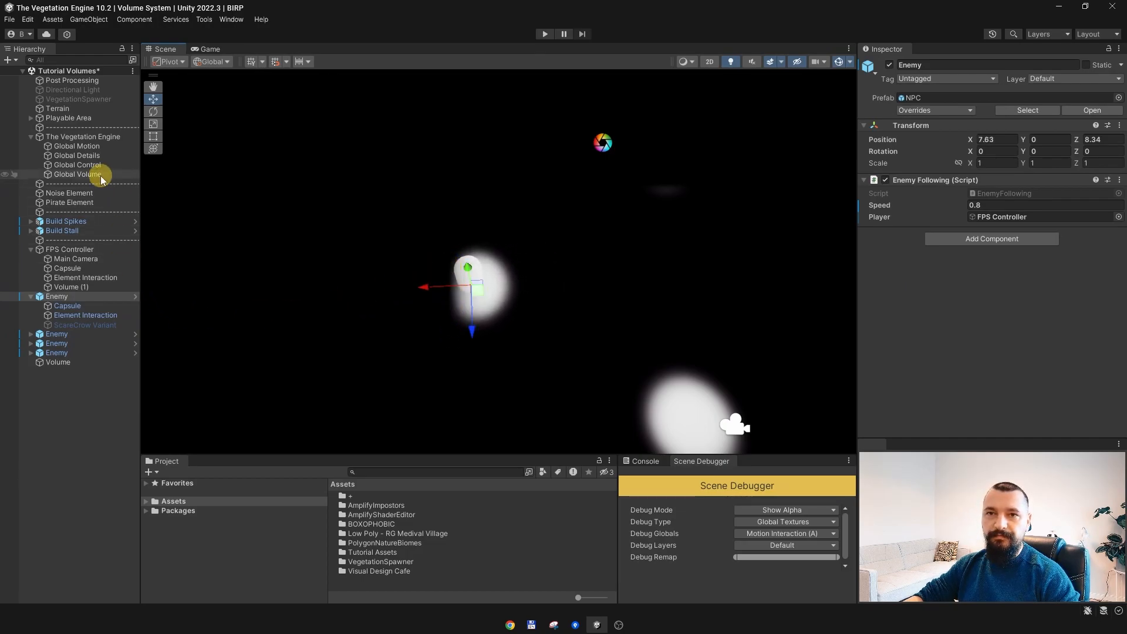
Lower the Global Volume's Elements Edge Fade to about 0.491.
click(77, 174)
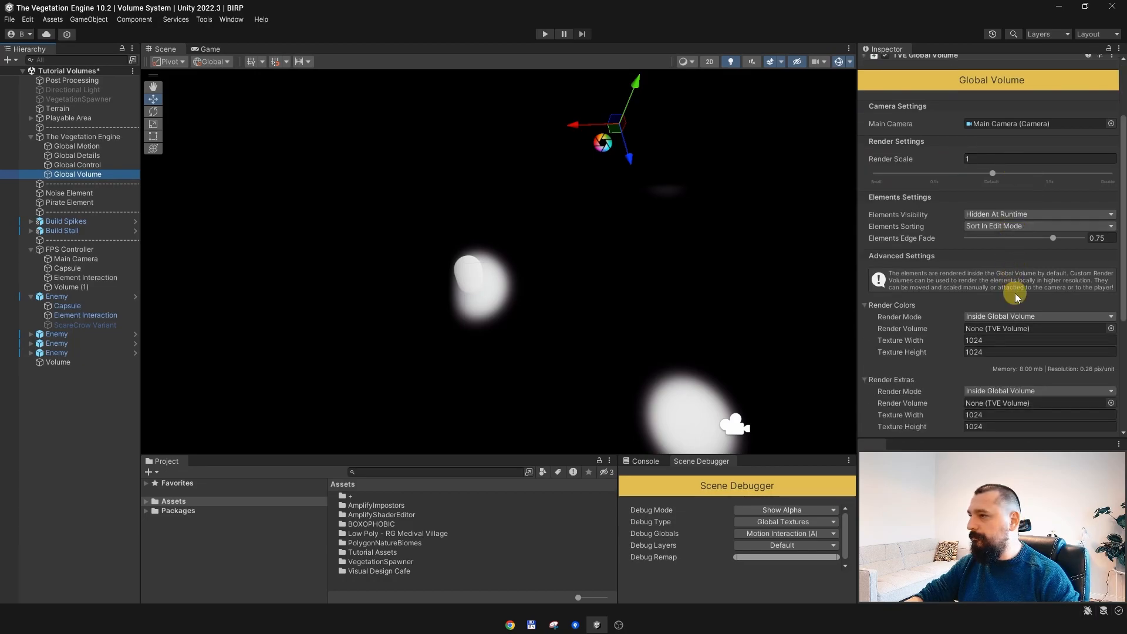
scroll(down, 3)
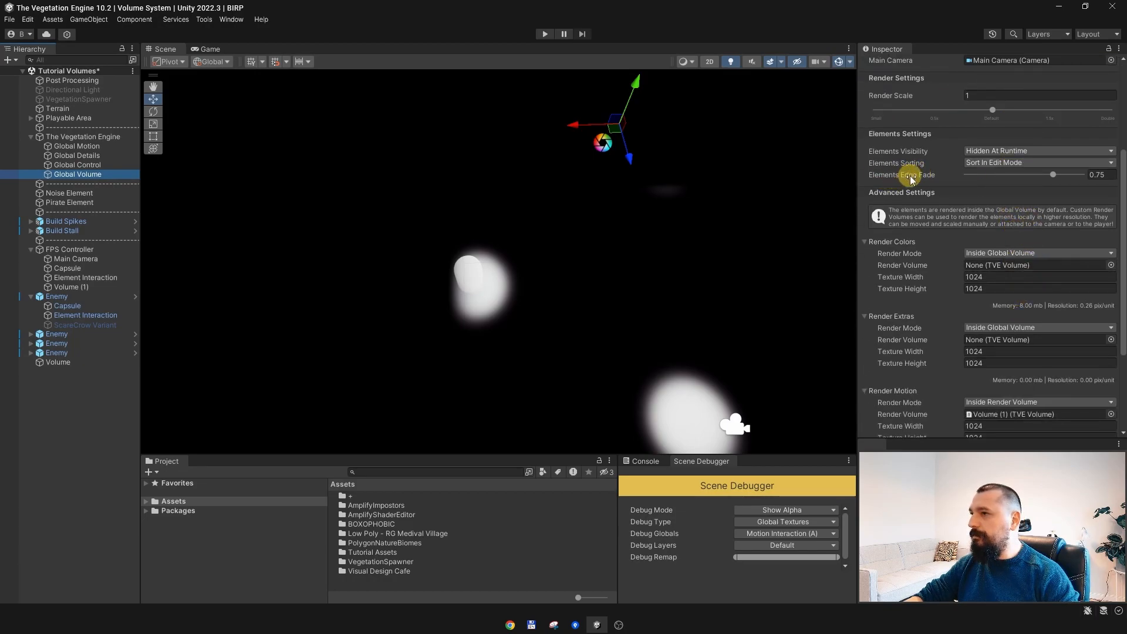
drag(1052, 175, 992, 175)
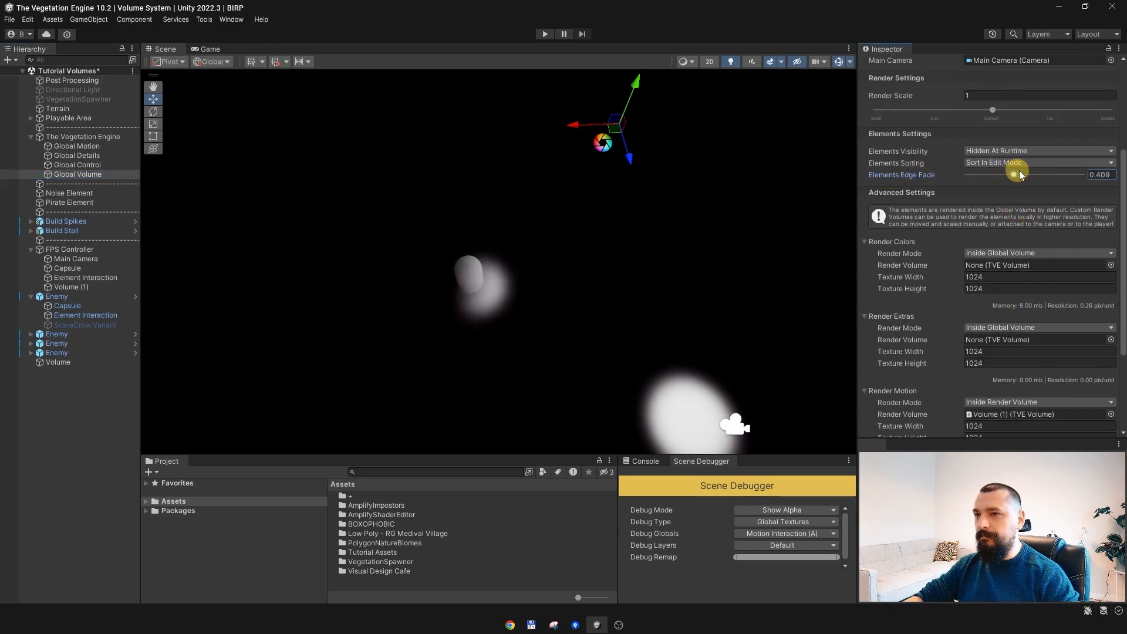
drag(1011, 175, 1022, 175)
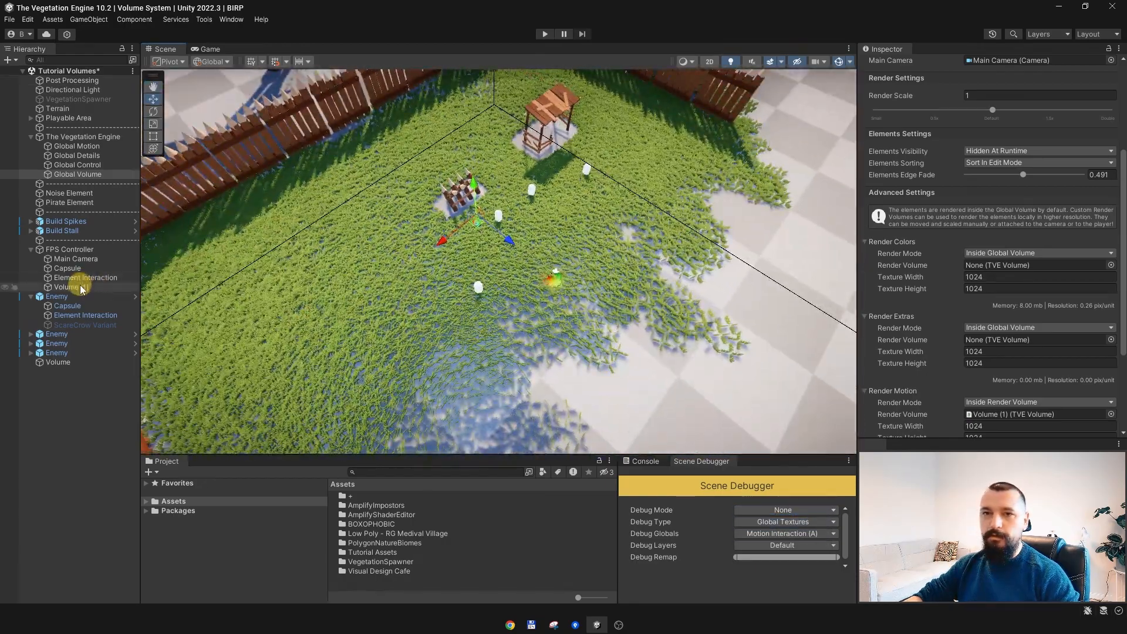
Reduce the Global Volume's Render Motion textures to 128 × 128.
click(70, 287)
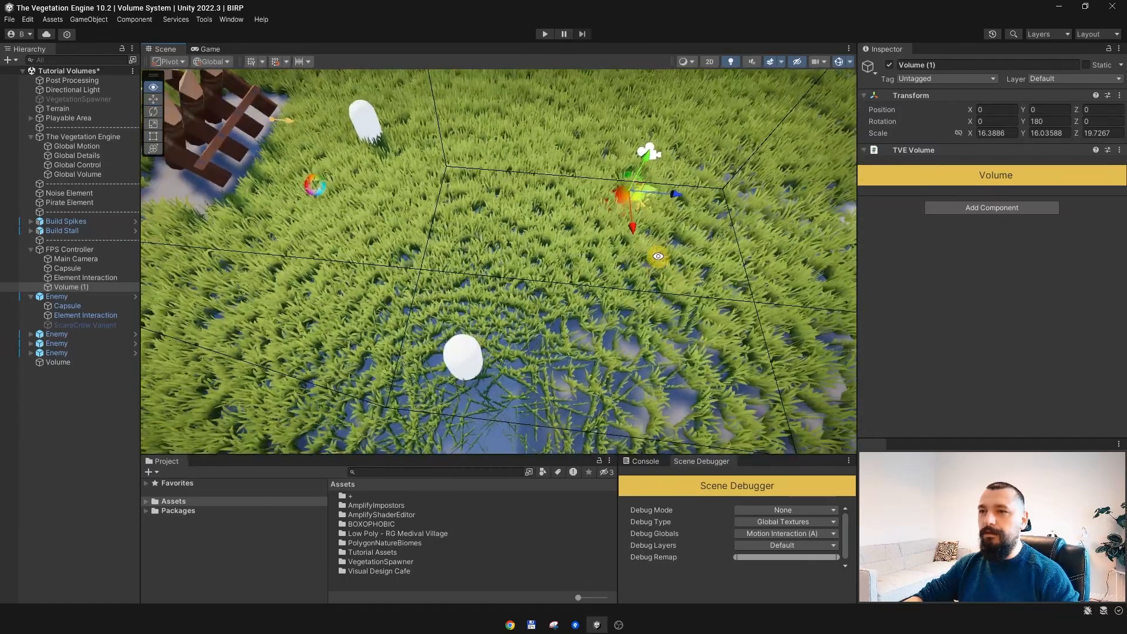
click(76, 174)
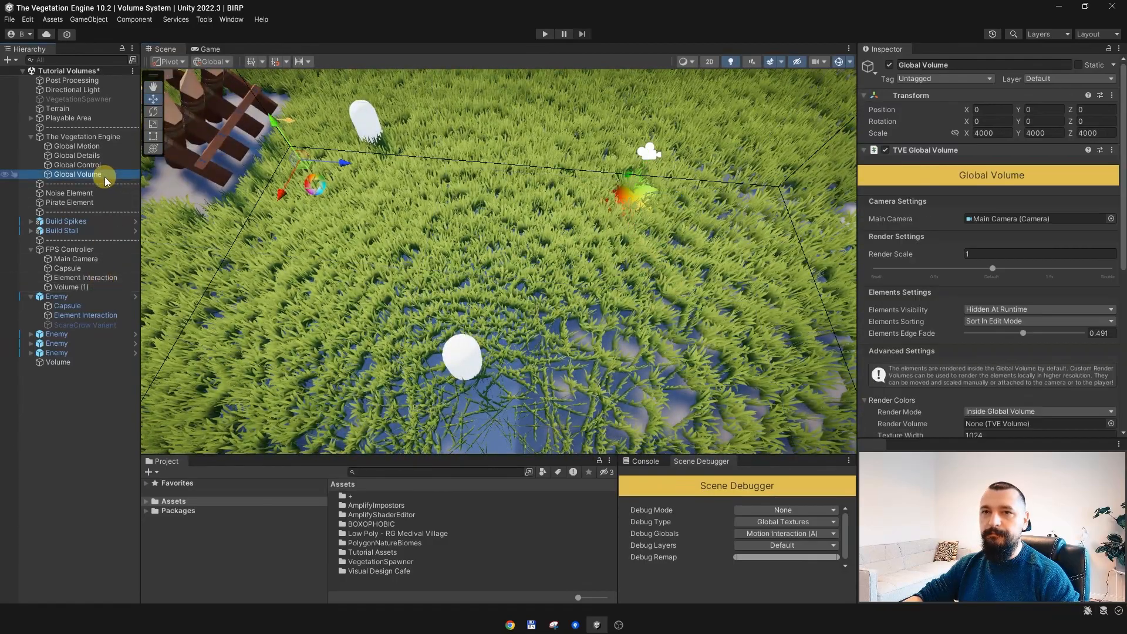
scroll(down, 3)
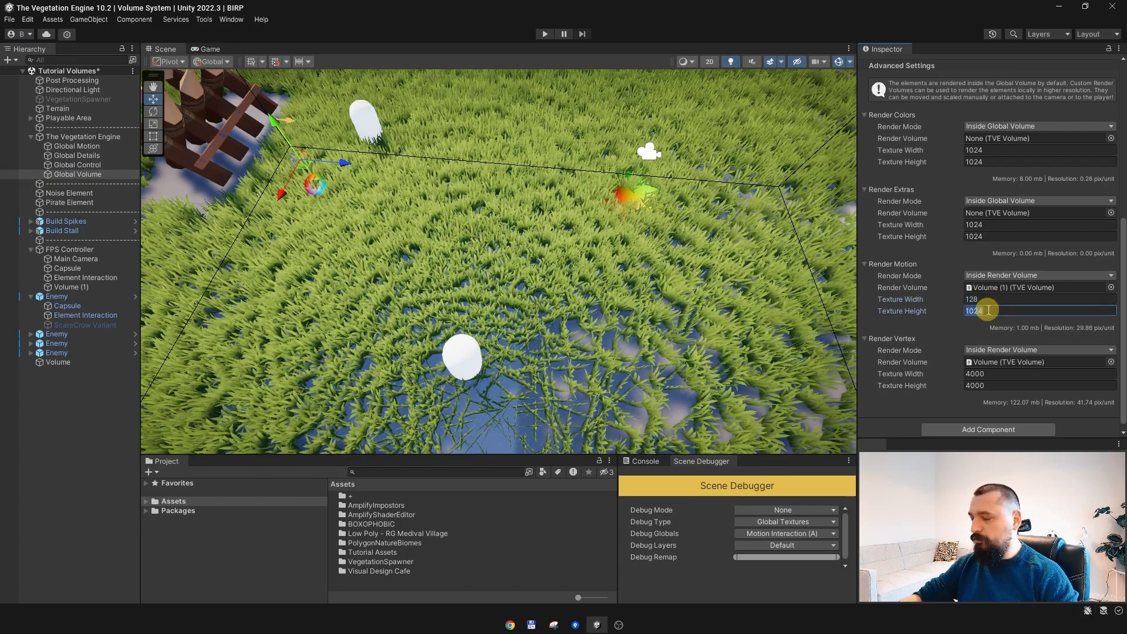
text(128)
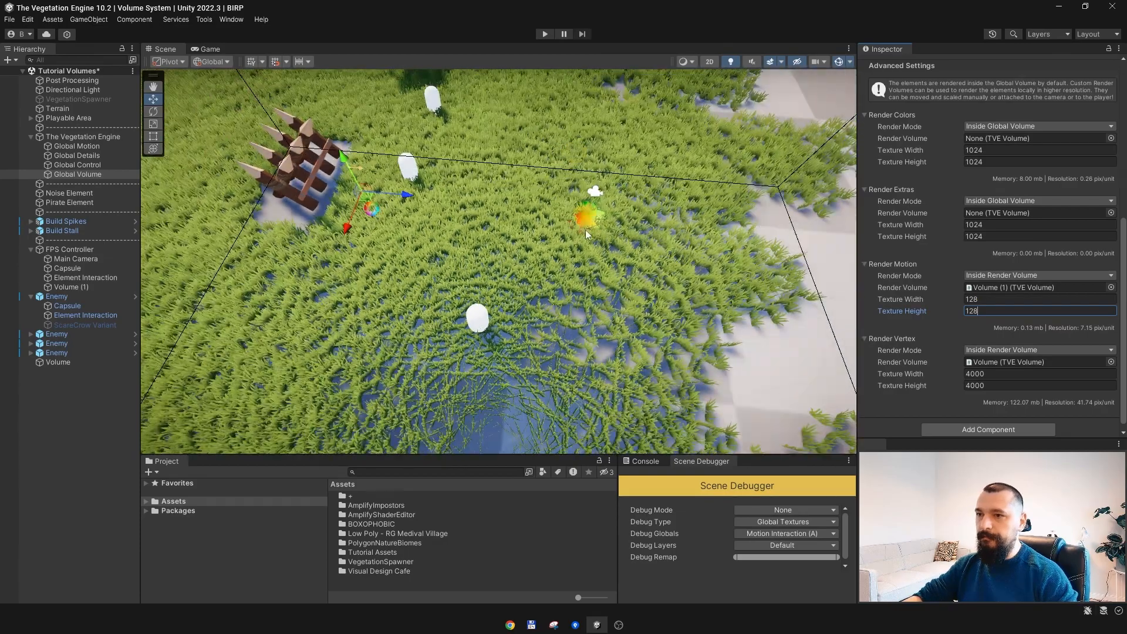
Check the enemy's interaction alpha in the Scene Debugger's Show Alpha view.
click(56, 296)
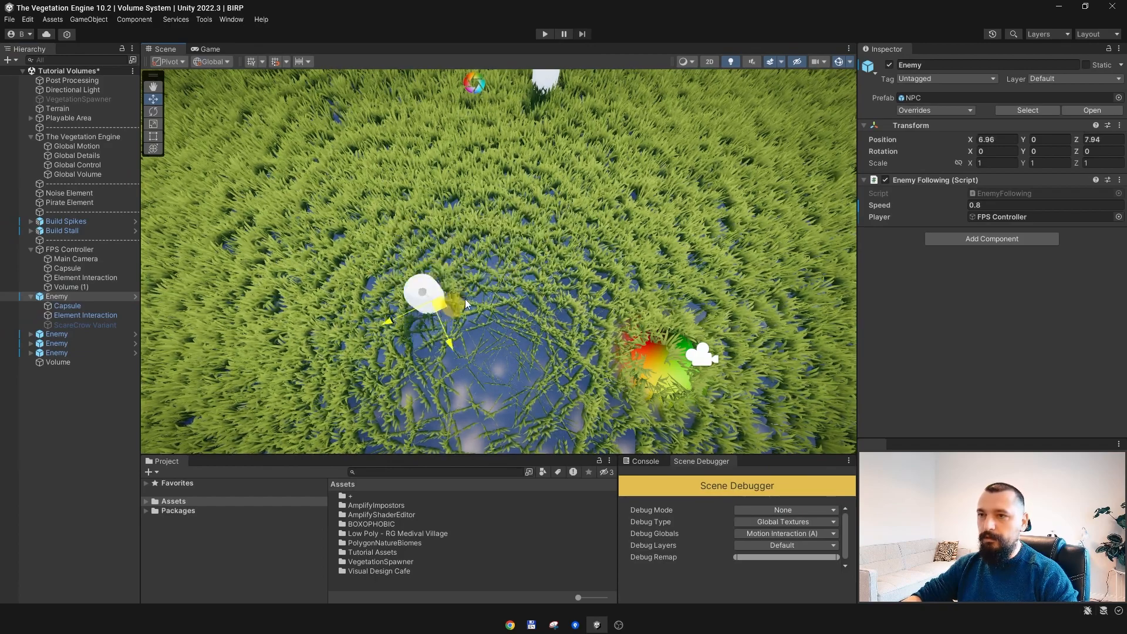
click(784, 509)
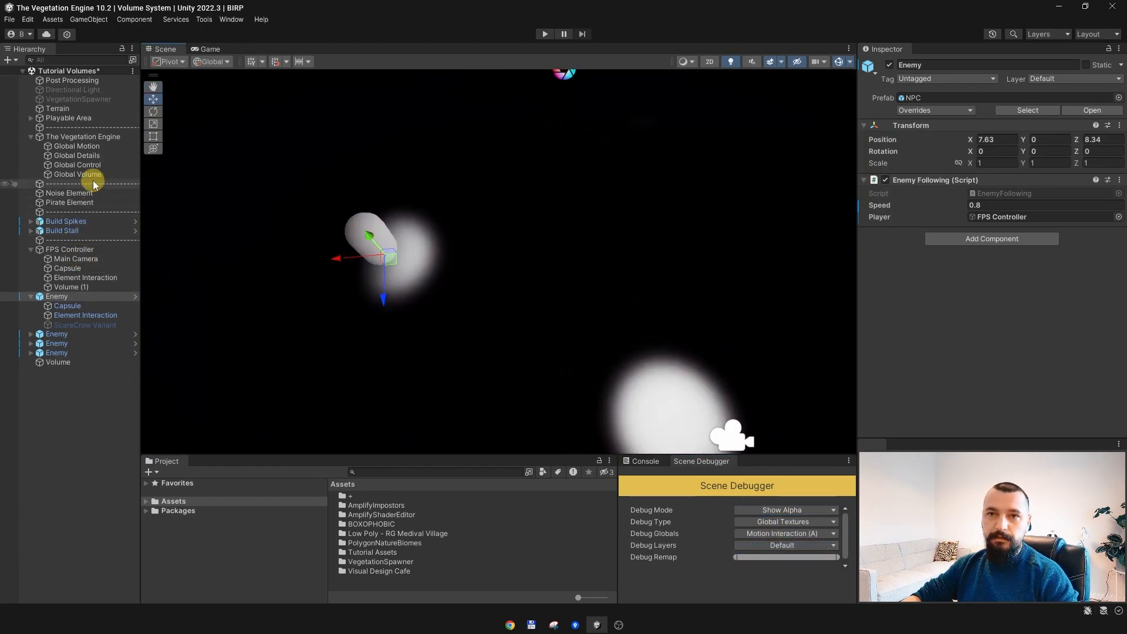
click(78, 174)
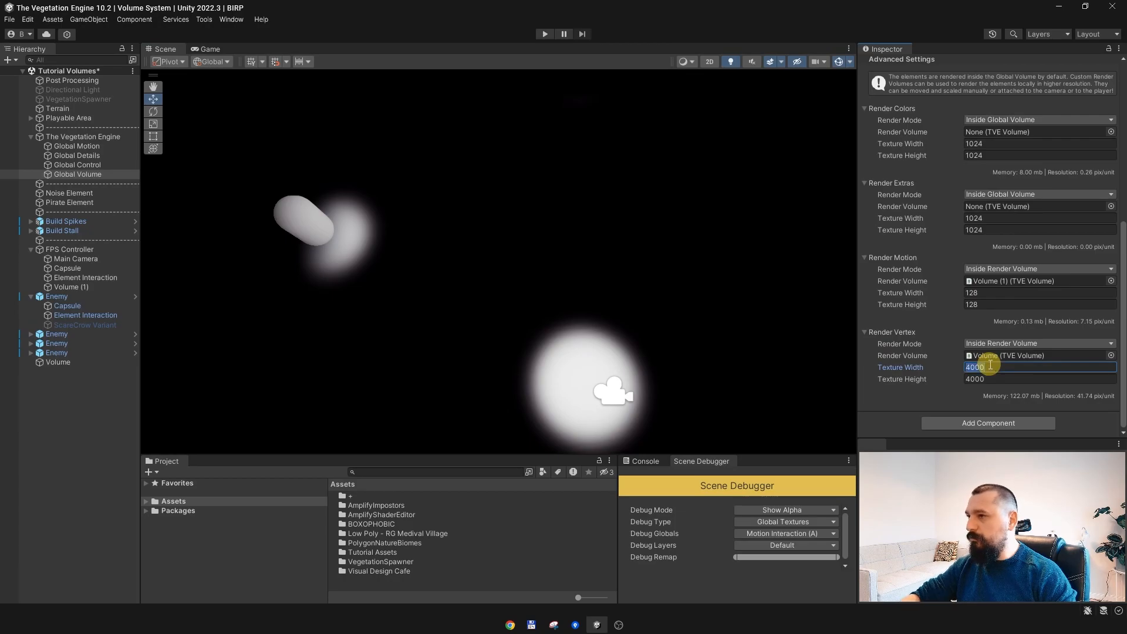
Reduce the Render Vertex textures from 4000 to 1024 × 1024.
text(1024)
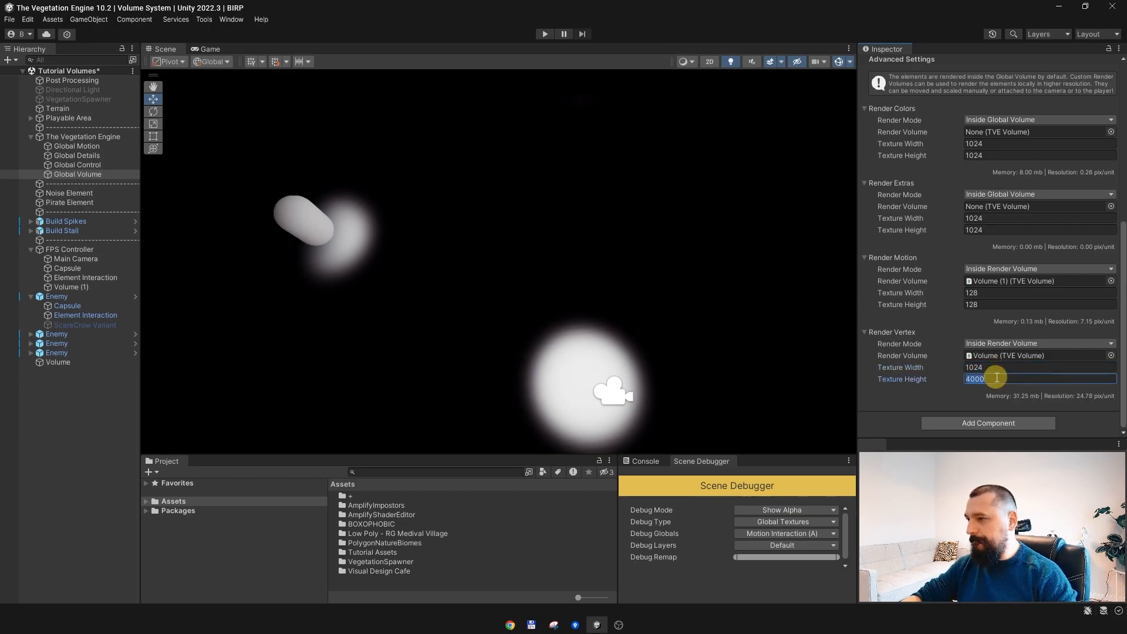
text(1028)
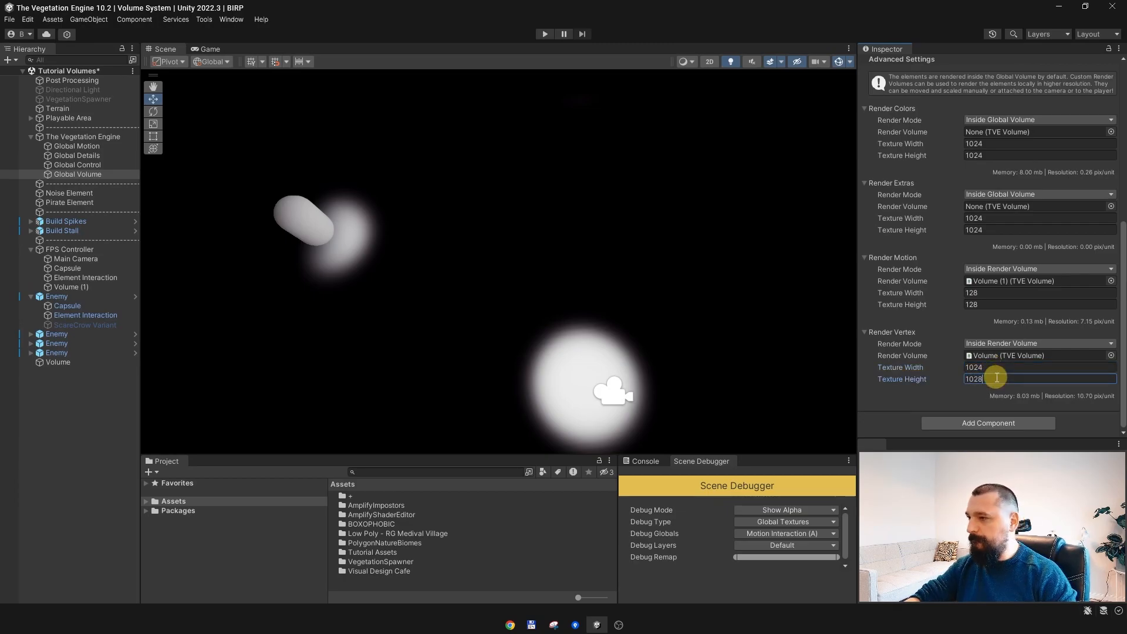
key(Backspace)
text(4)
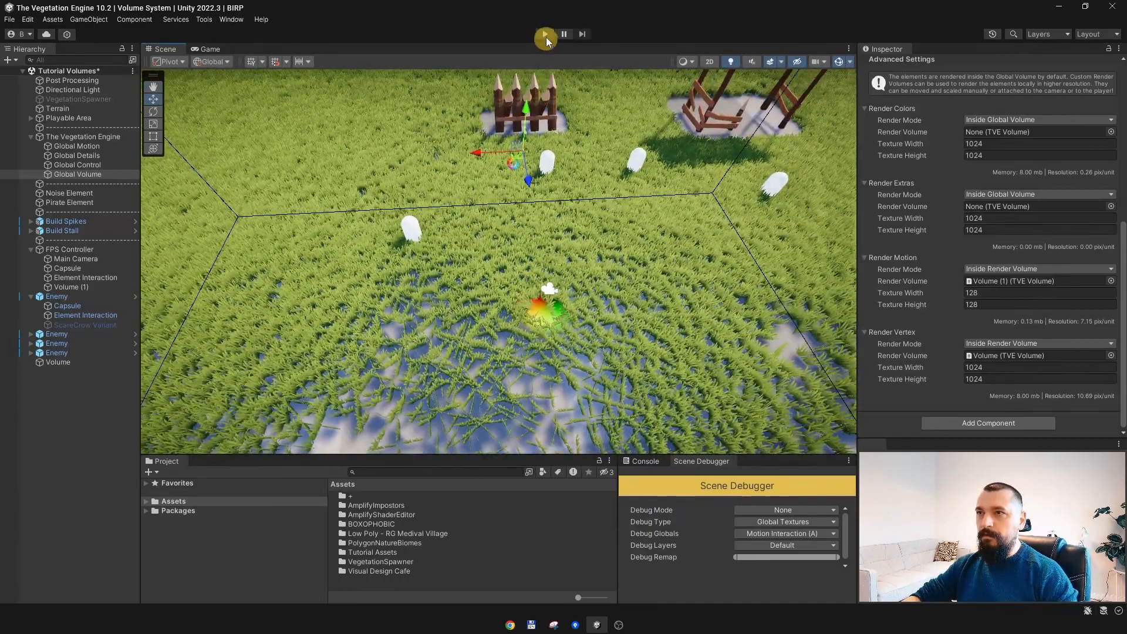
click(545, 34)
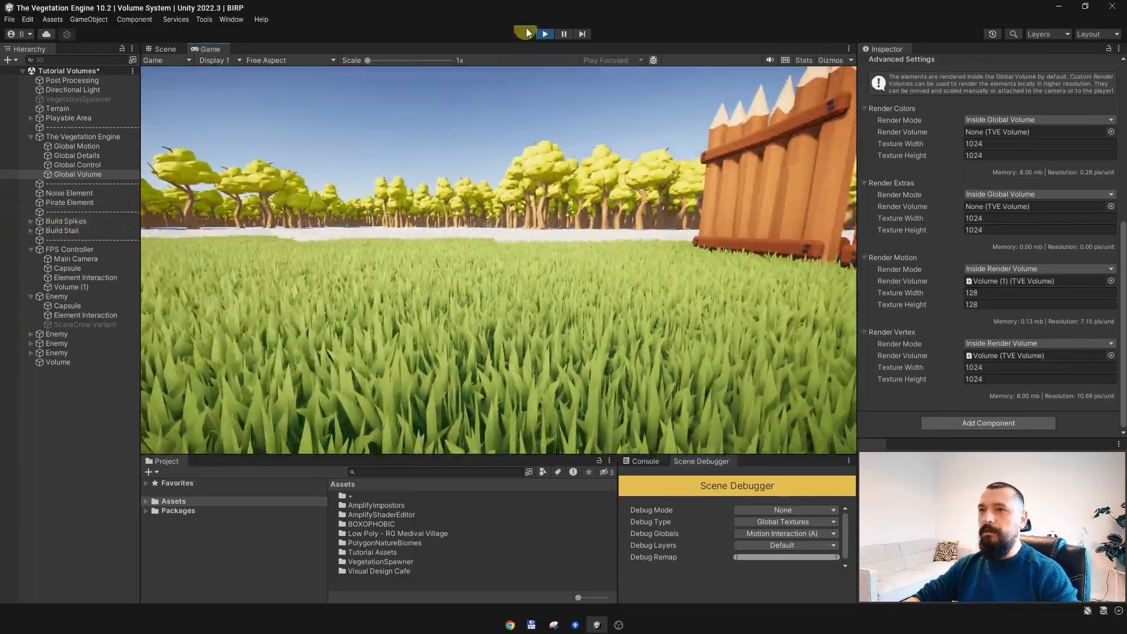
click(544, 34)
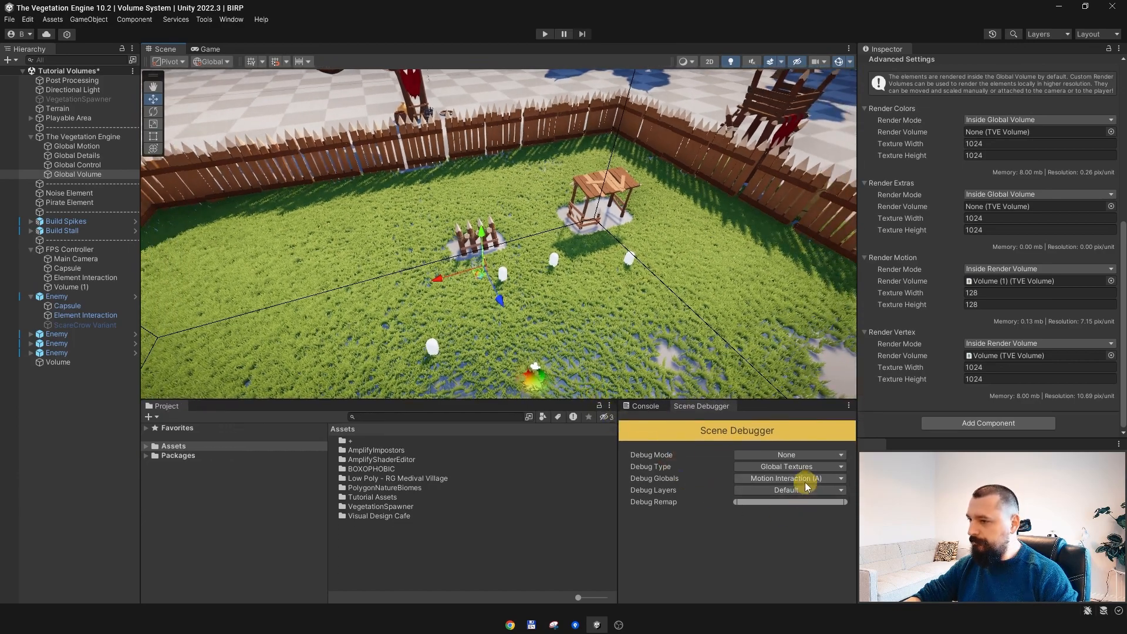
Debug Global Volumes in Show Opaque mode, starting with the Extras volume.
click(785, 466)
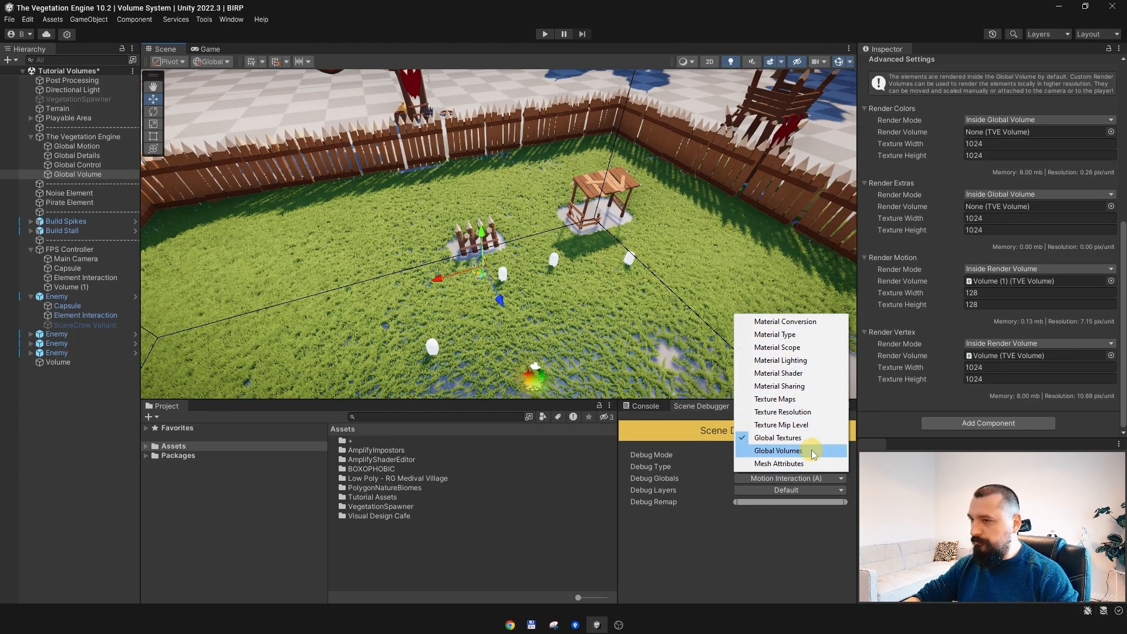
click(777, 451)
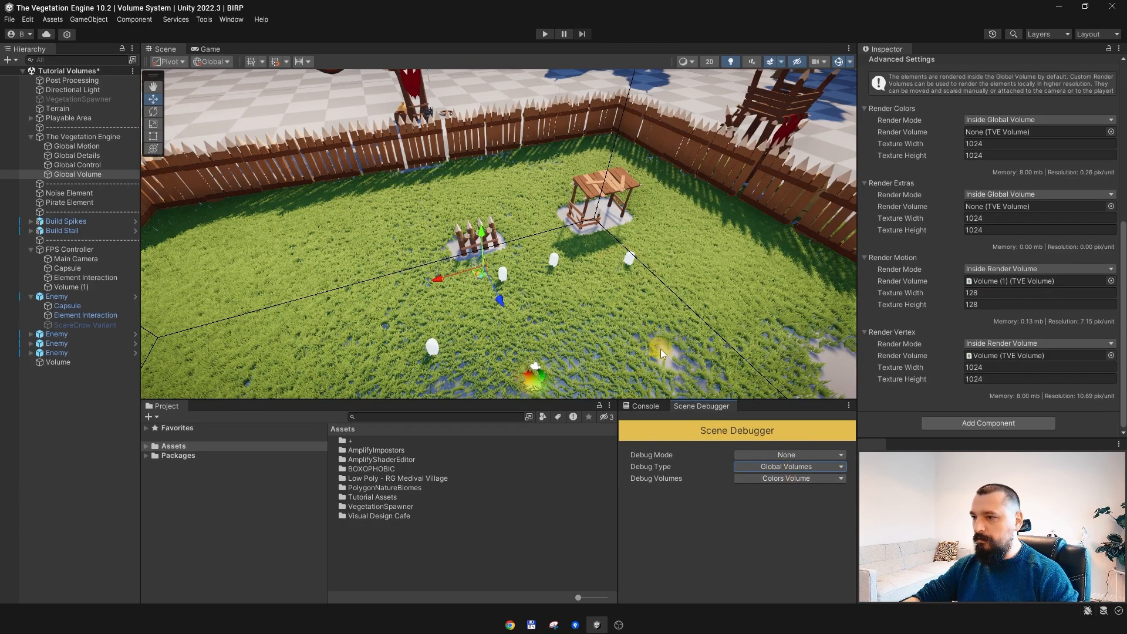
click(776, 482)
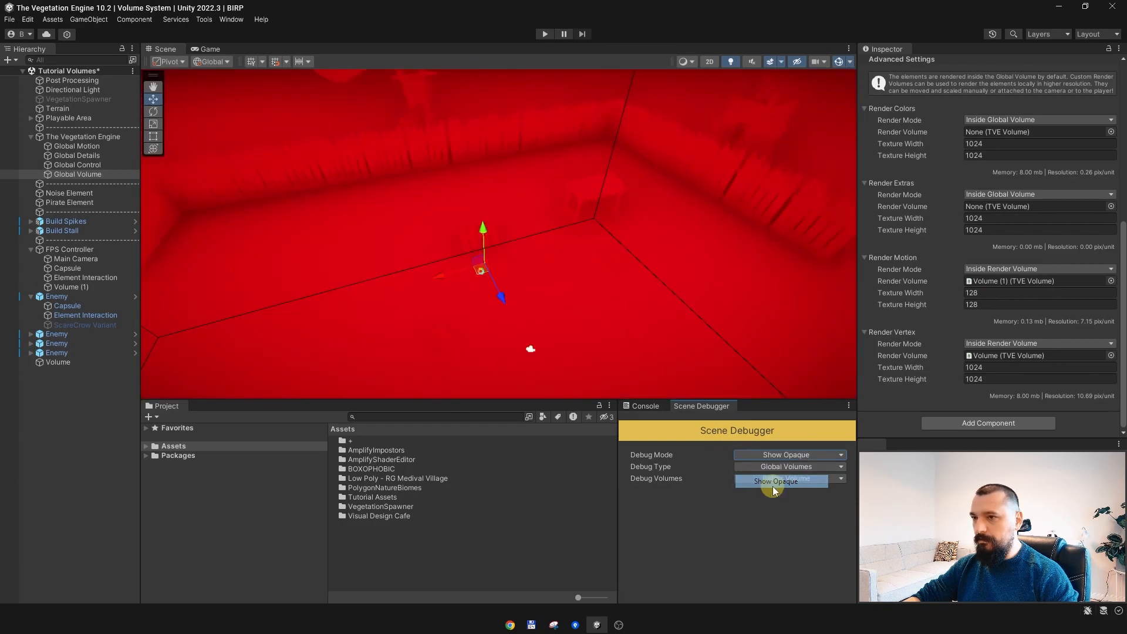
click(782, 481)
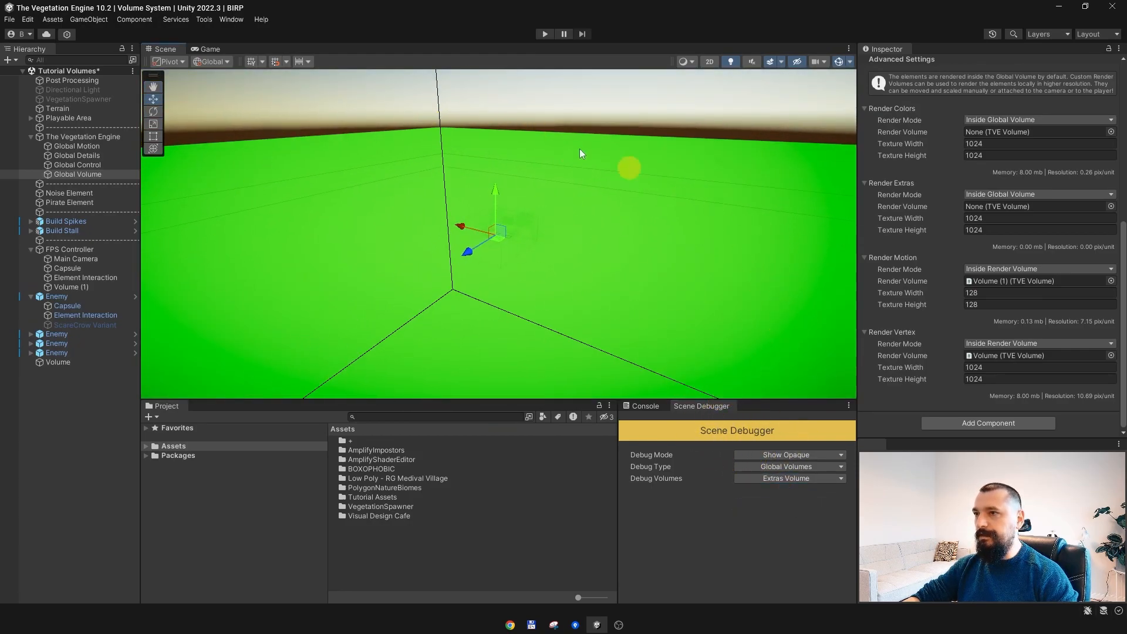
Cycle the debug volume through Motion and Vertex with the Volume object selected.
click(786, 478)
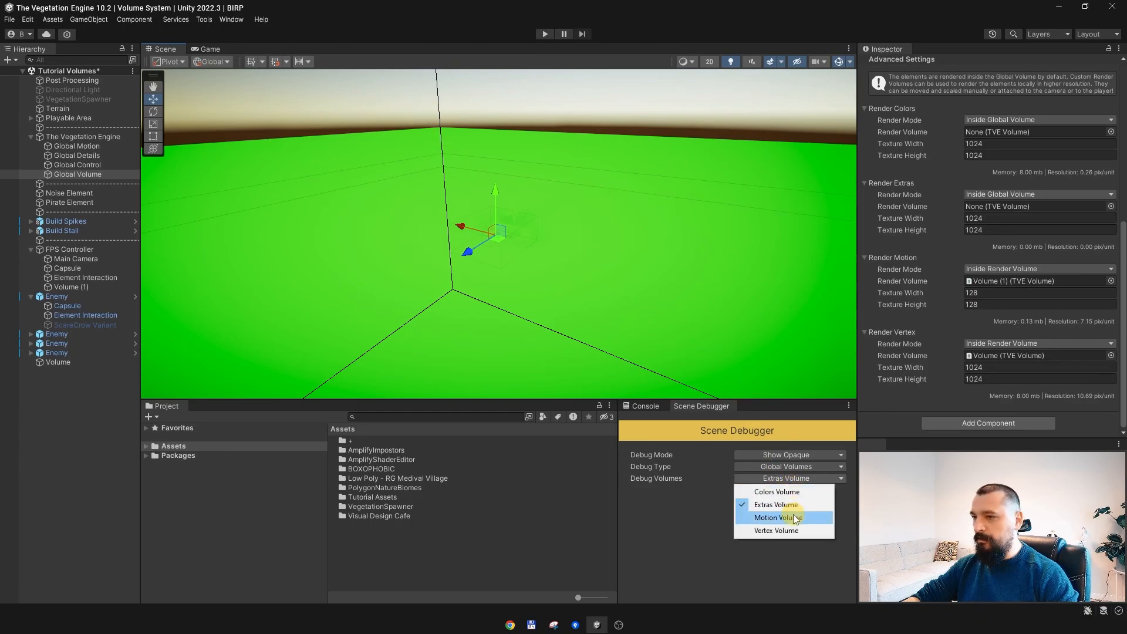
click(775, 518)
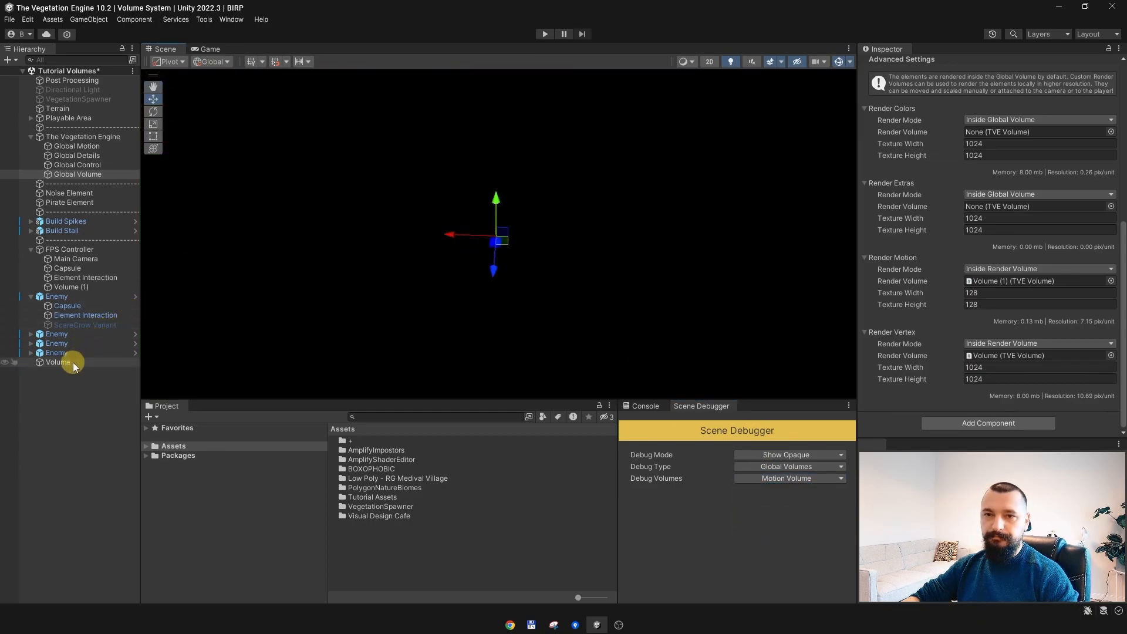
click(57, 361)
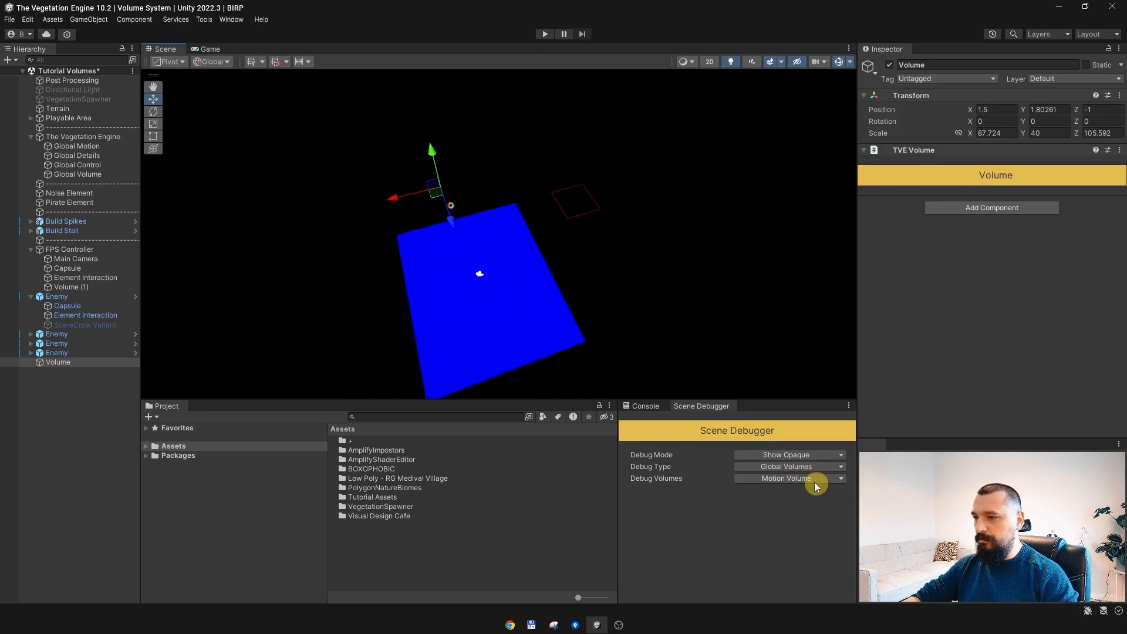
click(789, 478)
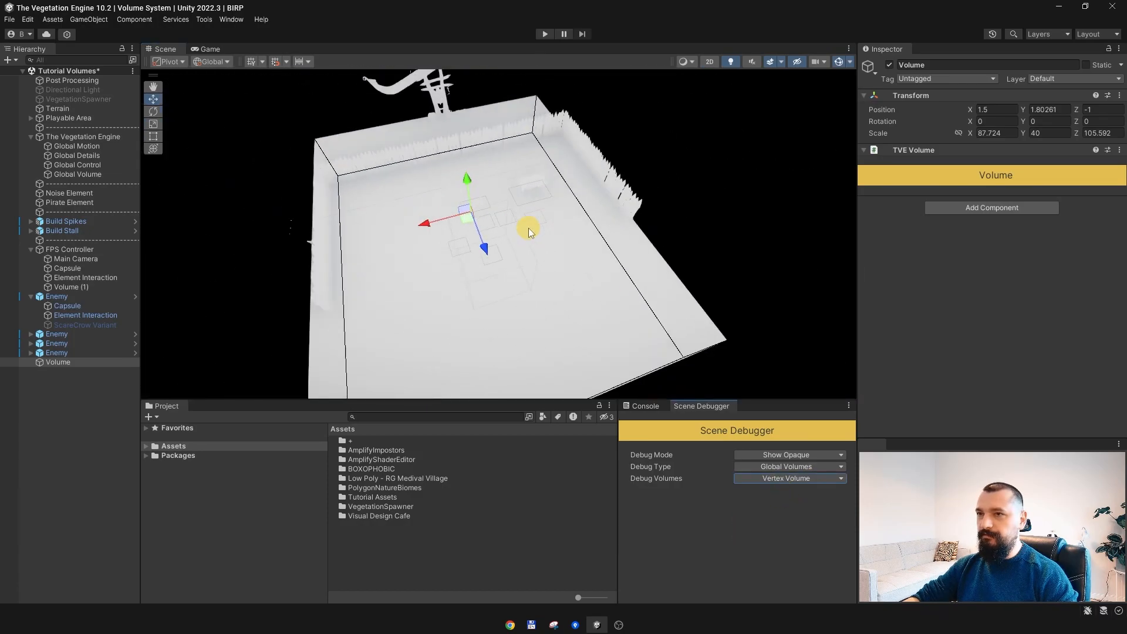